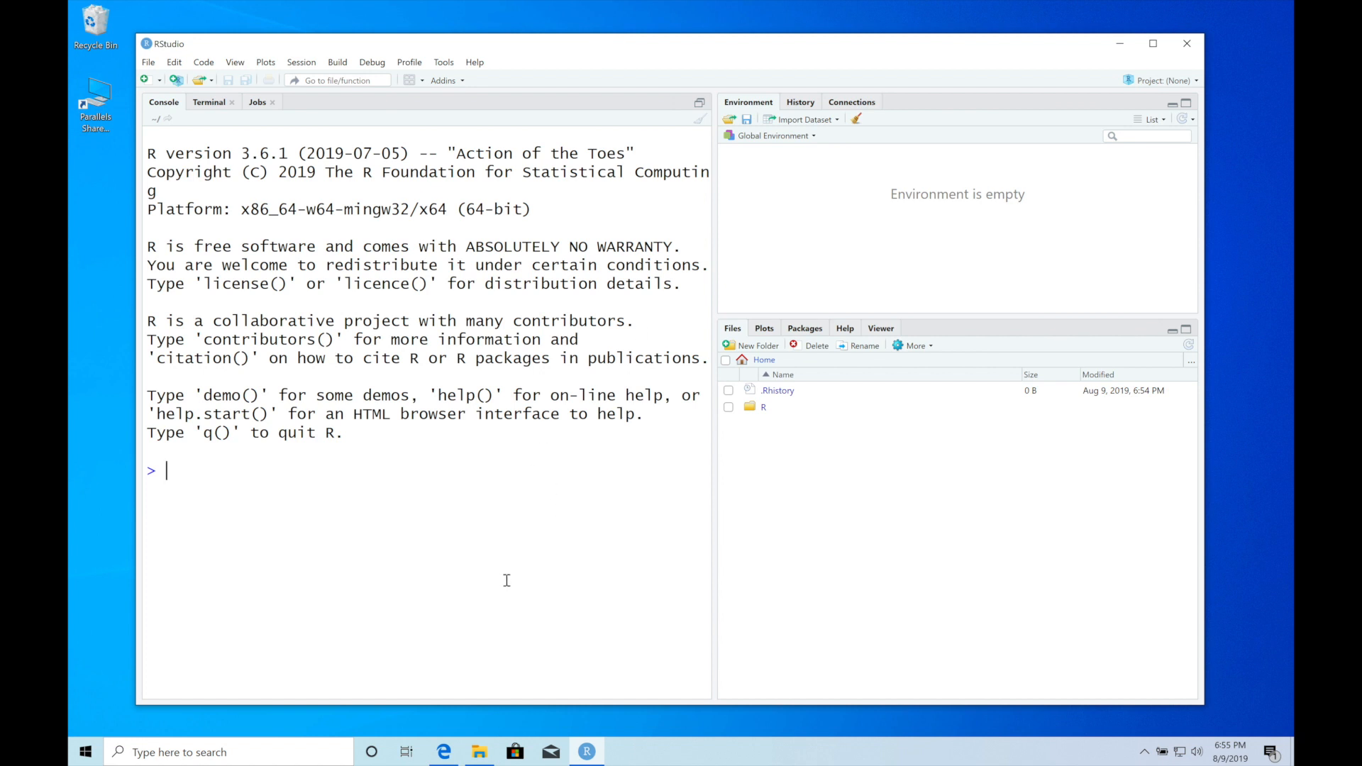
# Step: Search for 'anaconda python' in Edge and reach the Anaconda distribution page's Windows installers
pyautogui.click(444, 752)
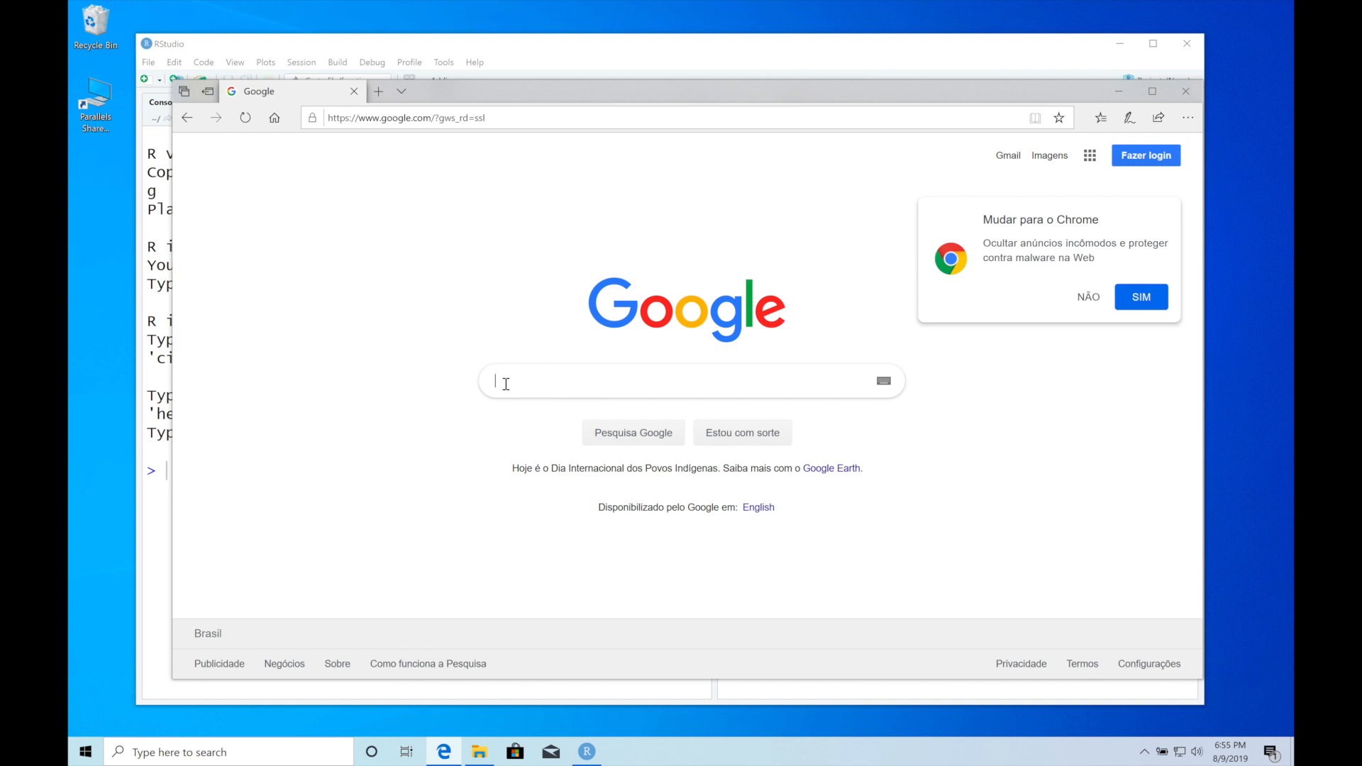
pyautogui.write('anaconda python')
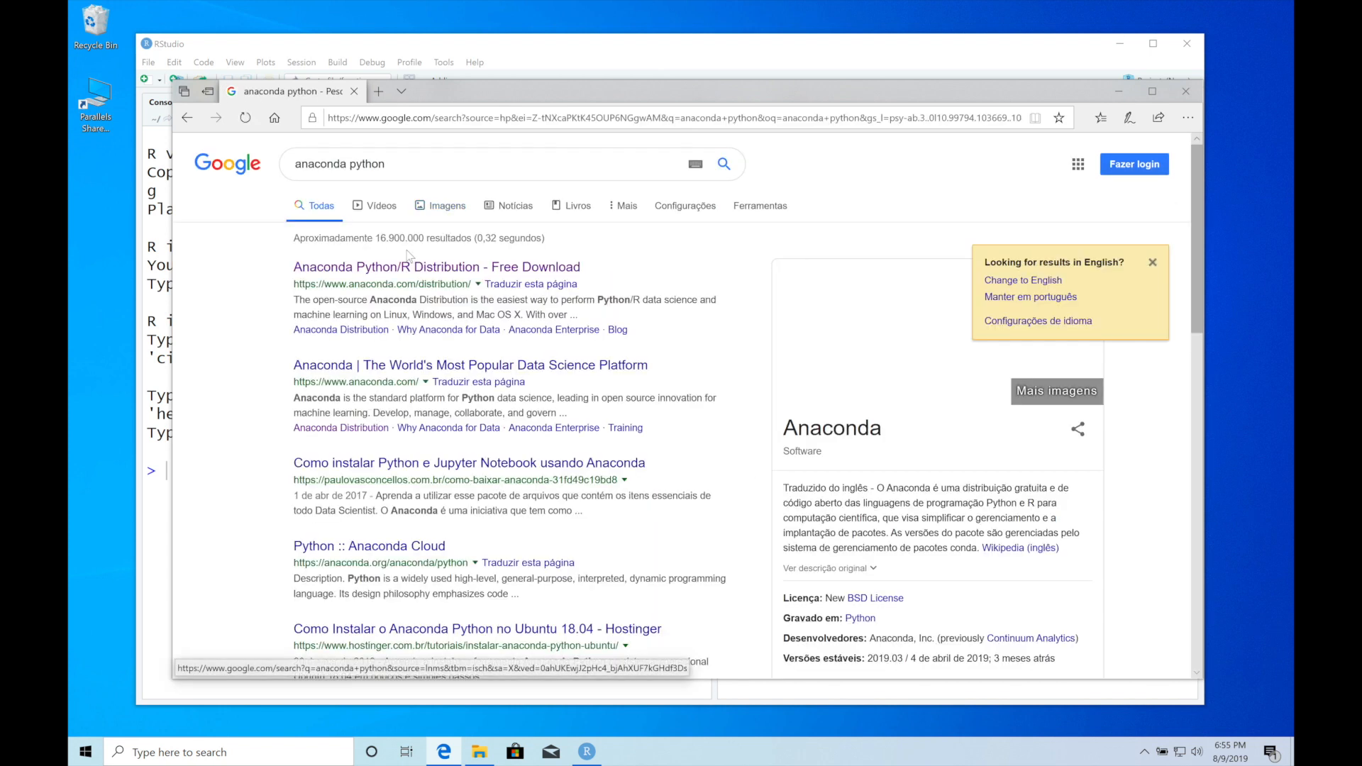
pyautogui.click(435, 267)
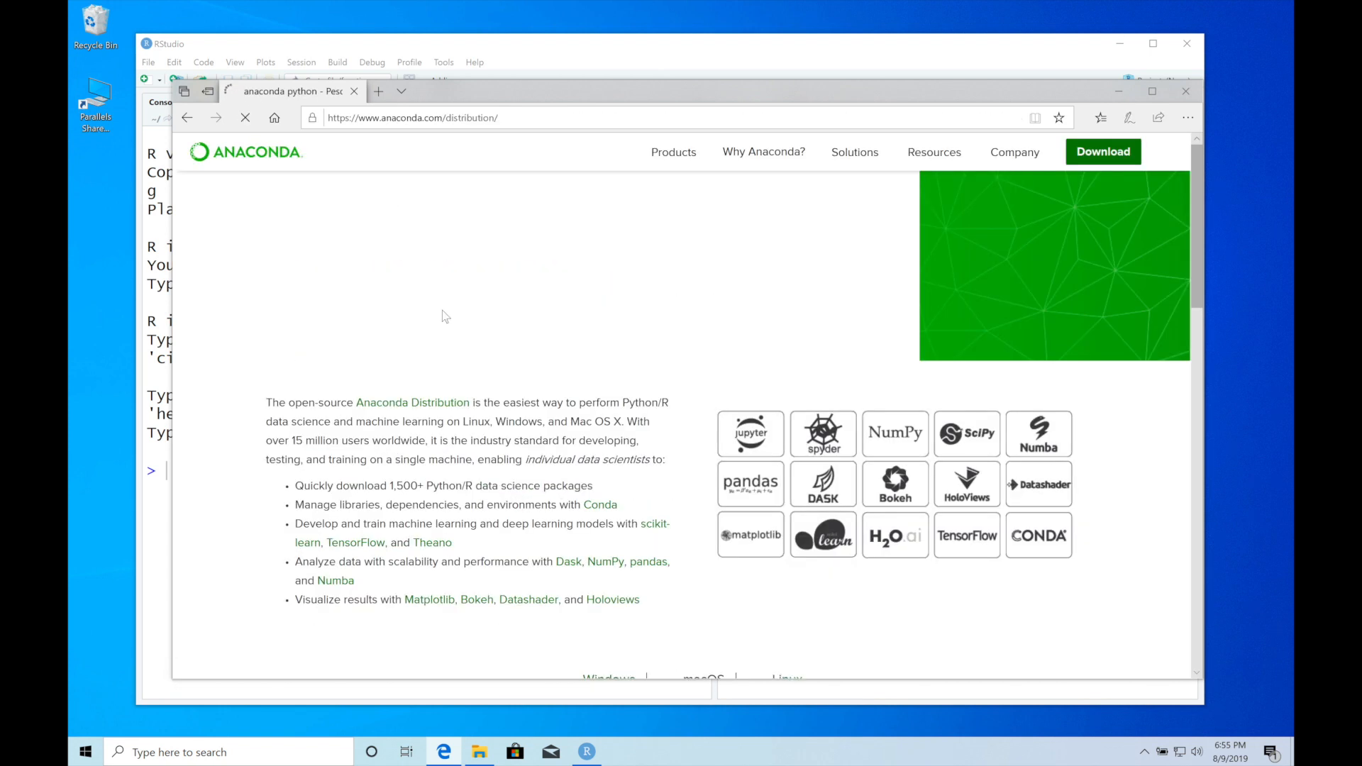
pyautogui.scroll(-3)
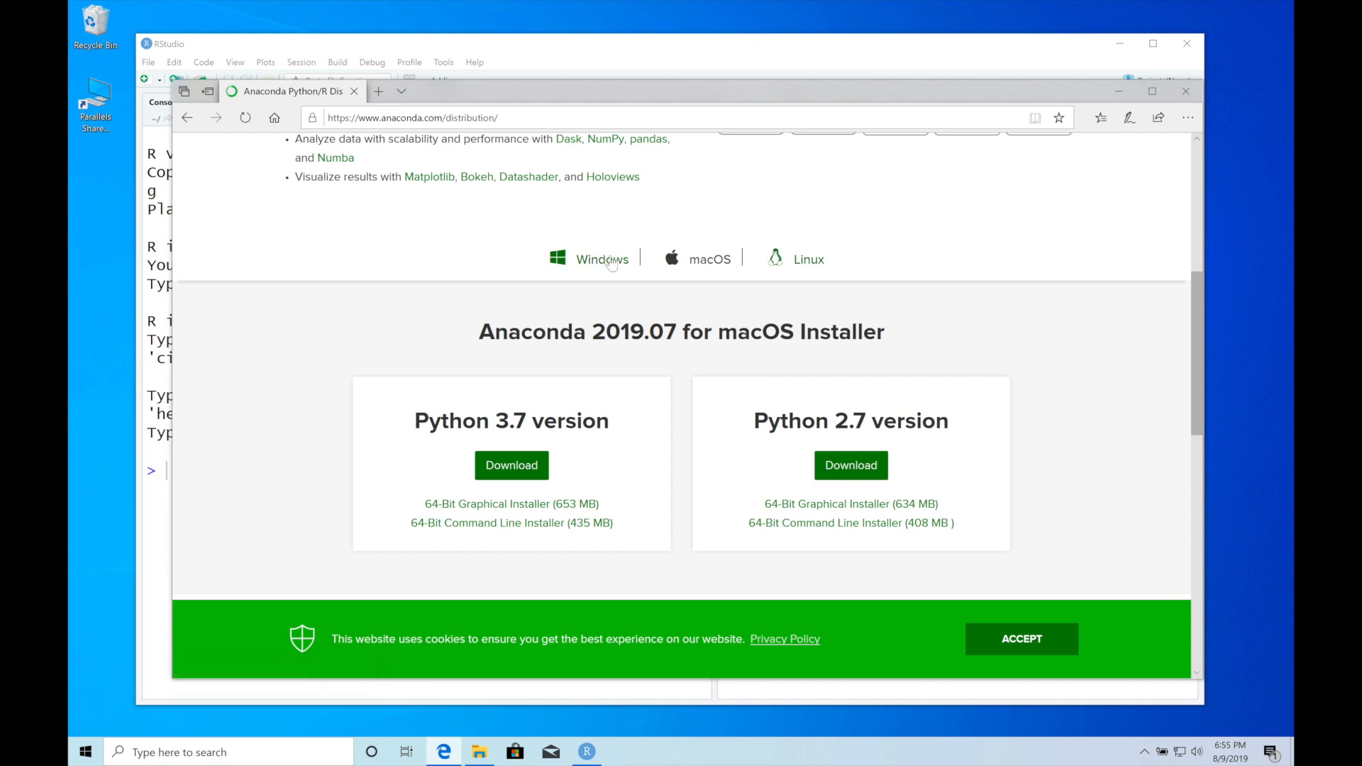
pyautogui.click(601, 259)
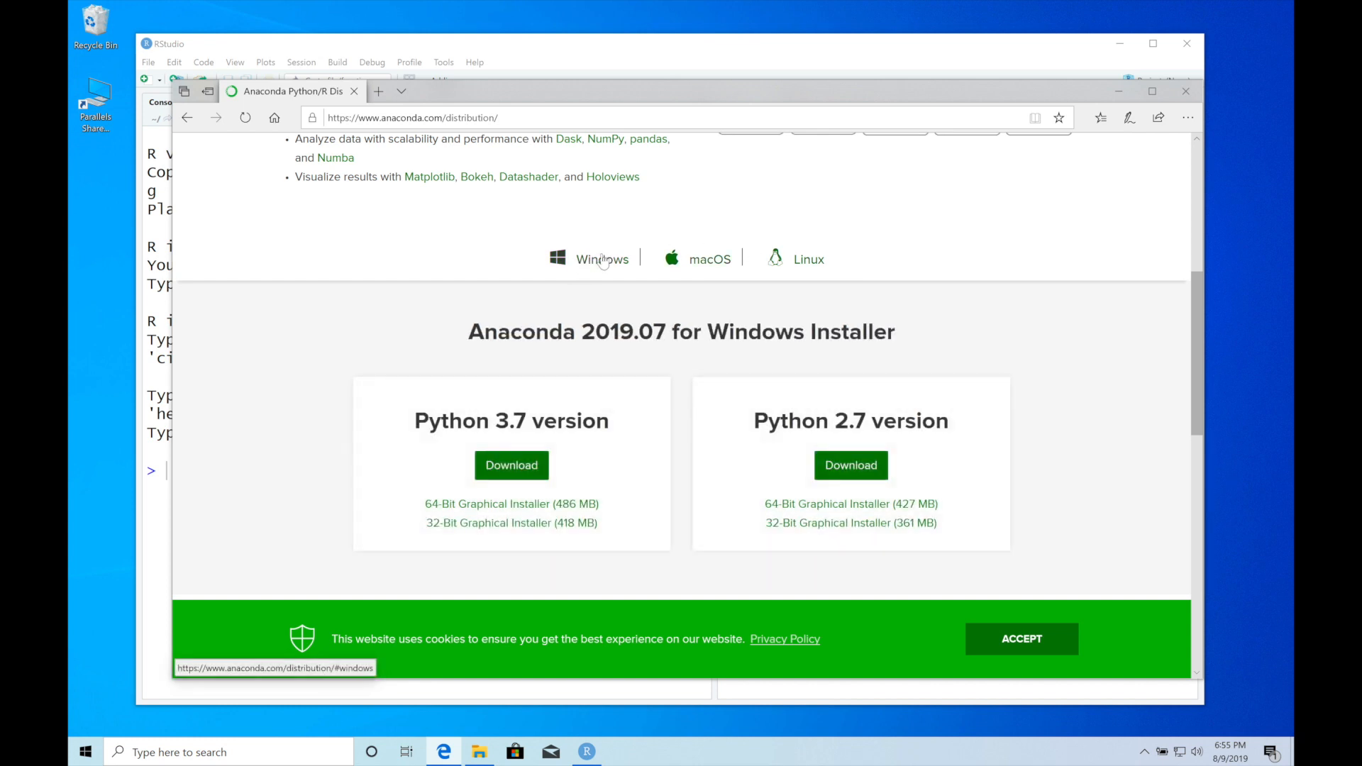
pyautogui.moveTo(511, 465)
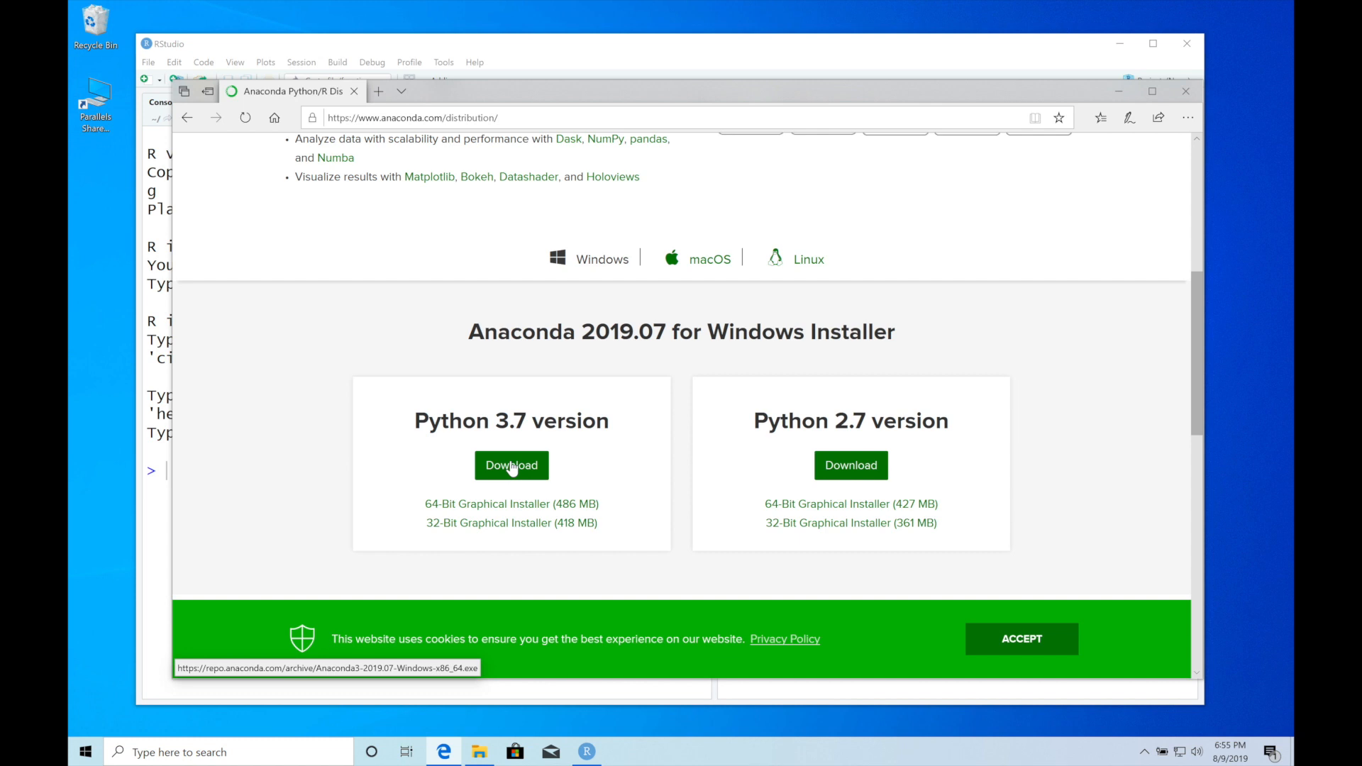
# Step: Download the Python 3.7 Windows installer and launch it from Downloads
pyautogui.click(511, 465)
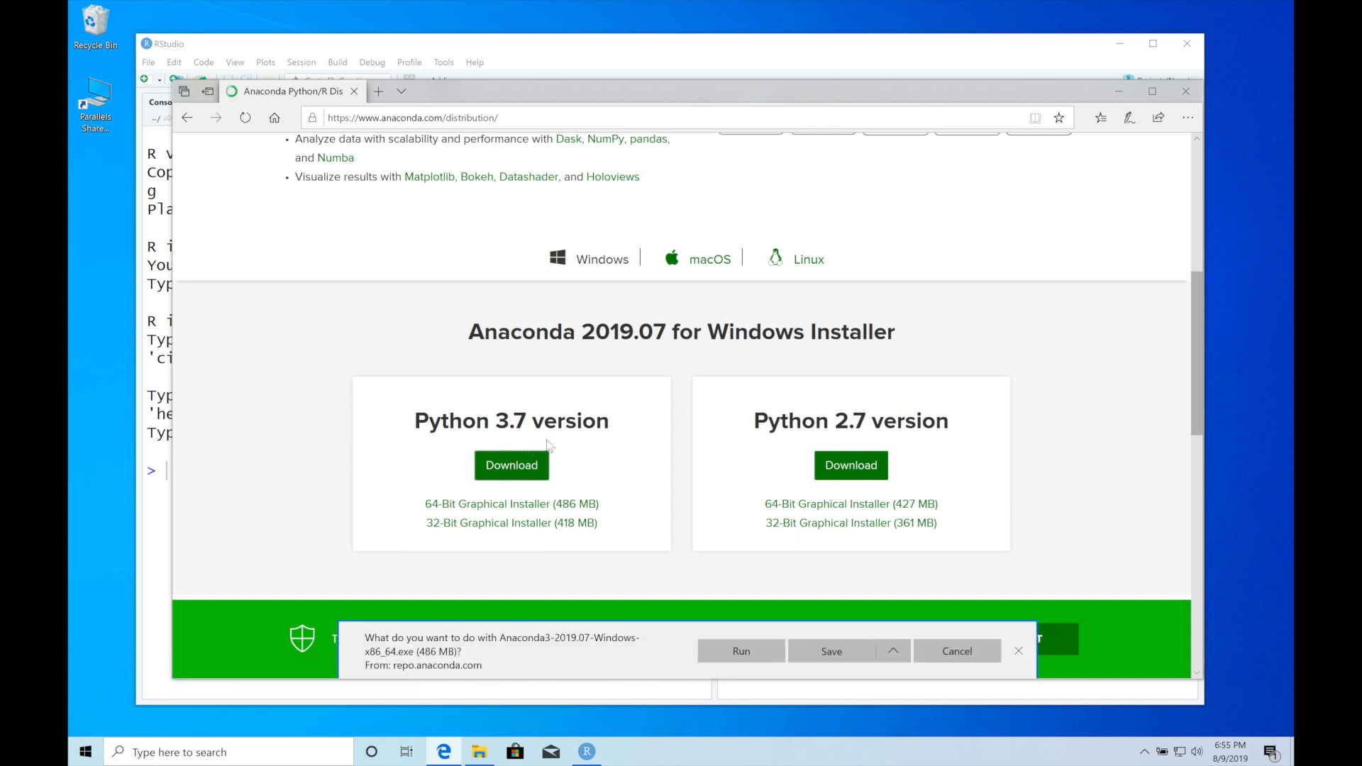
pyautogui.moveTo(502, 661)
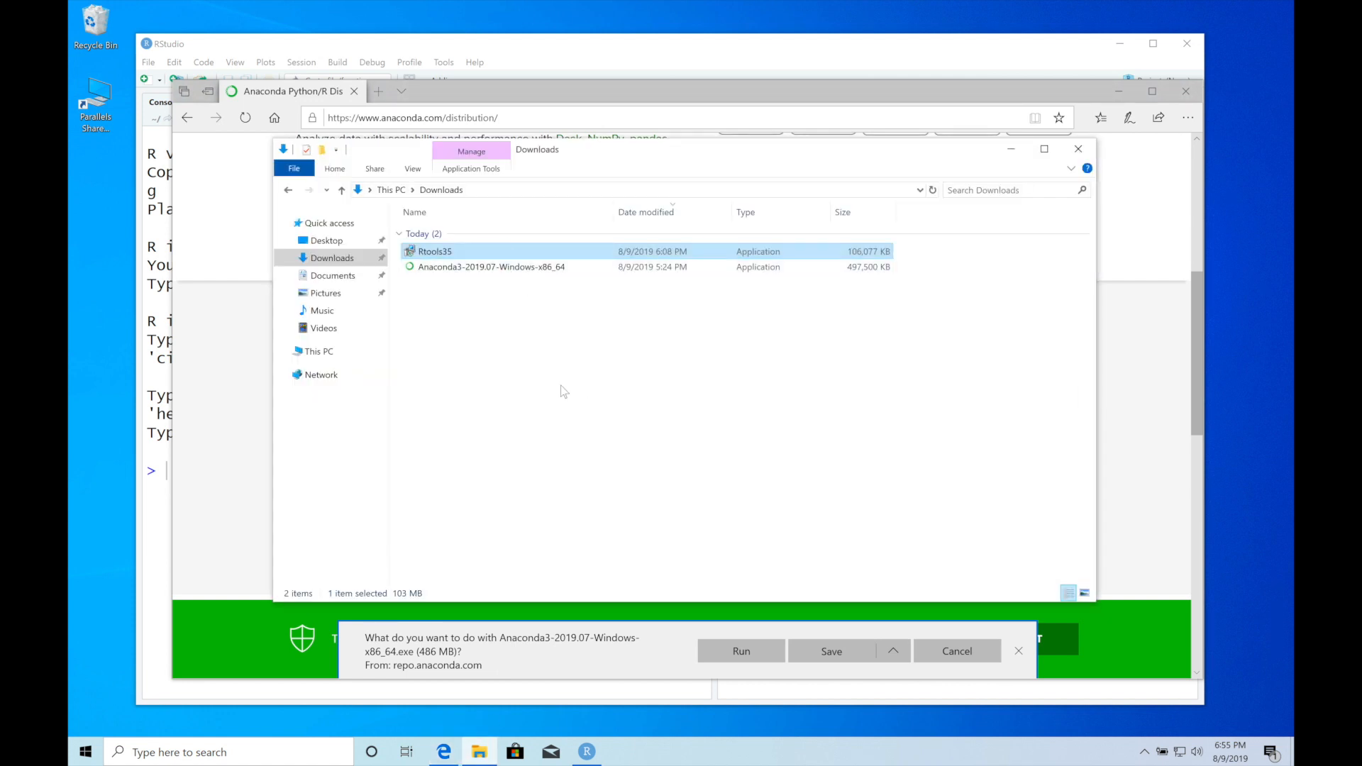
pyautogui.moveTo(491, 267)
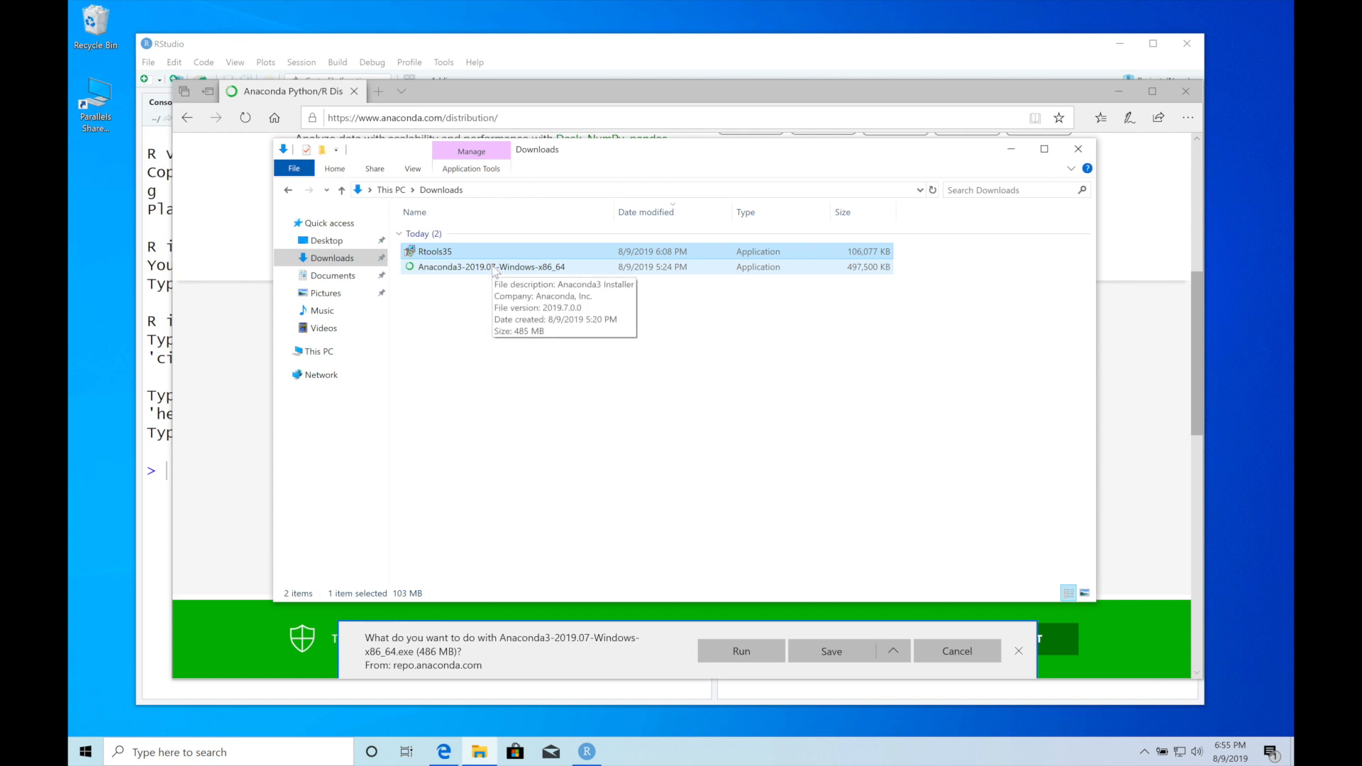
pyautogui.click(491, 267)
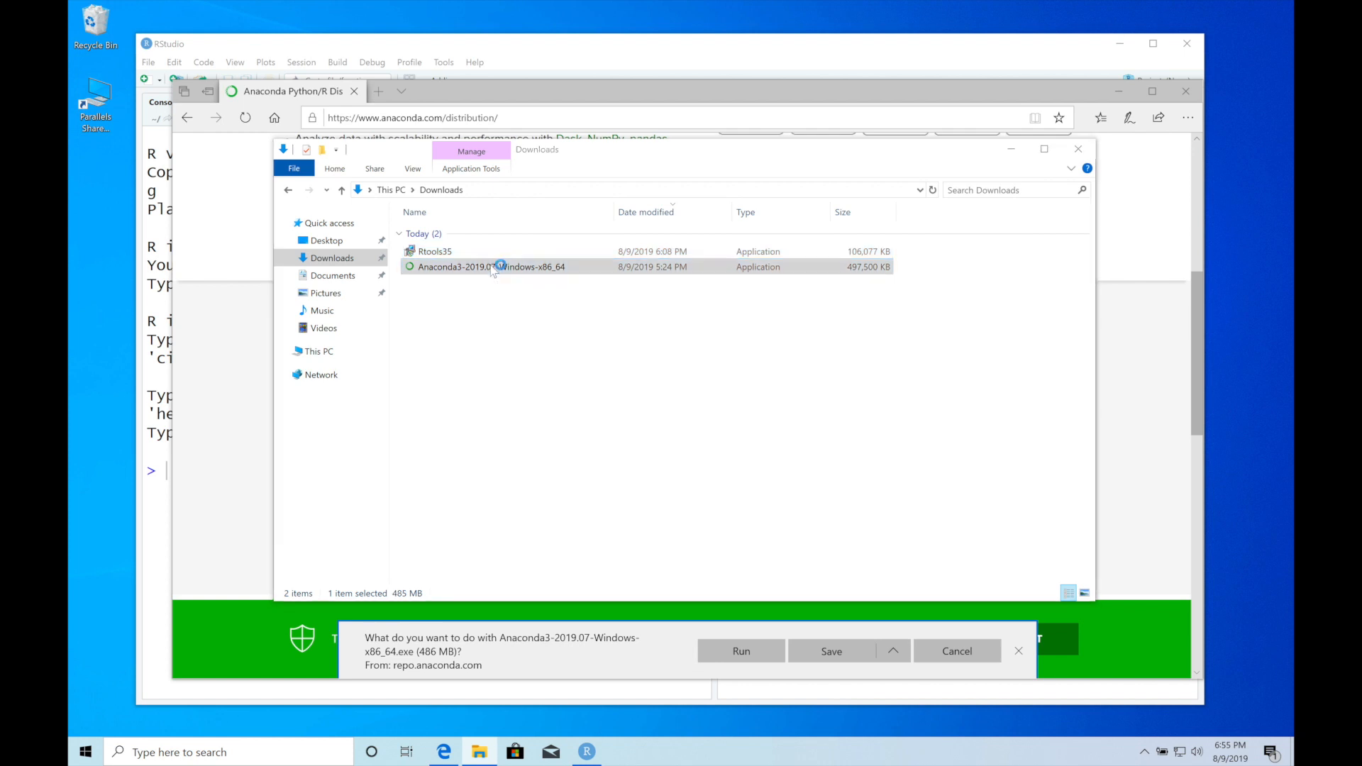
pyautogui.moveTo(536, 289)
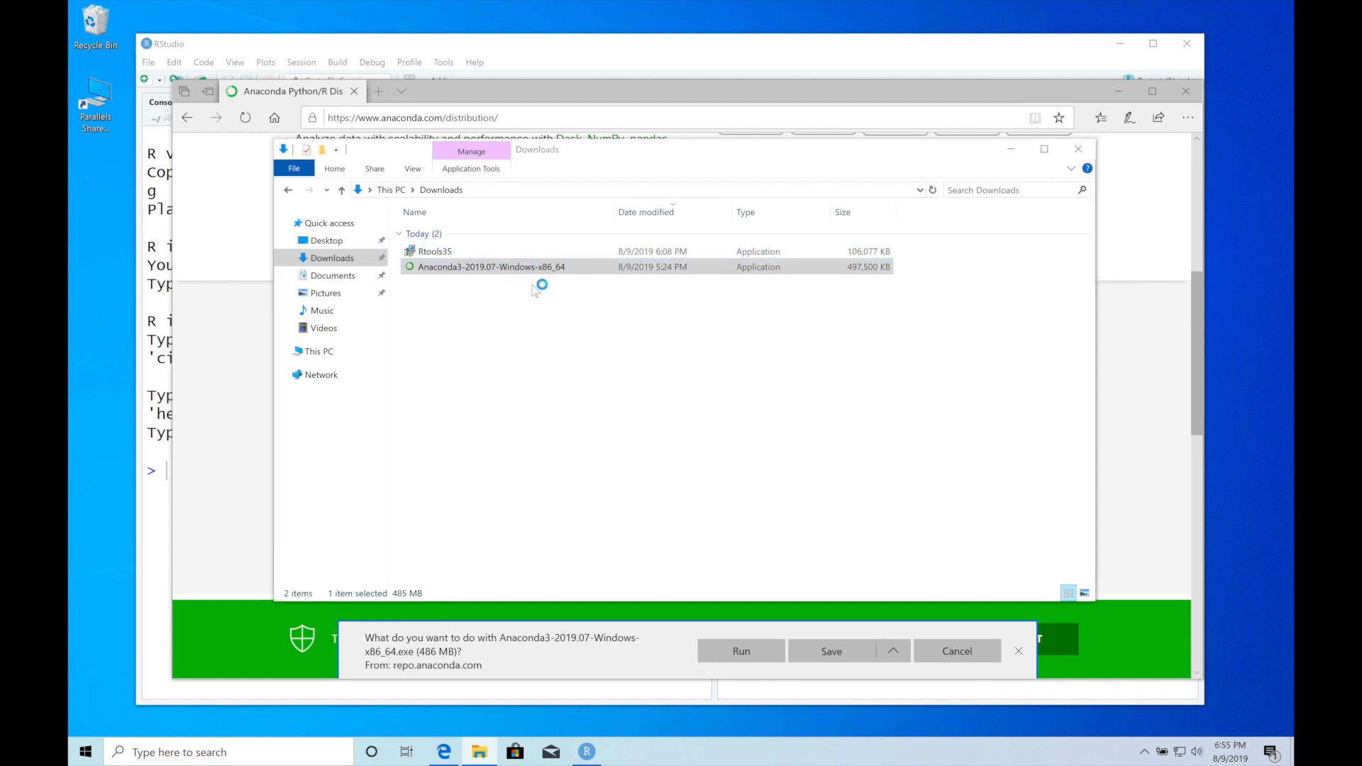
pyautogui.click(741, 652)
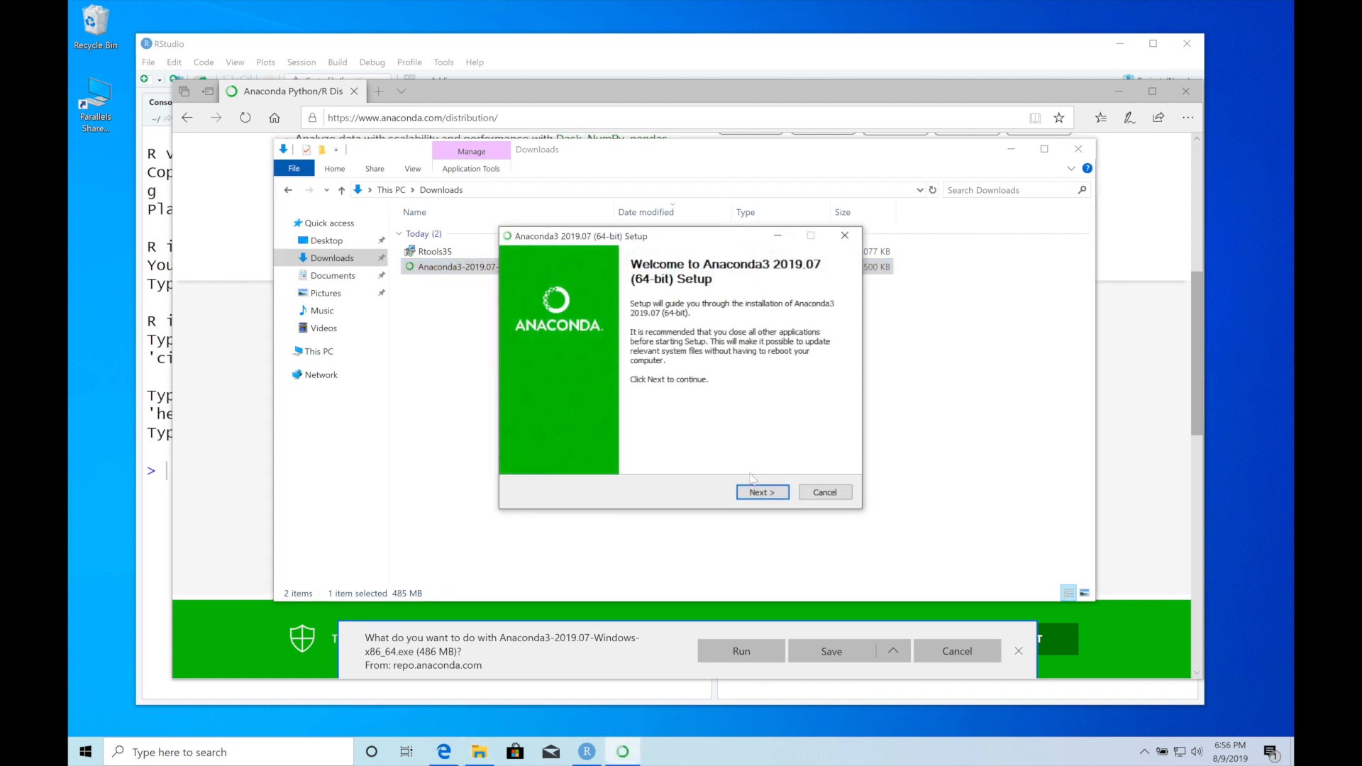
# Step: Install Anaconda 2019.07 for Just Me with the default folder and default options
pyautogui.click(760, 492)
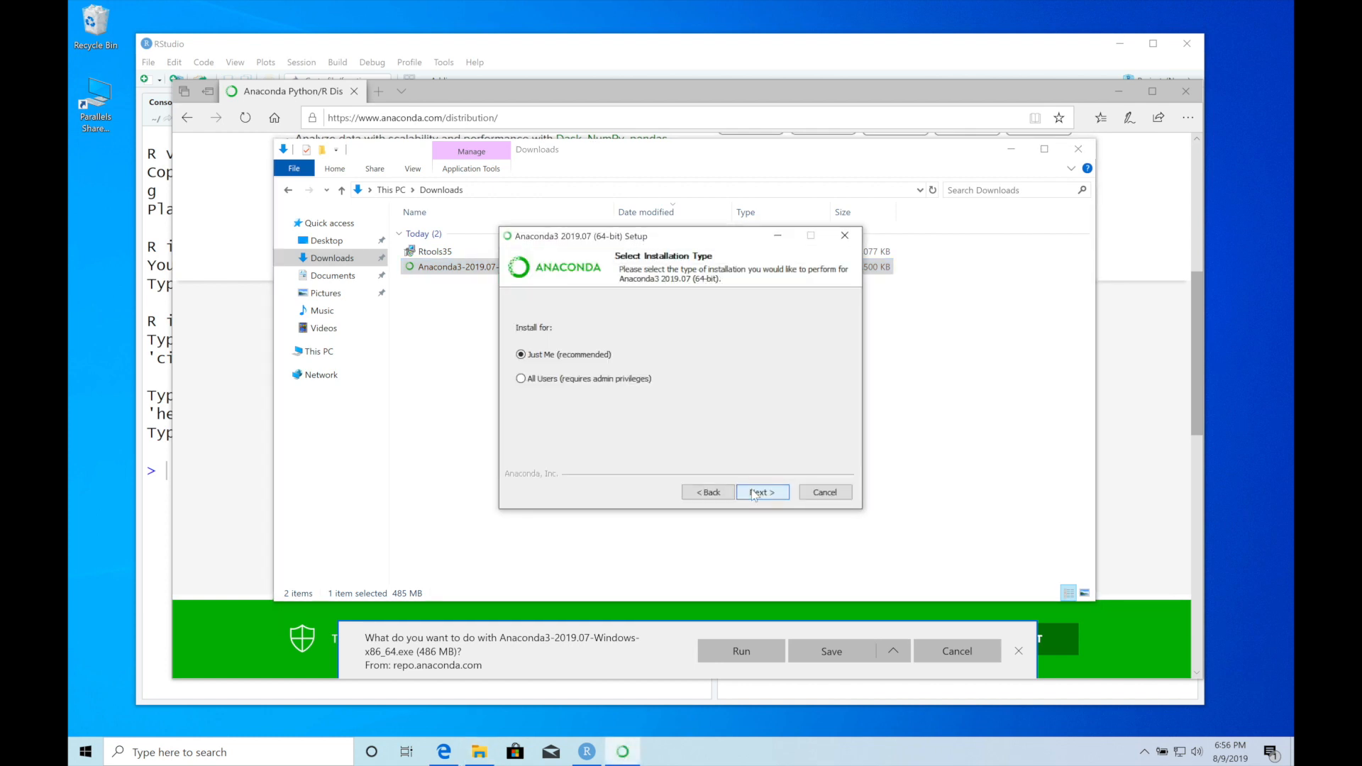
pyautogui.click(760, 492)
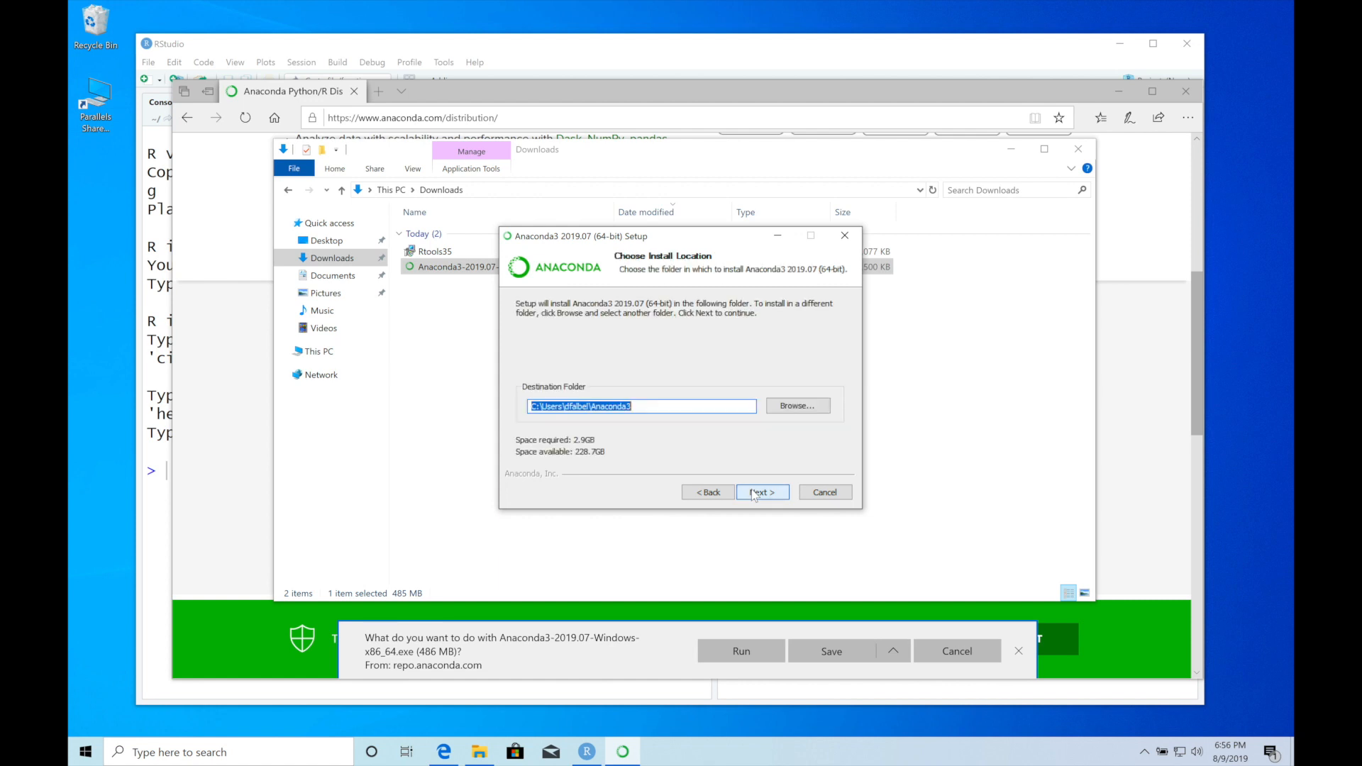
pyautogui.click(761, 492)
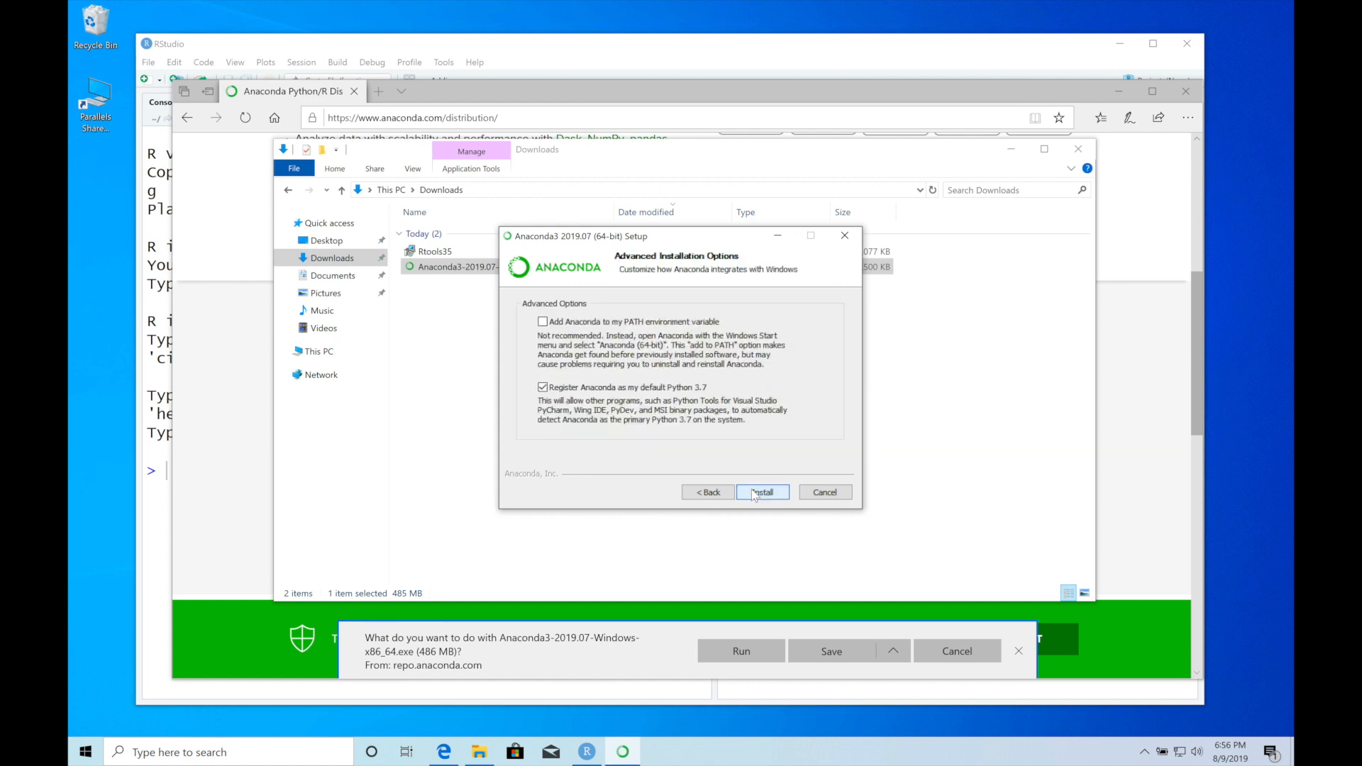
pyautogui.click(762, 493)
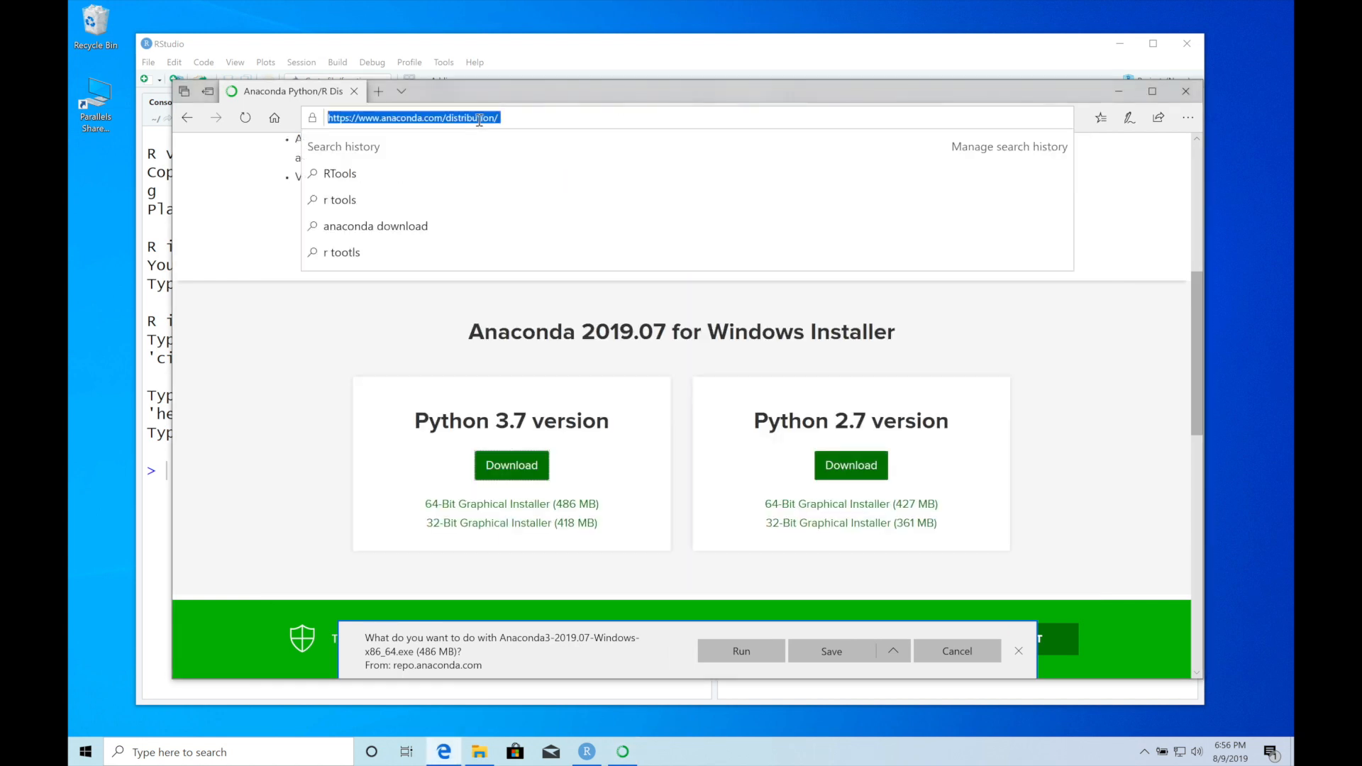
# Step: Search Bing for 'rtools download' and reach CRAN's Building R for Windows page
pyautogui.write('r')
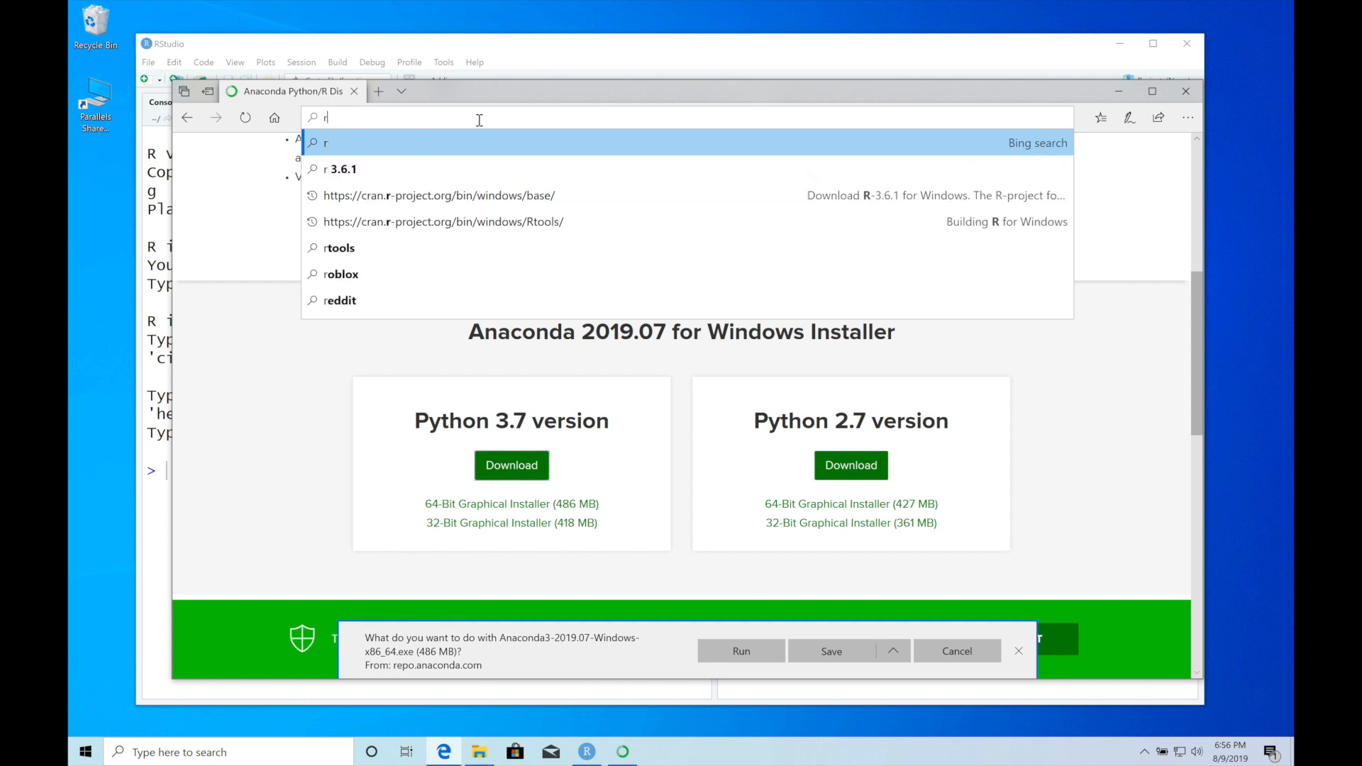
pyautogui.write('rtools download')
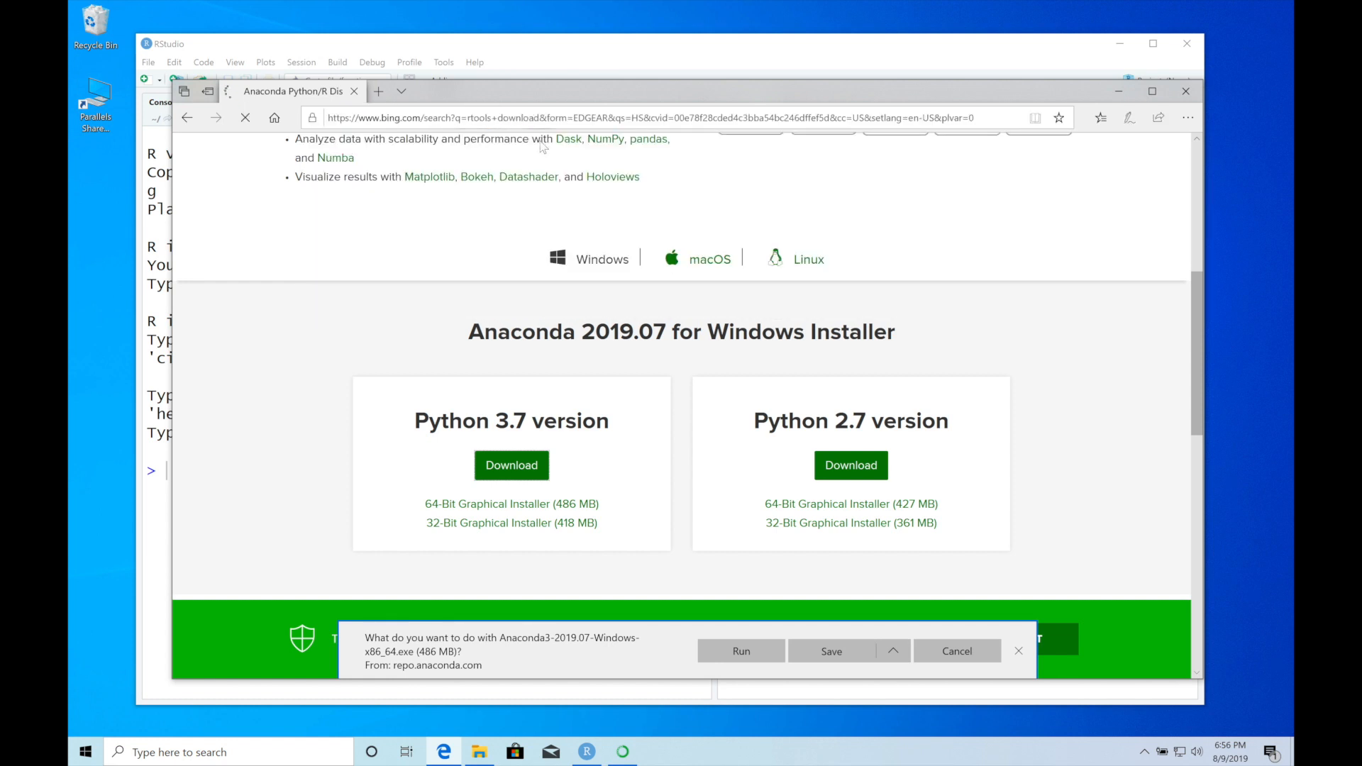
pyautogui.click(187, 118)
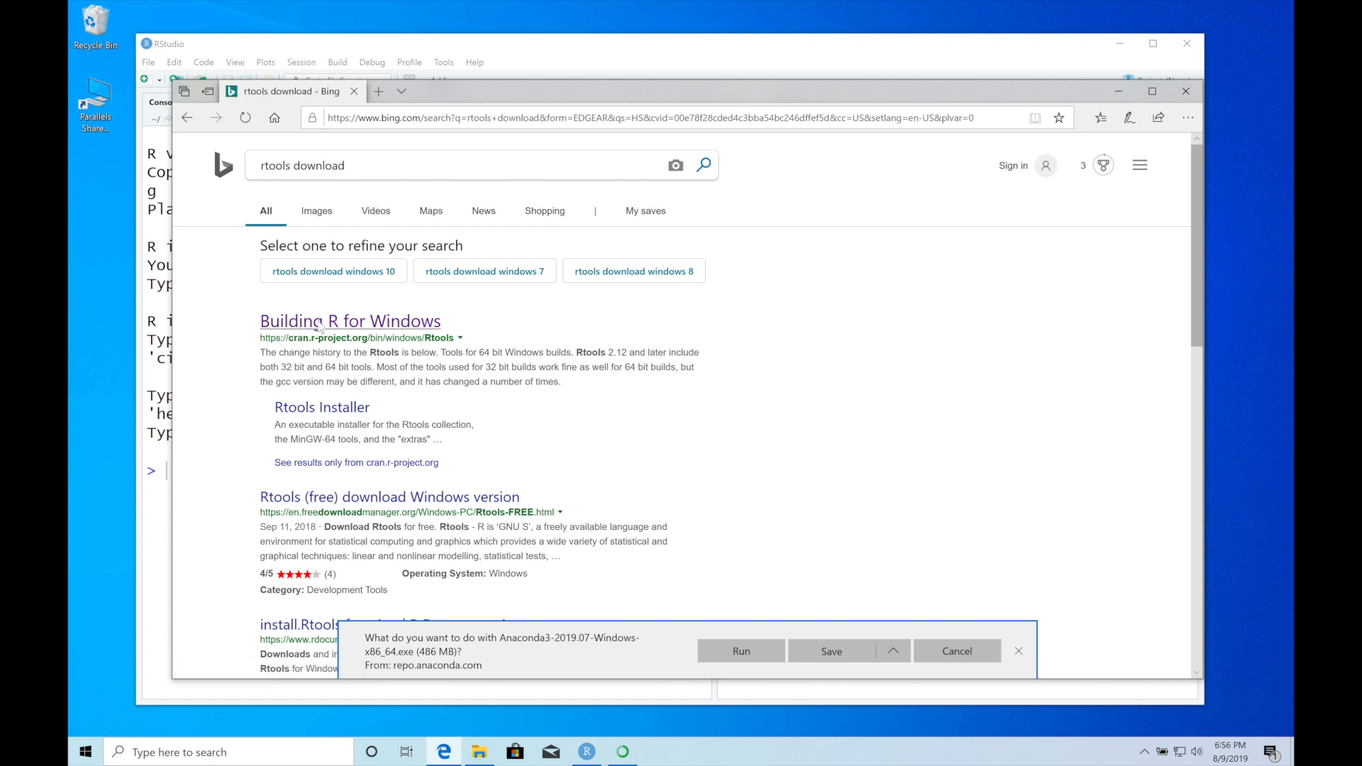
pyautogui.click(349, 320)
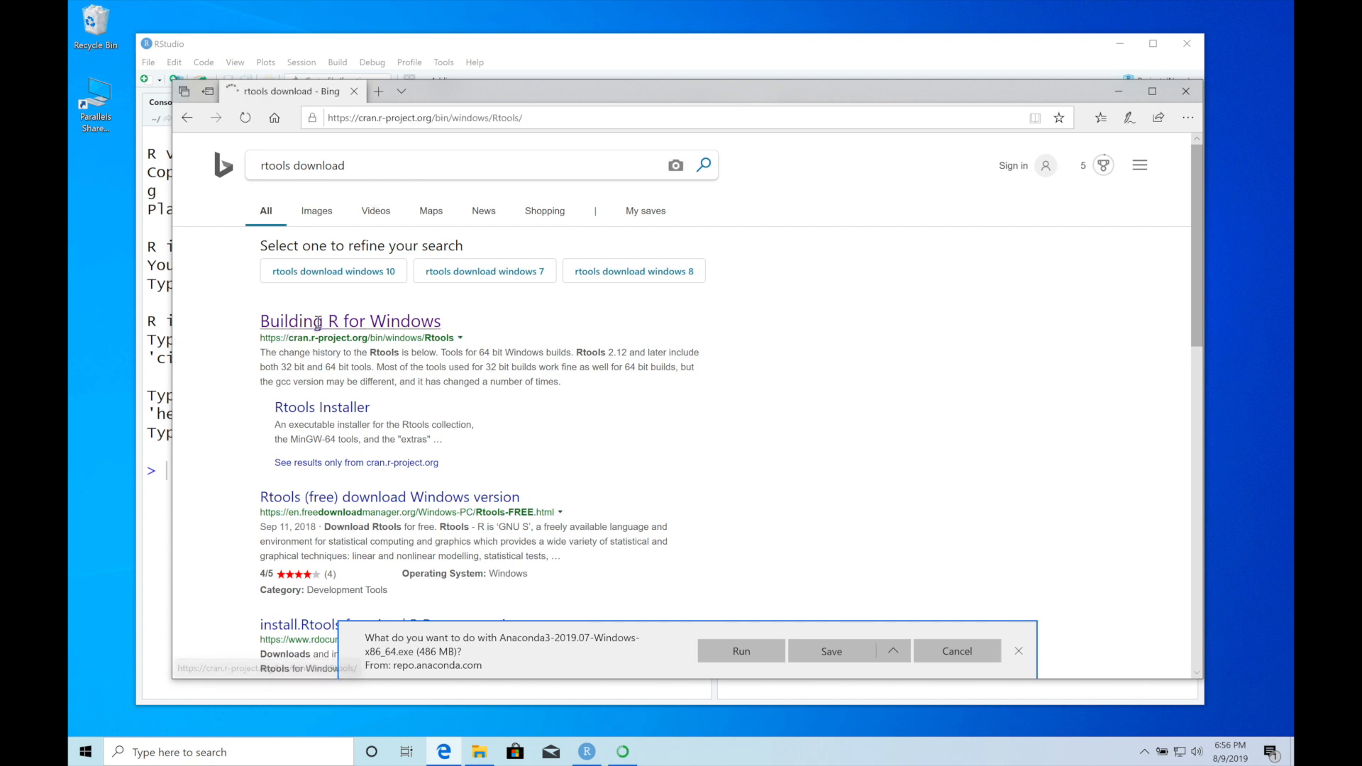
pyautogui.click(349, 321)
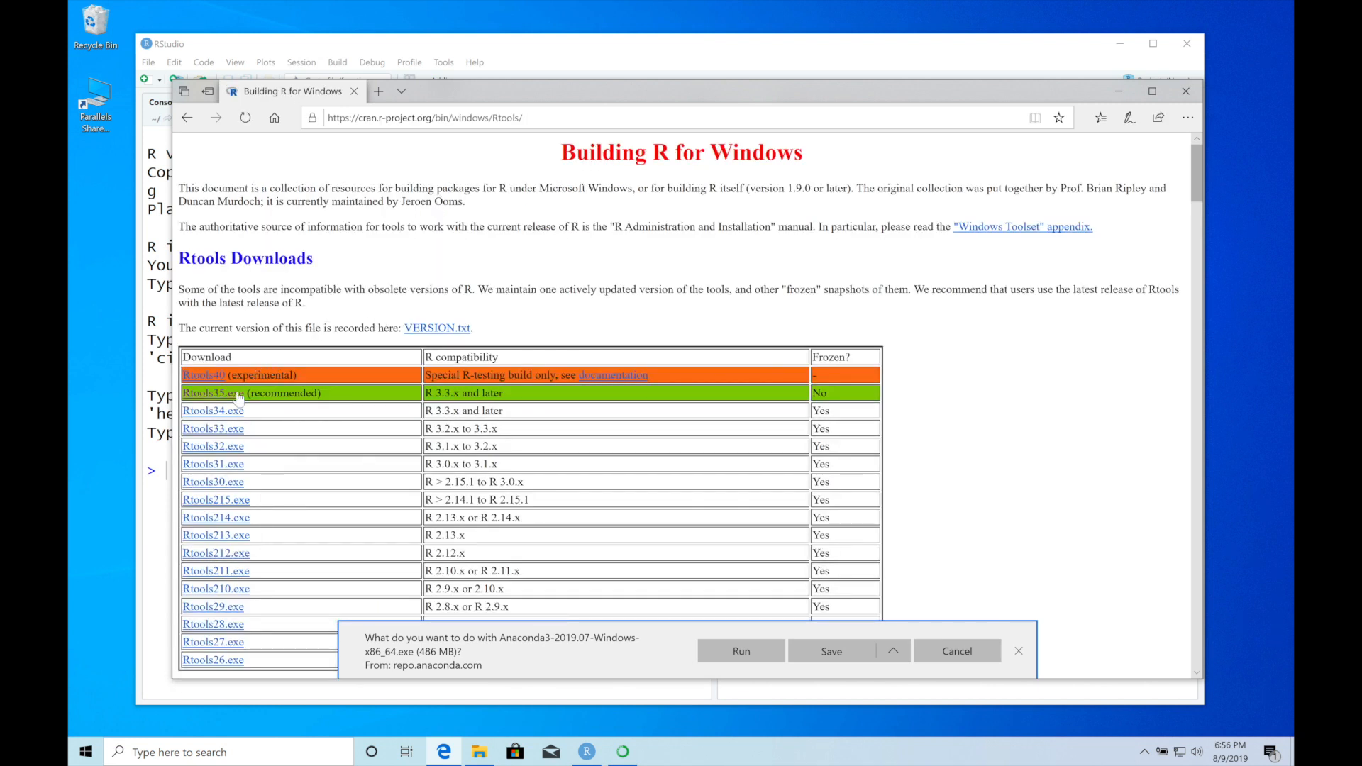
pyautogui.moveTo(211, 393)
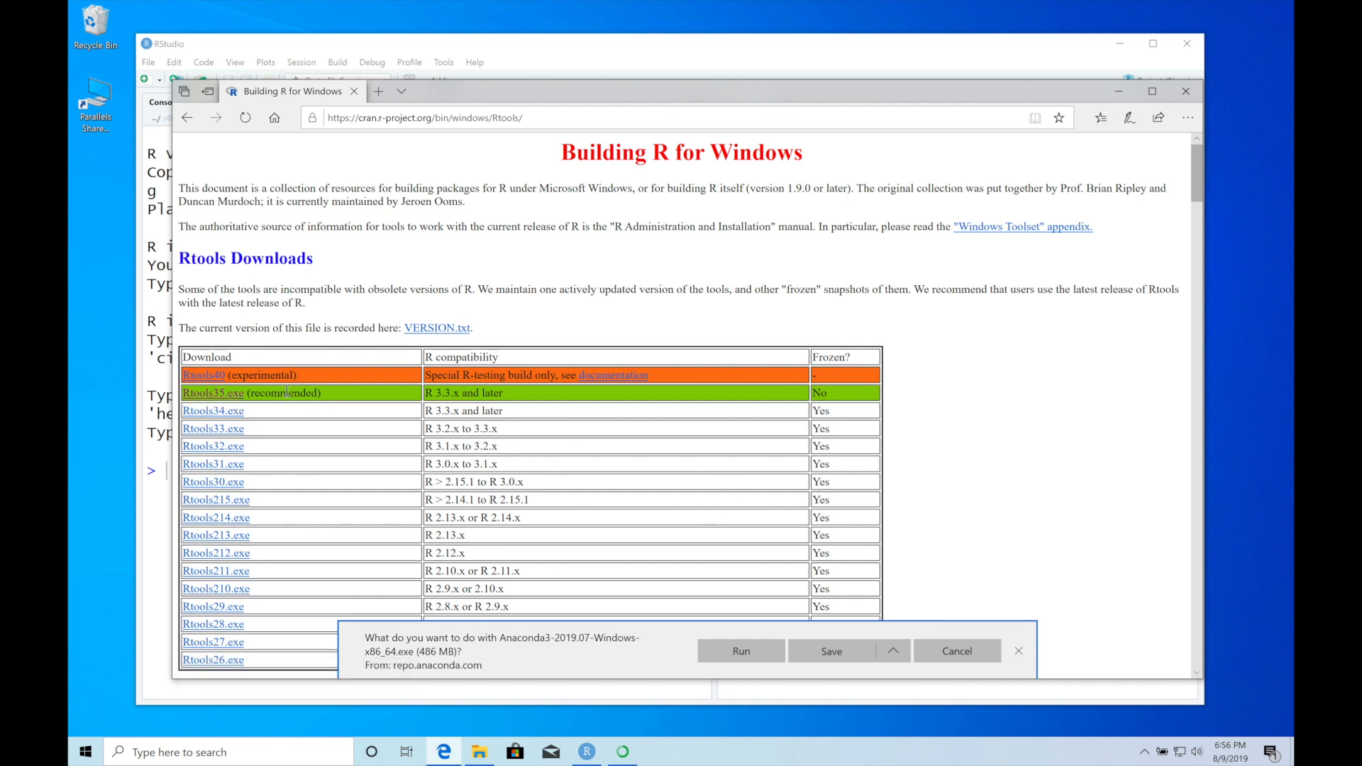
# Step: Download the recommended Rtools35.exe and show it in the Downloads folder
pyautogui.click(212, 393)
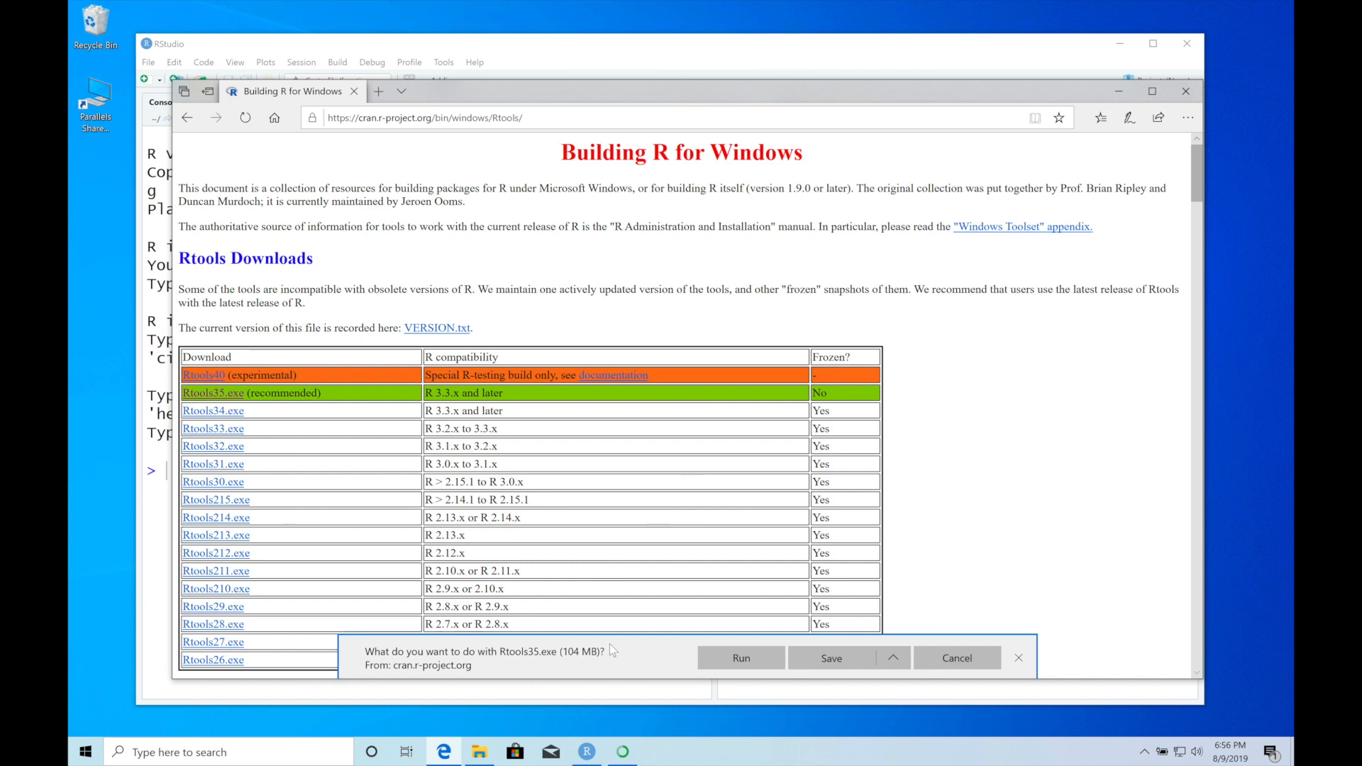
pyautogui.click(478, 752)
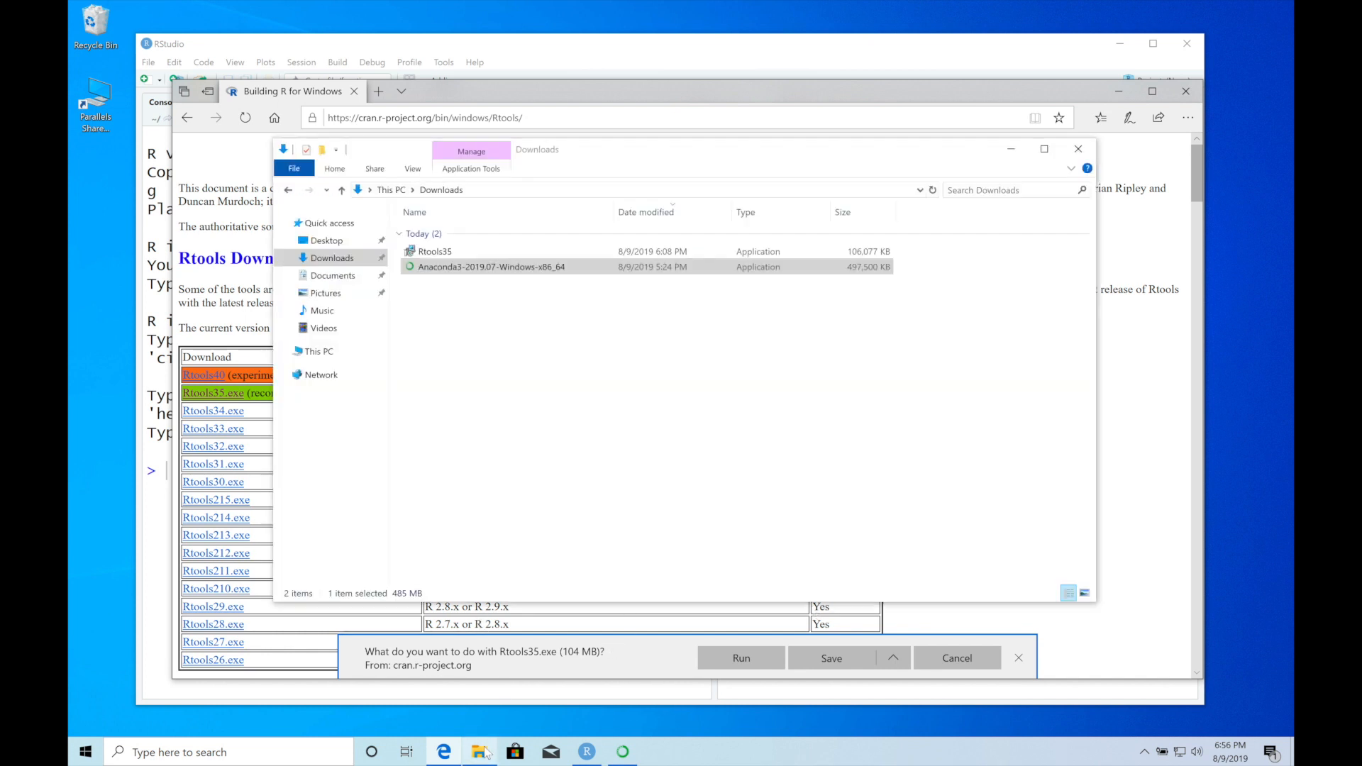
pyautogui.moveTo(434, 252)
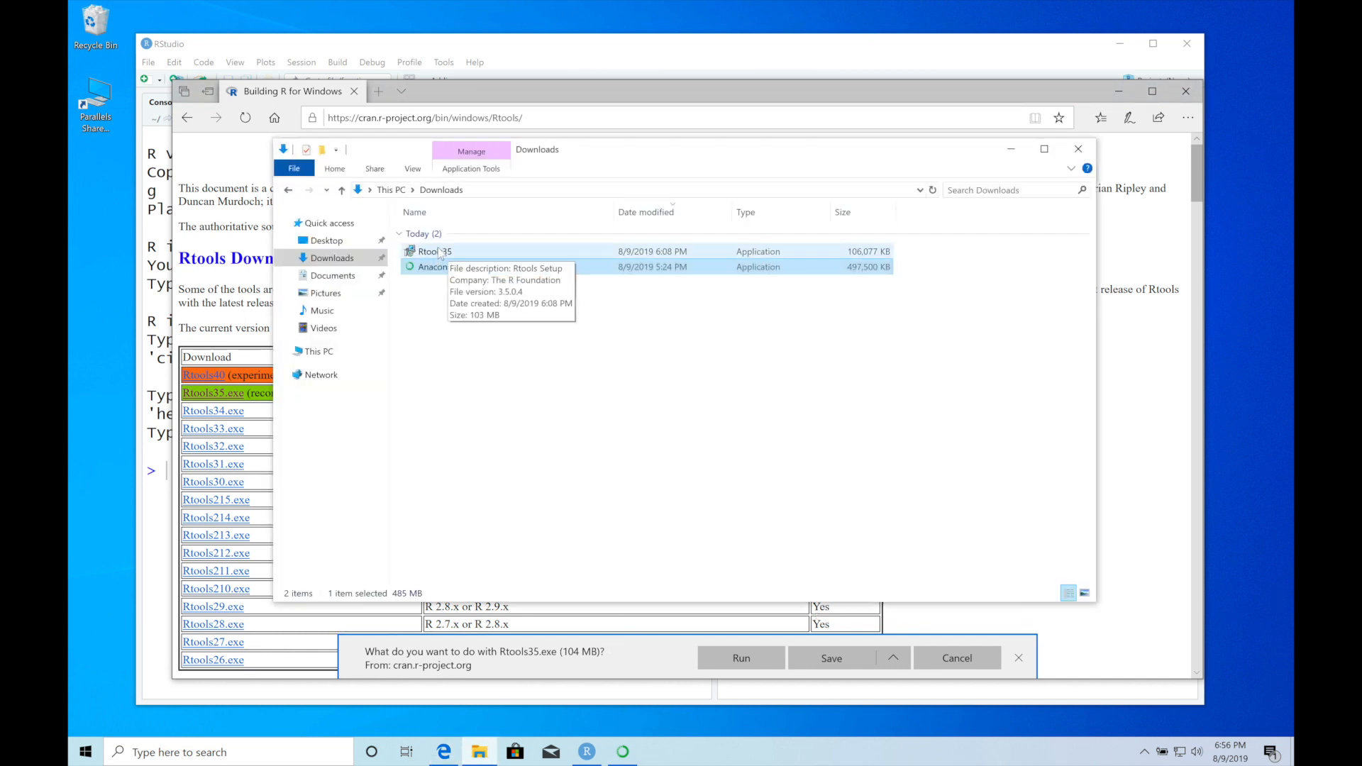
pyautogui.click(498, 267)
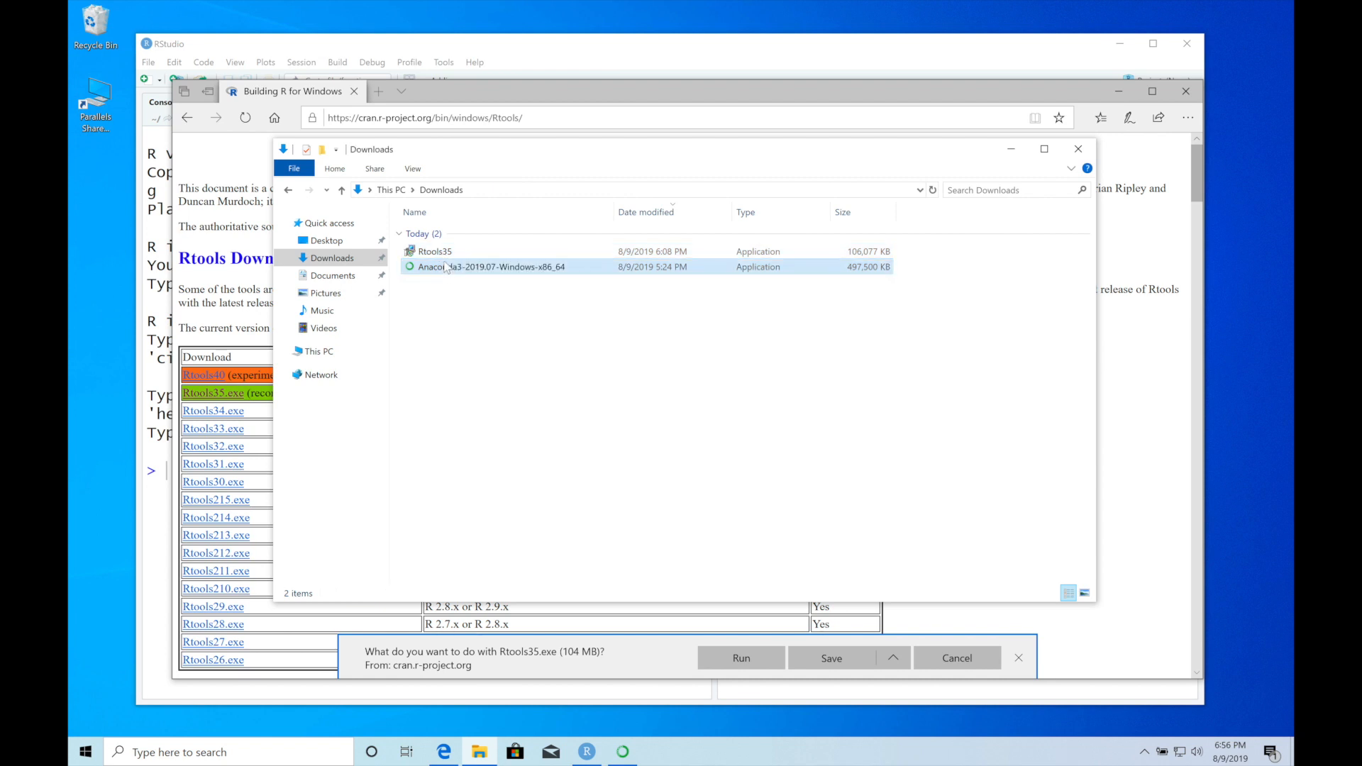
# Step: Run Rtools35.exe, allow it to make changes and confirm the installer language
pyautogui.click(434, 251)
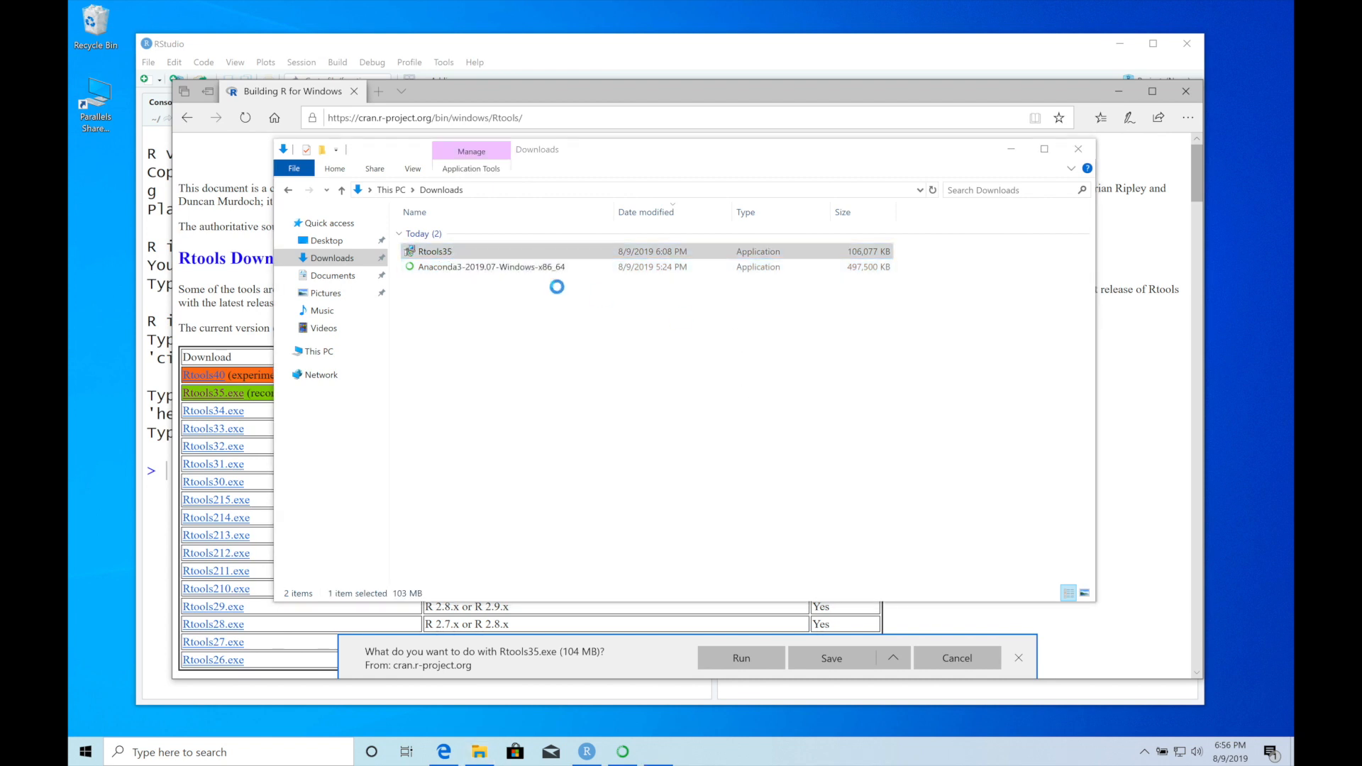
pyautogui.click(740, 656)
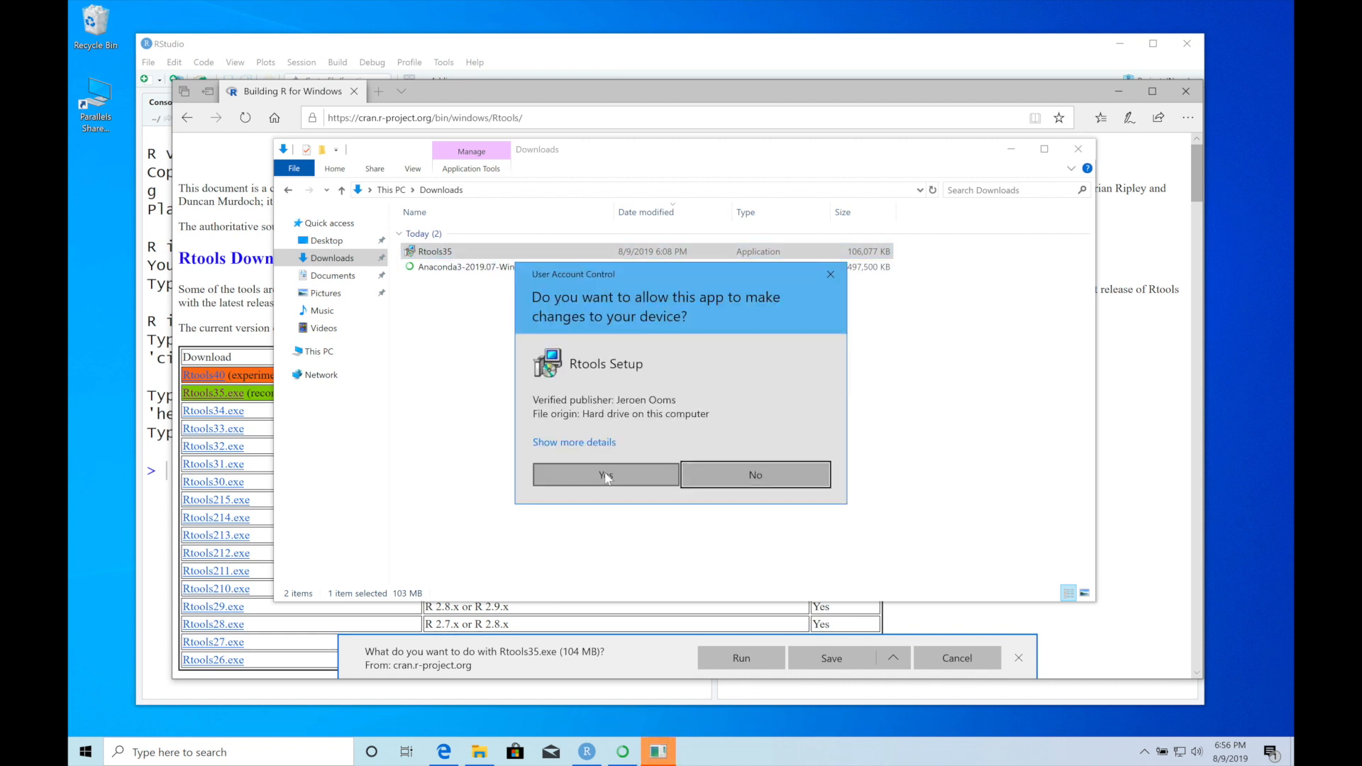
pyautogui.click(604, 474)
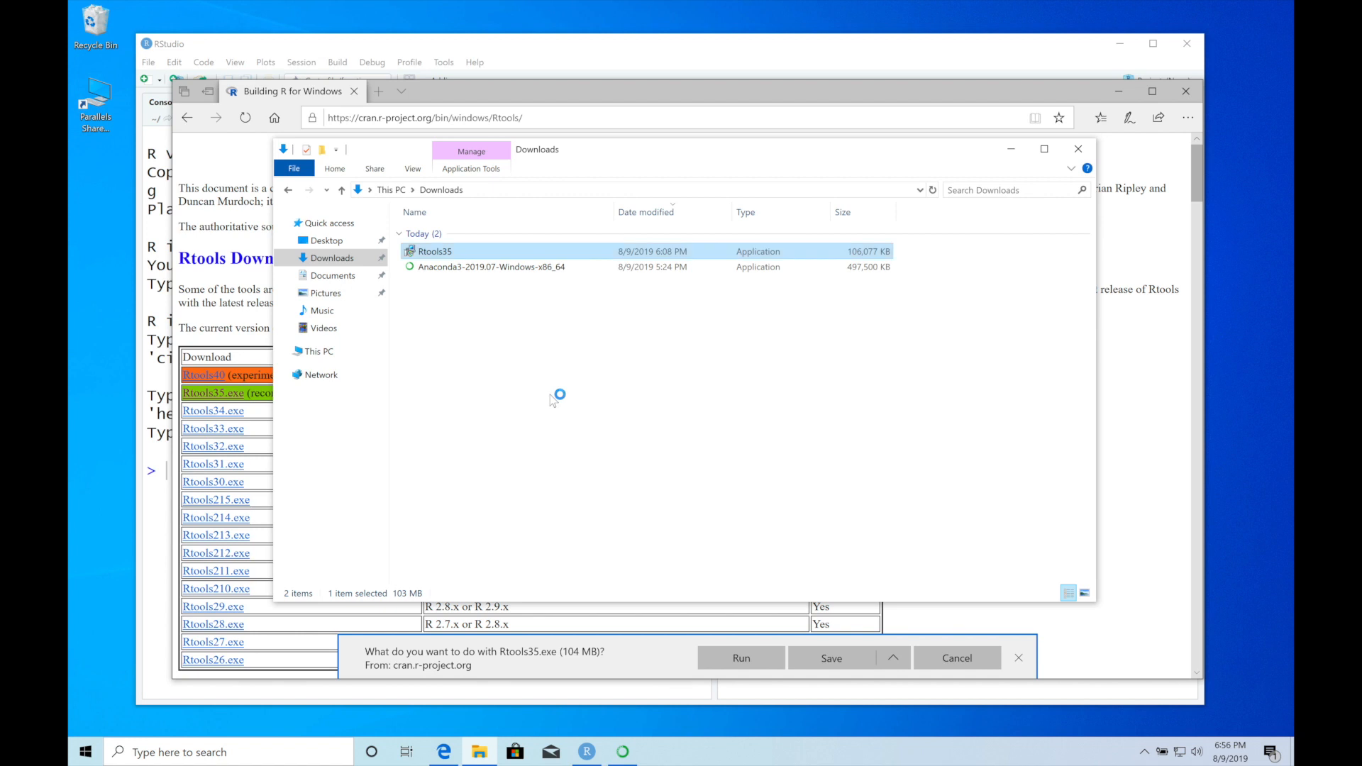
pyautogui.moveTo(593, 427)
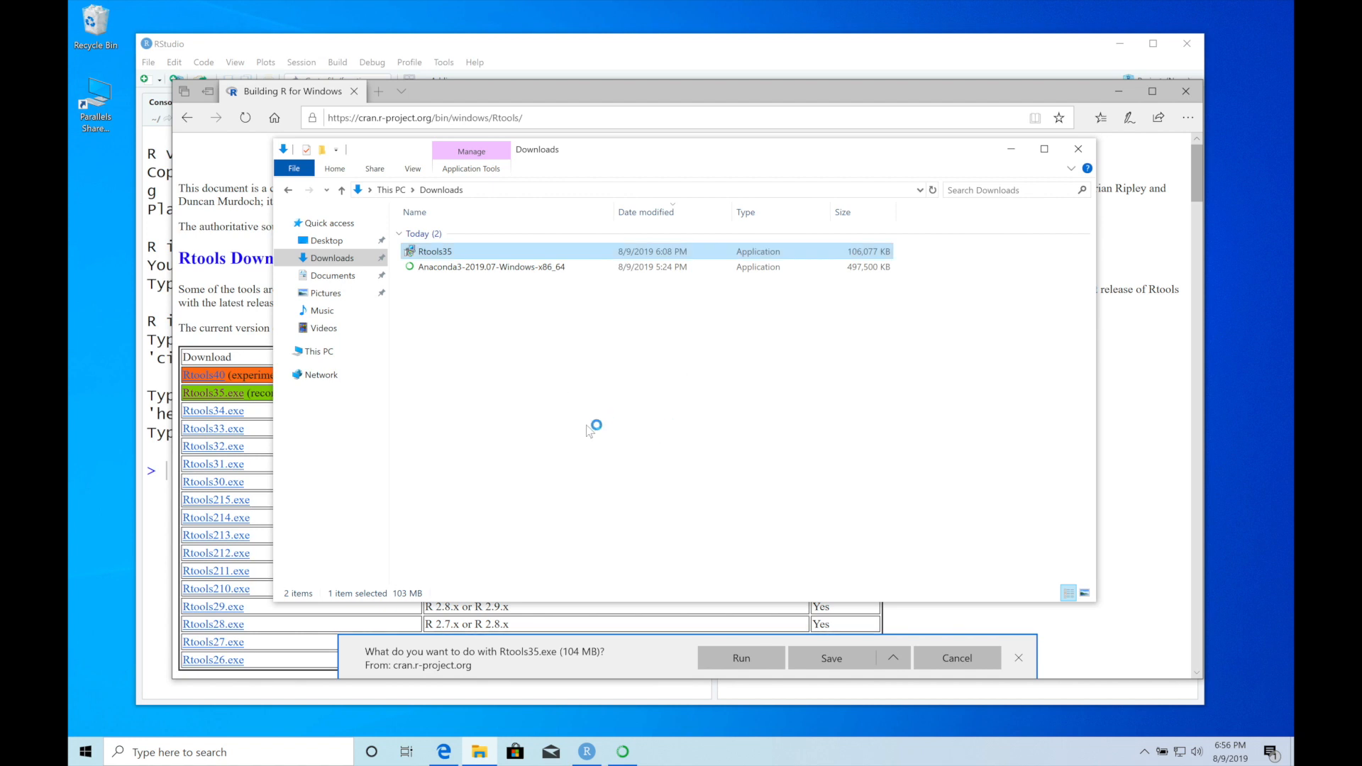
pyautogui.moveTo(638, 391)
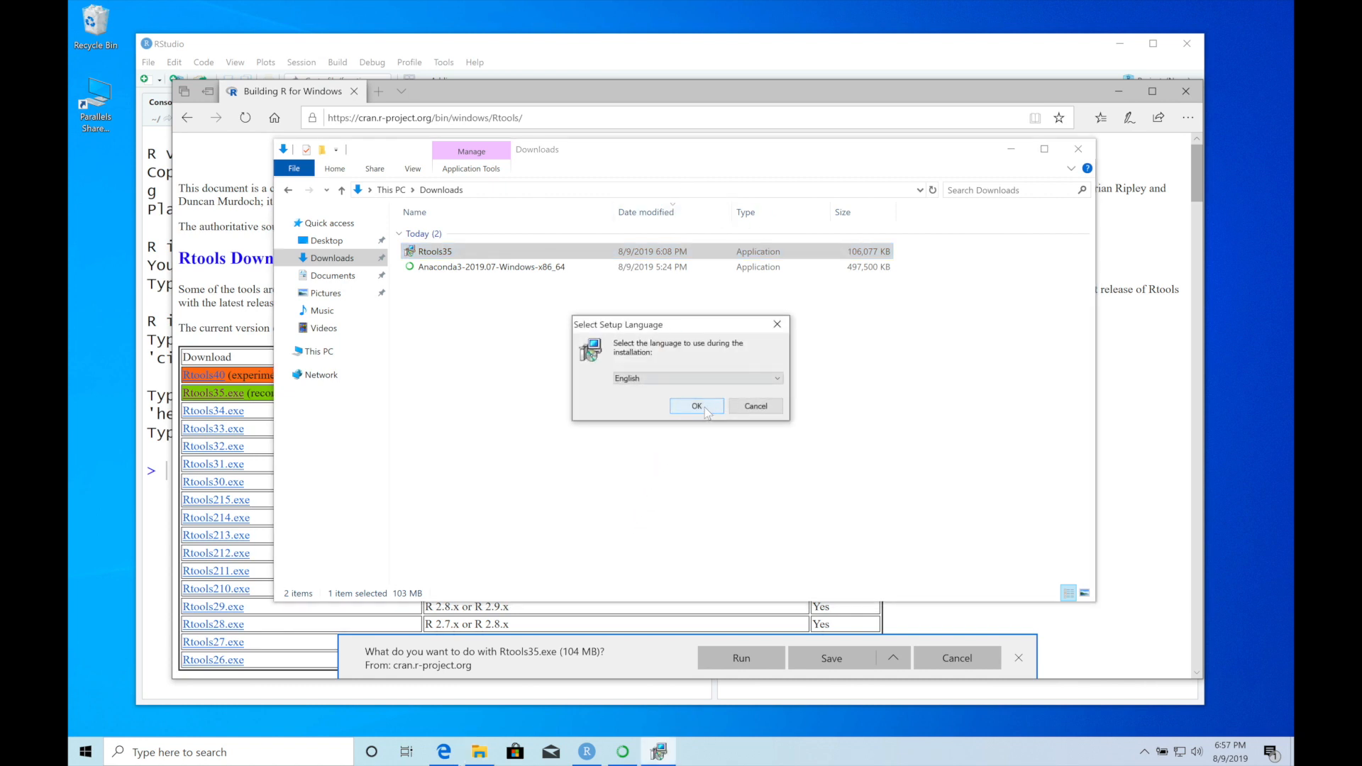
pyautogui.click(695, 406)
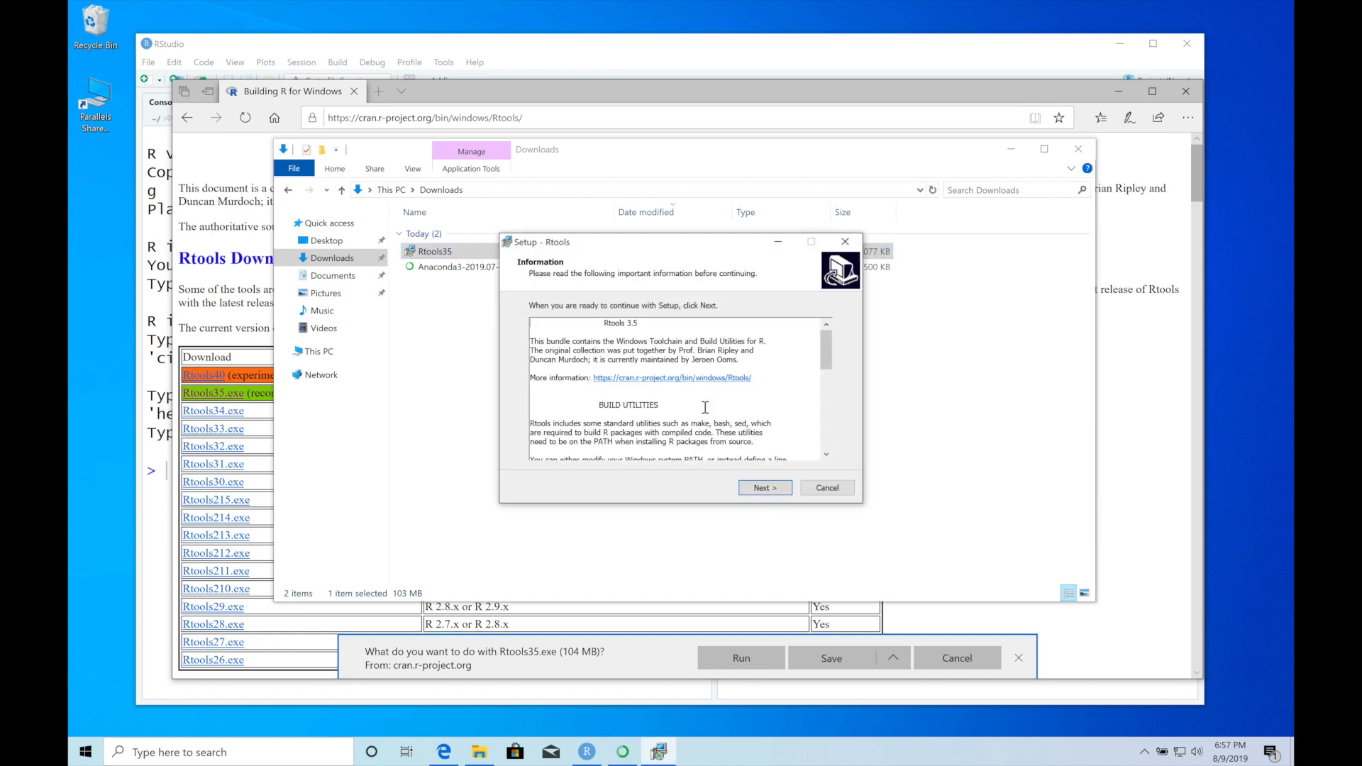
pyautogui.moveTo(763, 487)
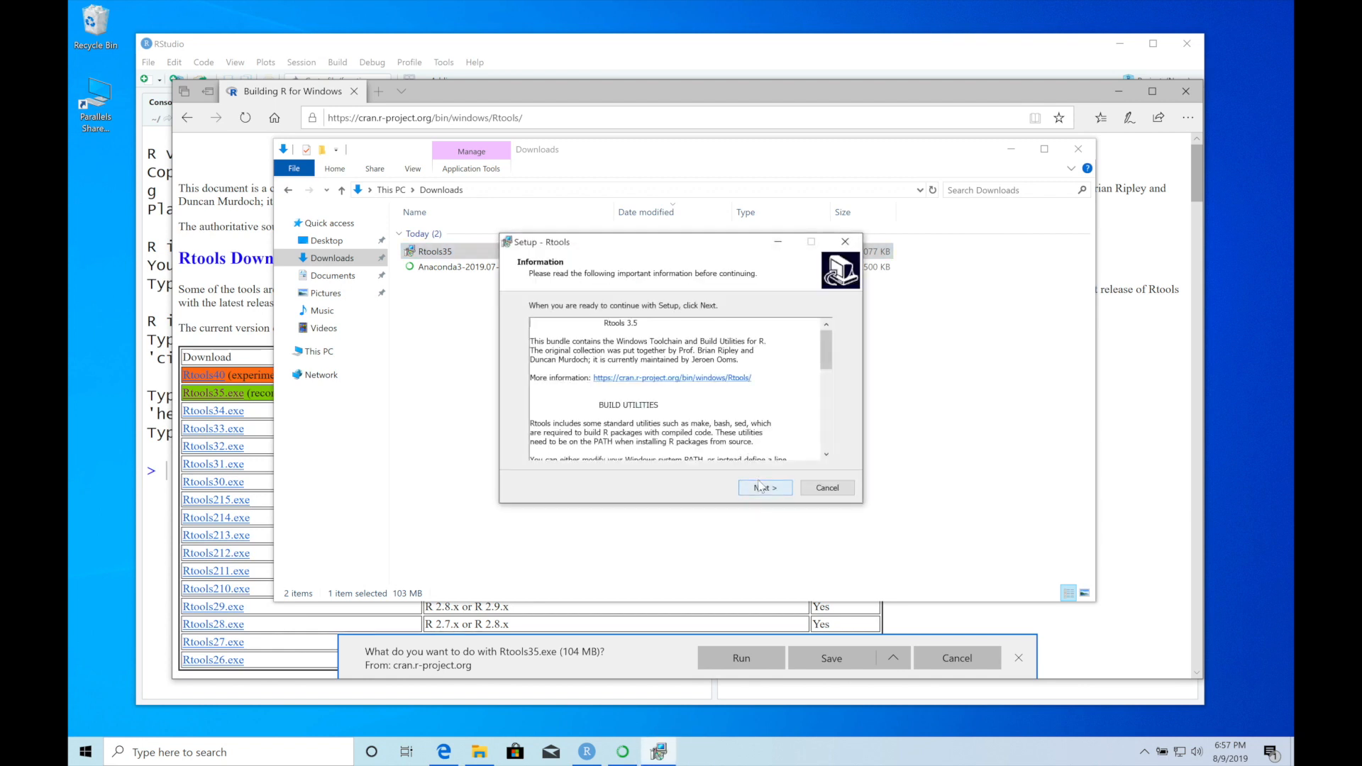
# Step: Install Rtools 3.5 with default components and rtools added to the system PATH
pyautogui.click(763, 487)
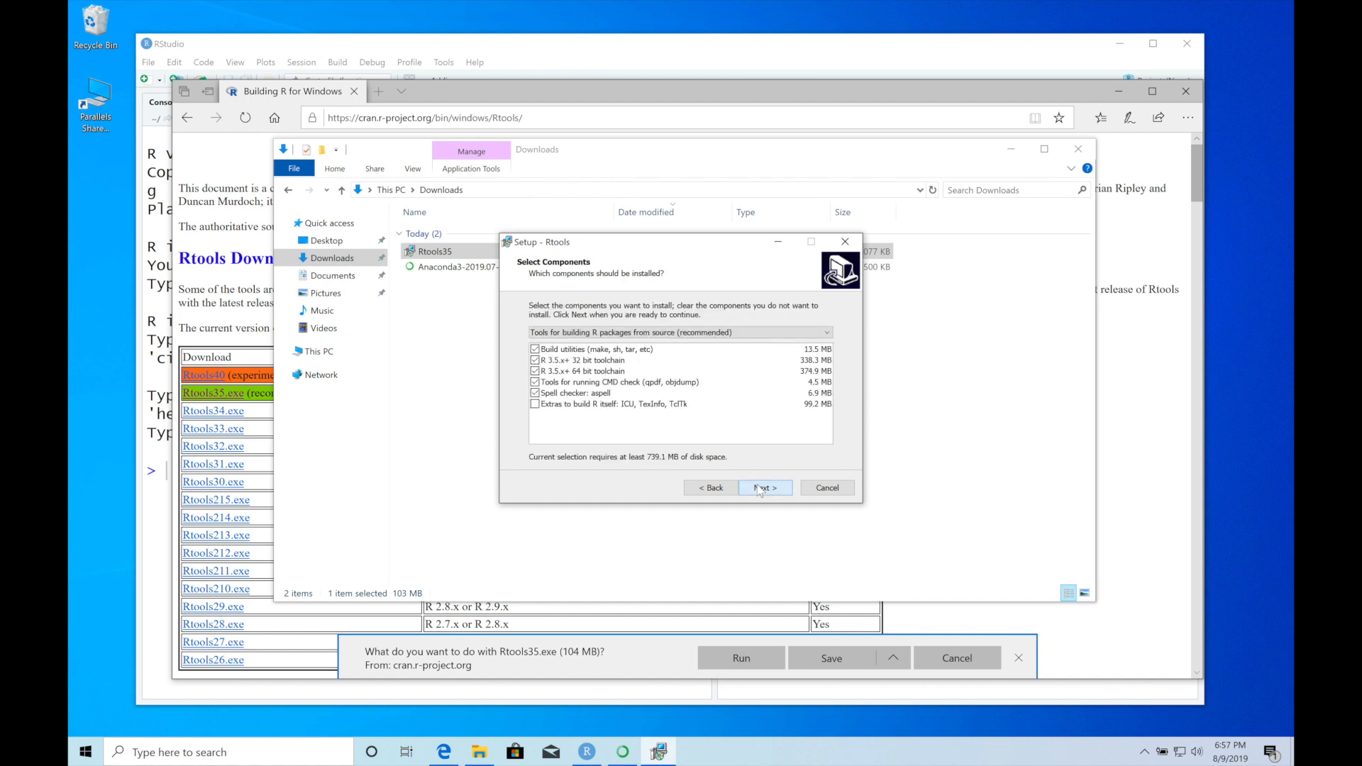
pyautogui.click(763, 486)
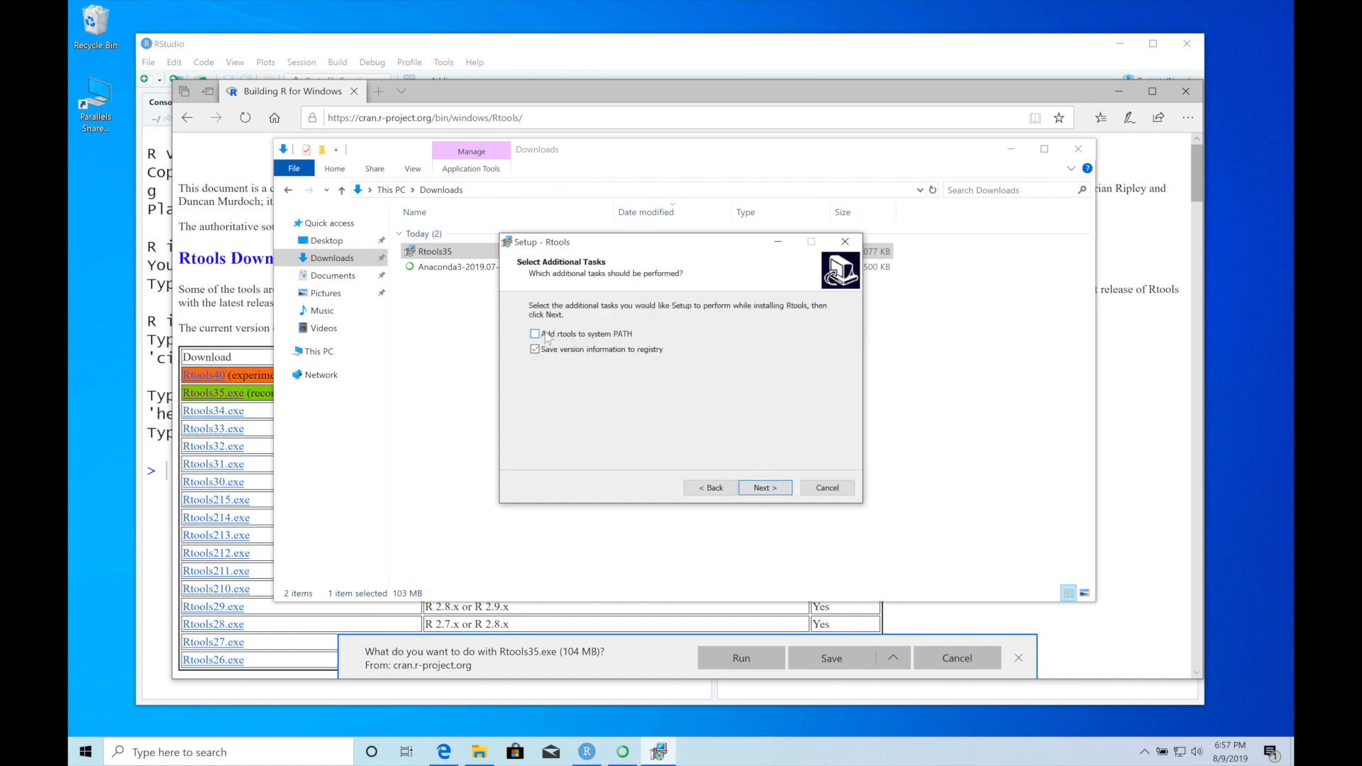
pyautogui.click(535, 334)
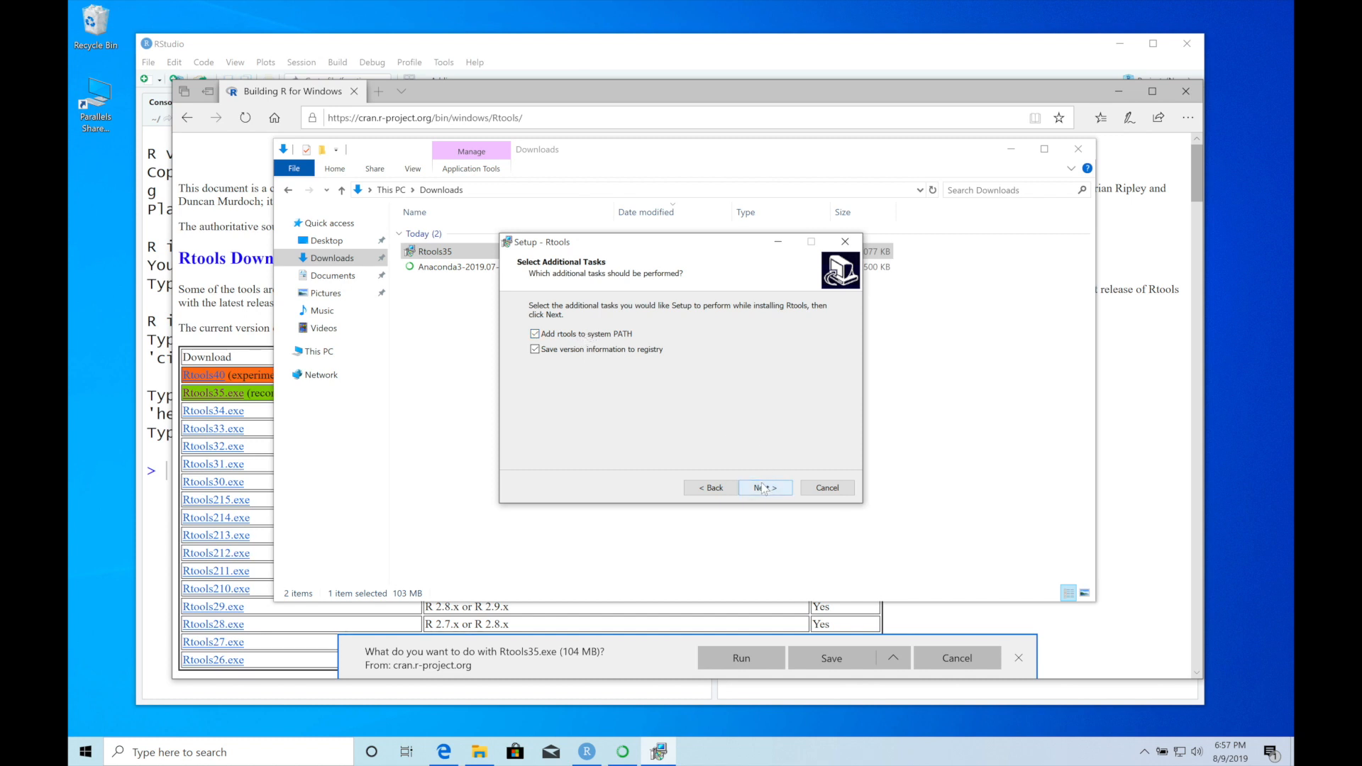
pyautogui.click(763, 487)
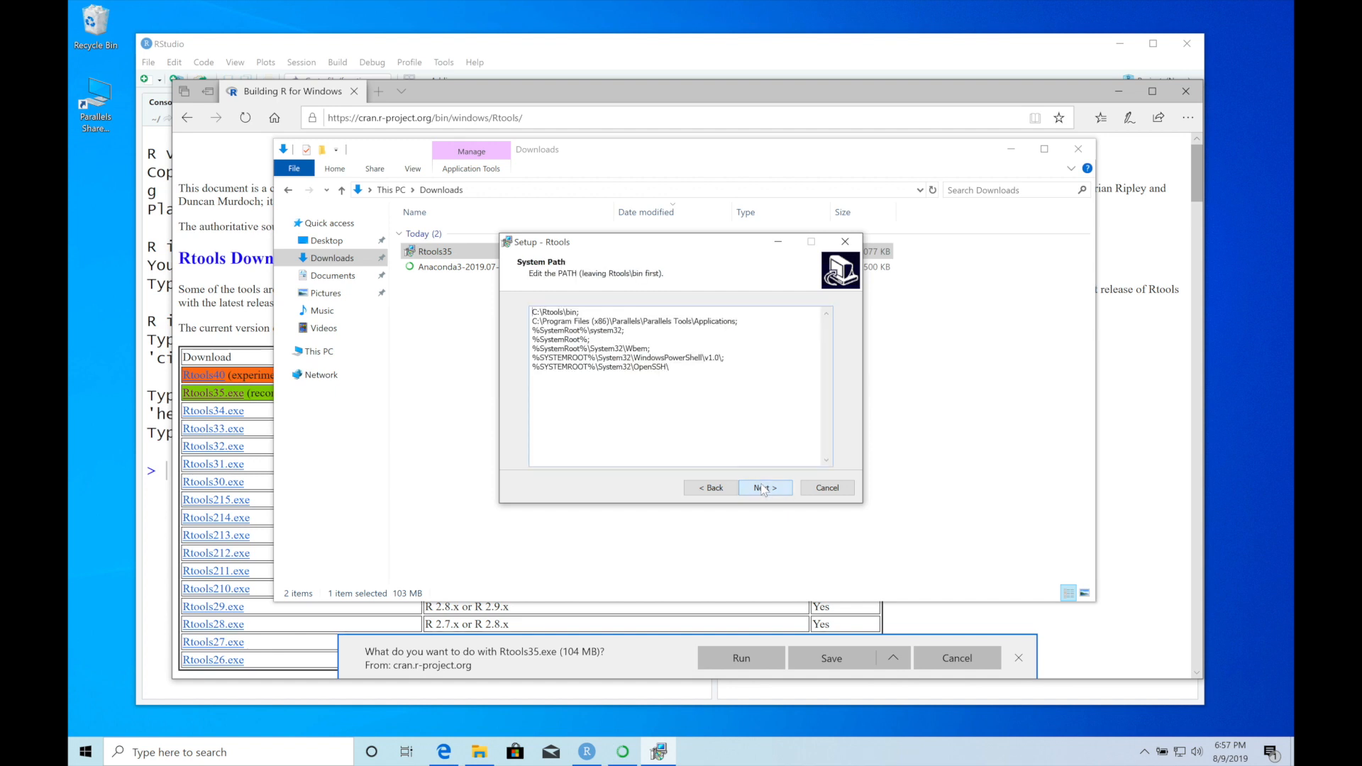
pyautogui.click(763, 486)
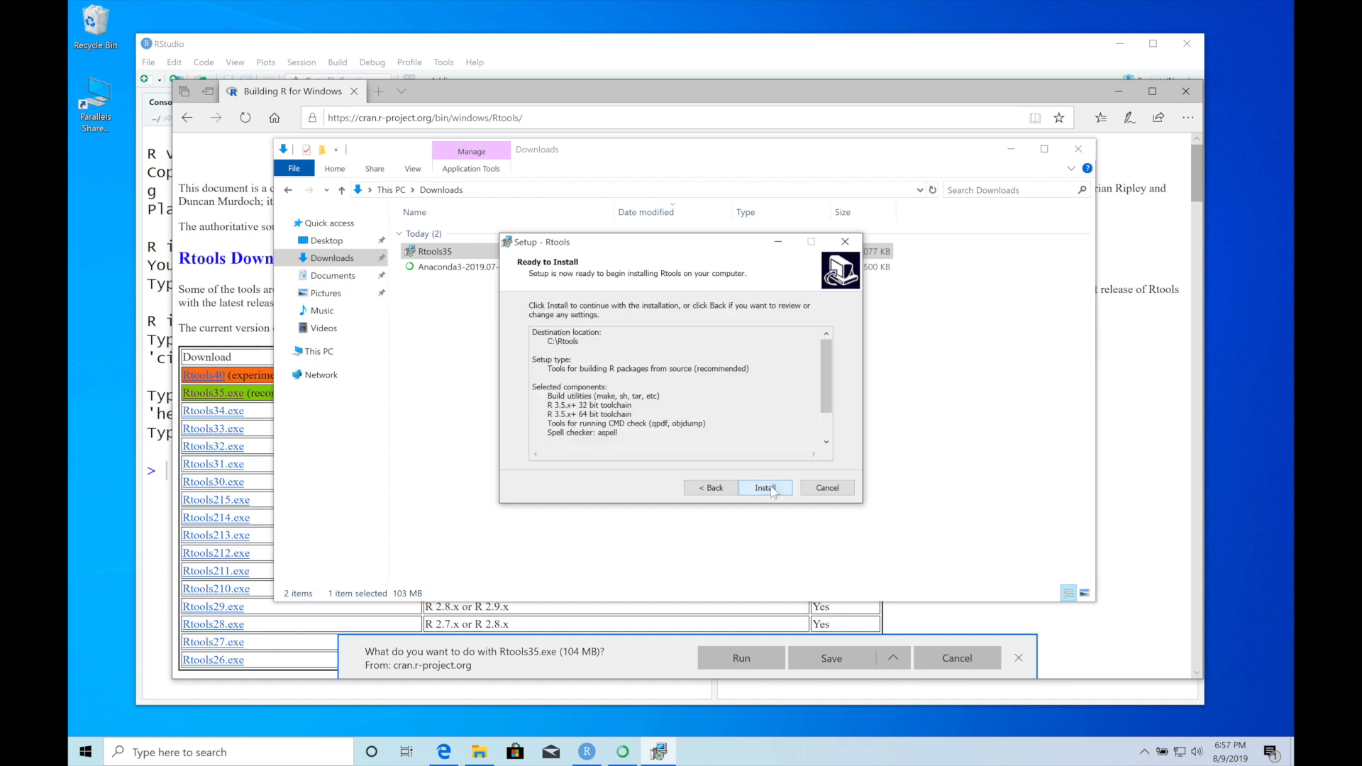
pyautogui.click(765, 486)
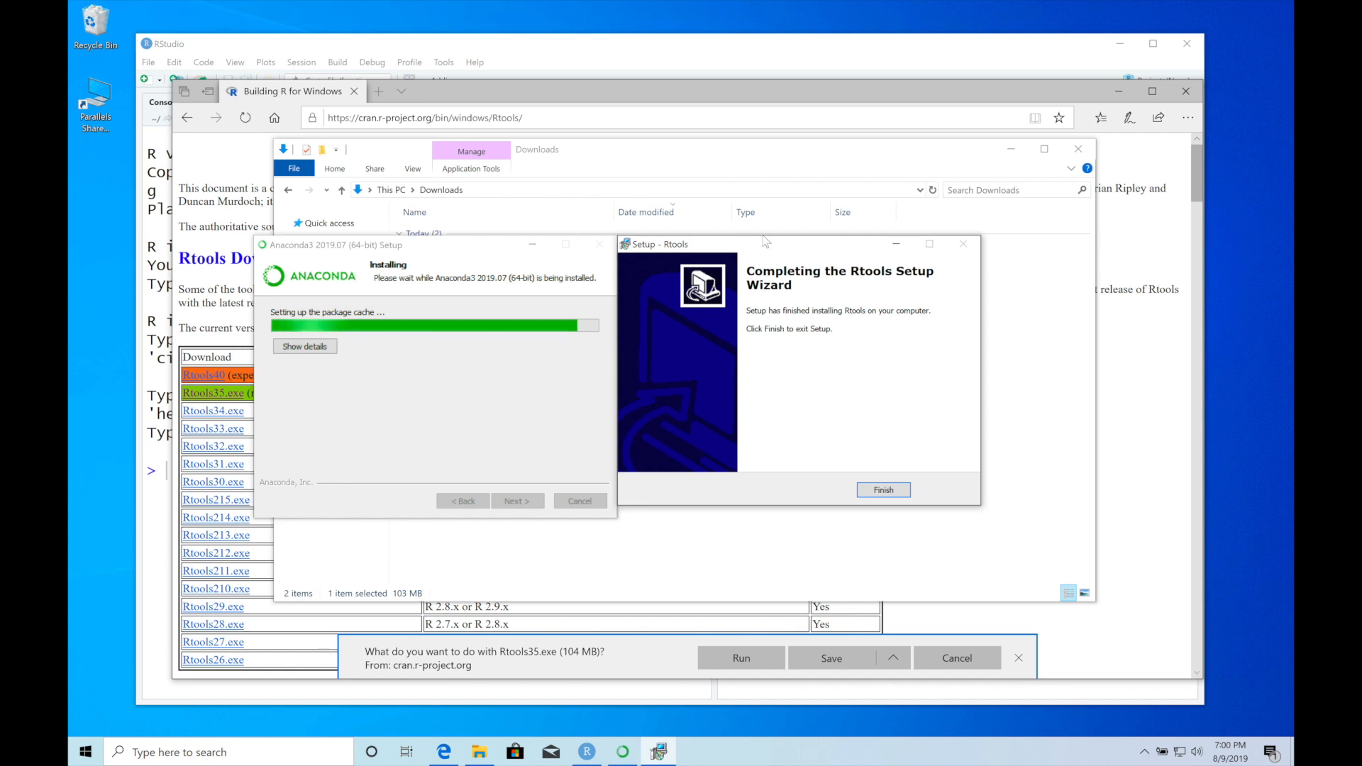
pyautogui.moveTo(846, 390)
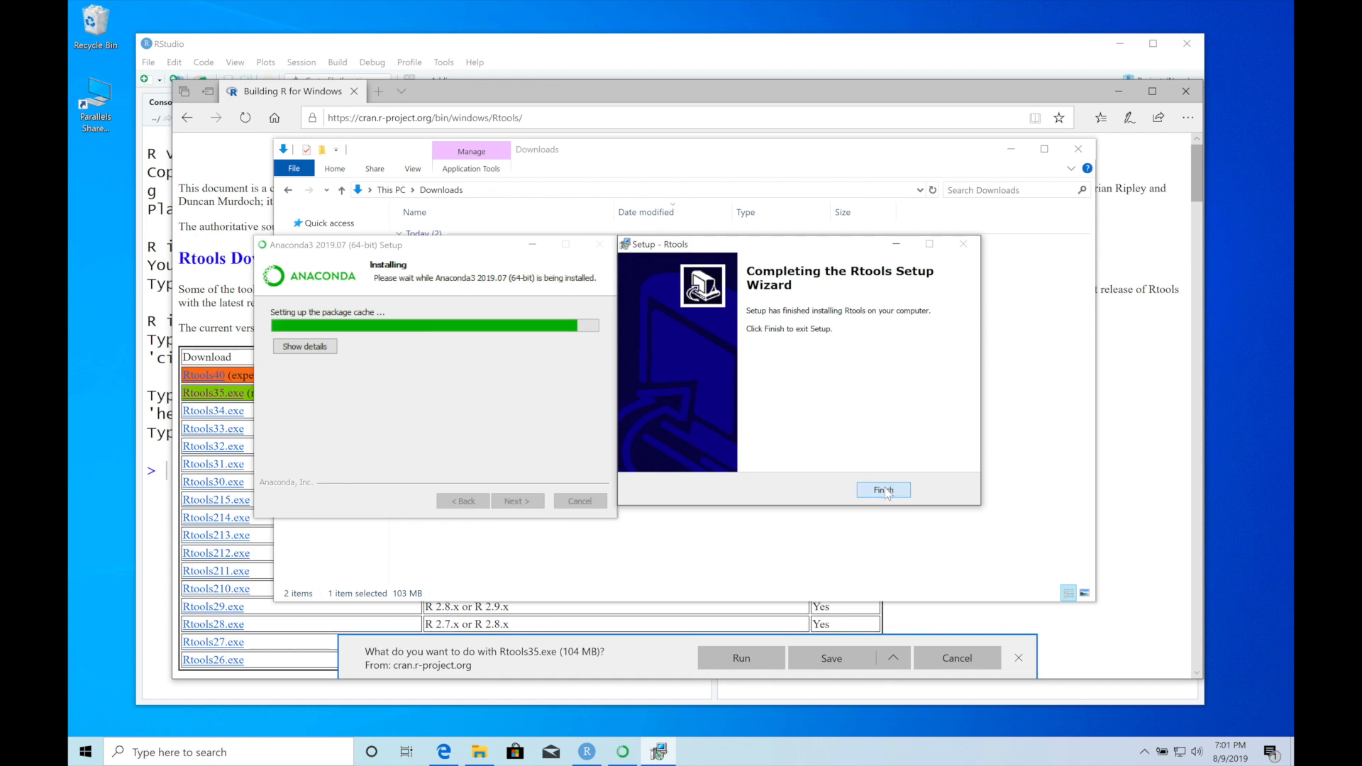
# Step: Finish the Rtools installer and relaunch RStudio from the Start menu search
pyautogui.click(882, 490)
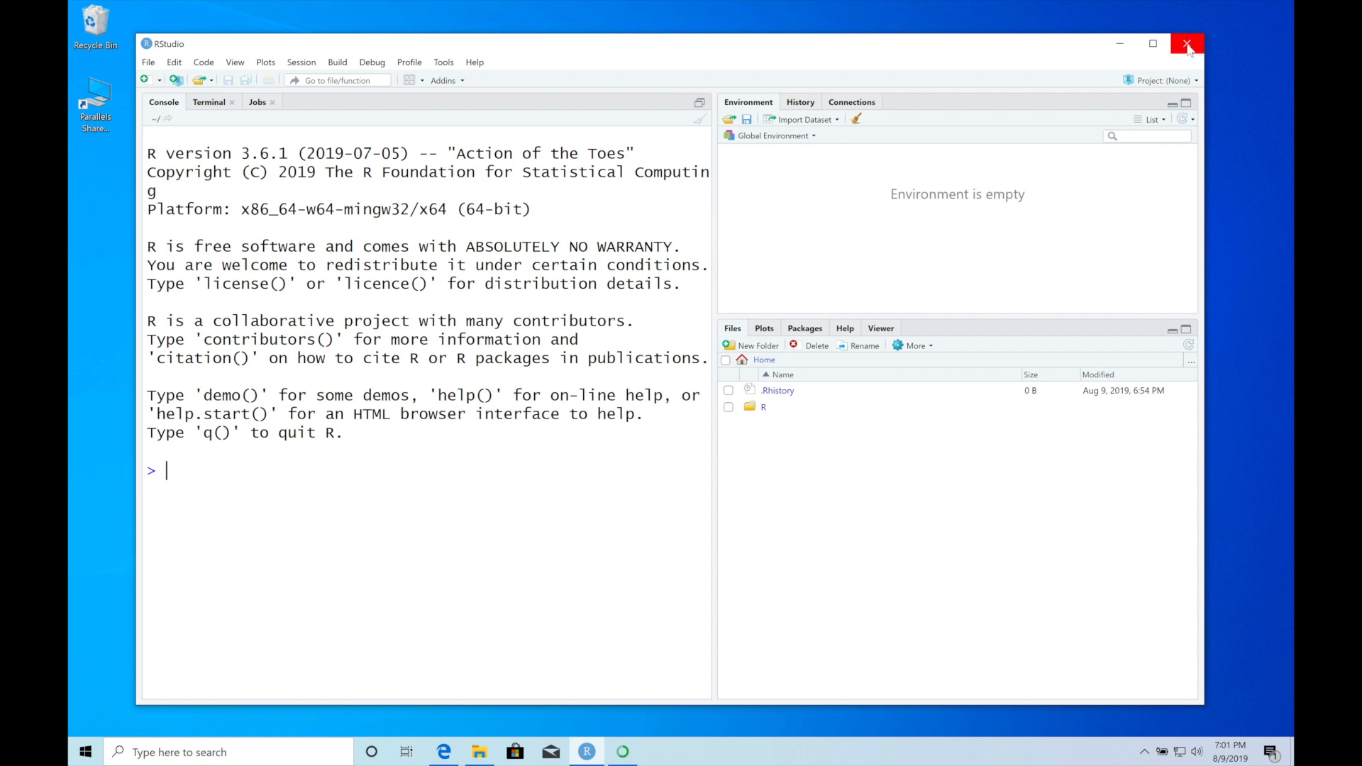
pyautogui.moveTo(1187, 44)
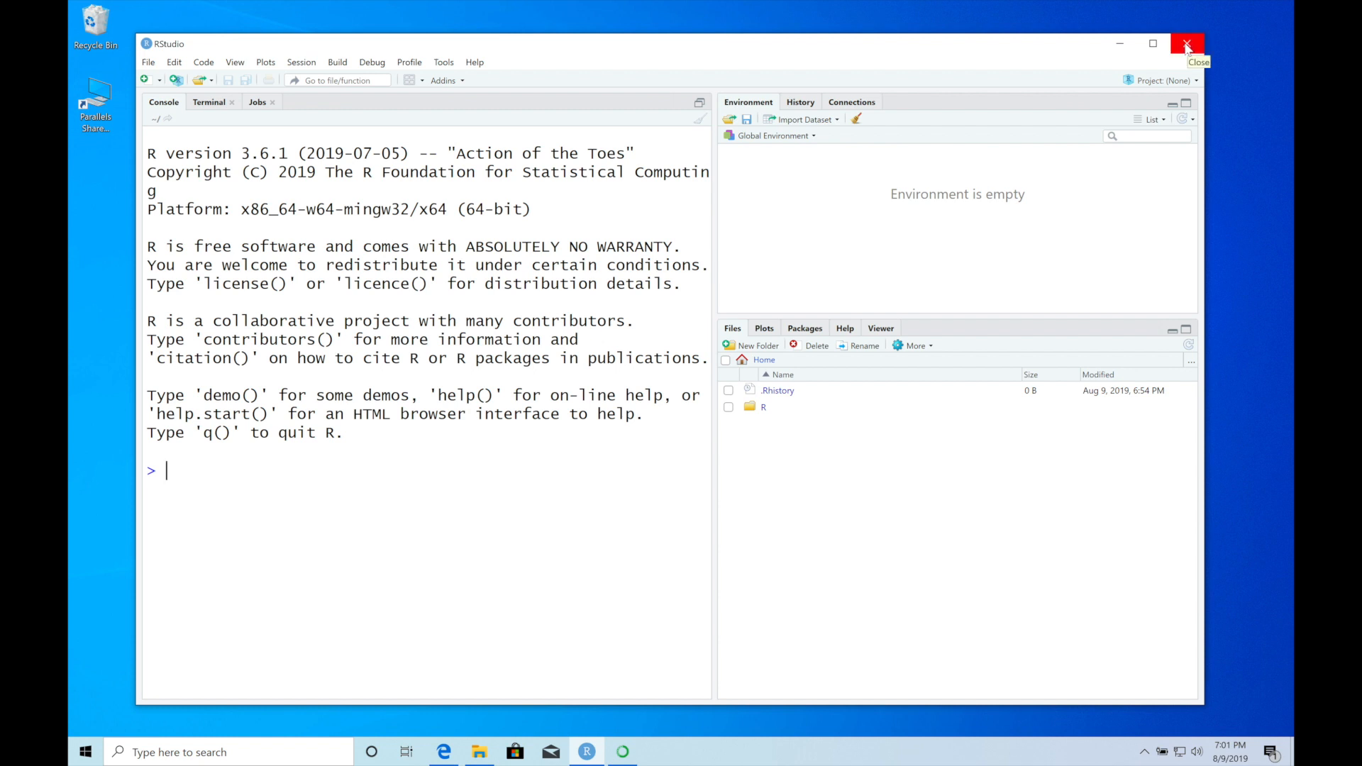
pyautogui.moveTo(1188, 45)
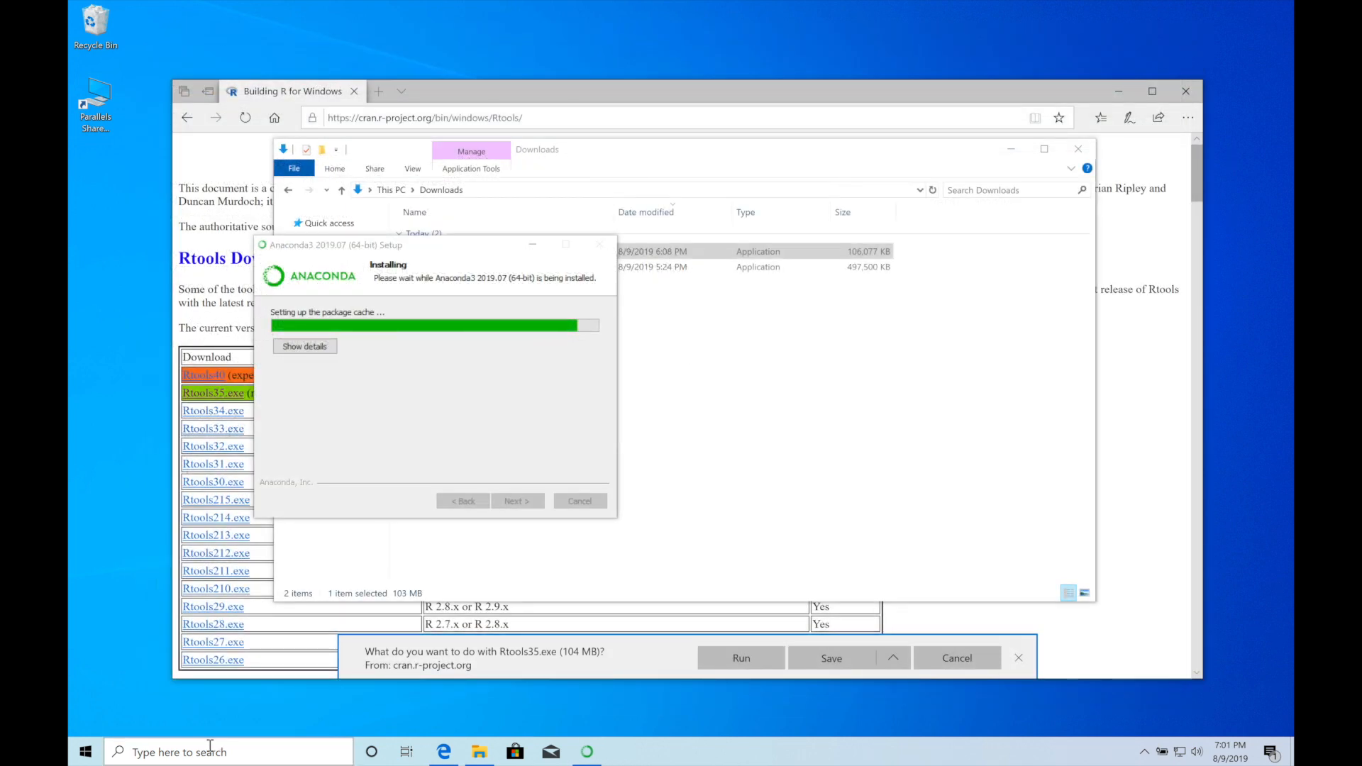
pyautogui.write('rstudio')
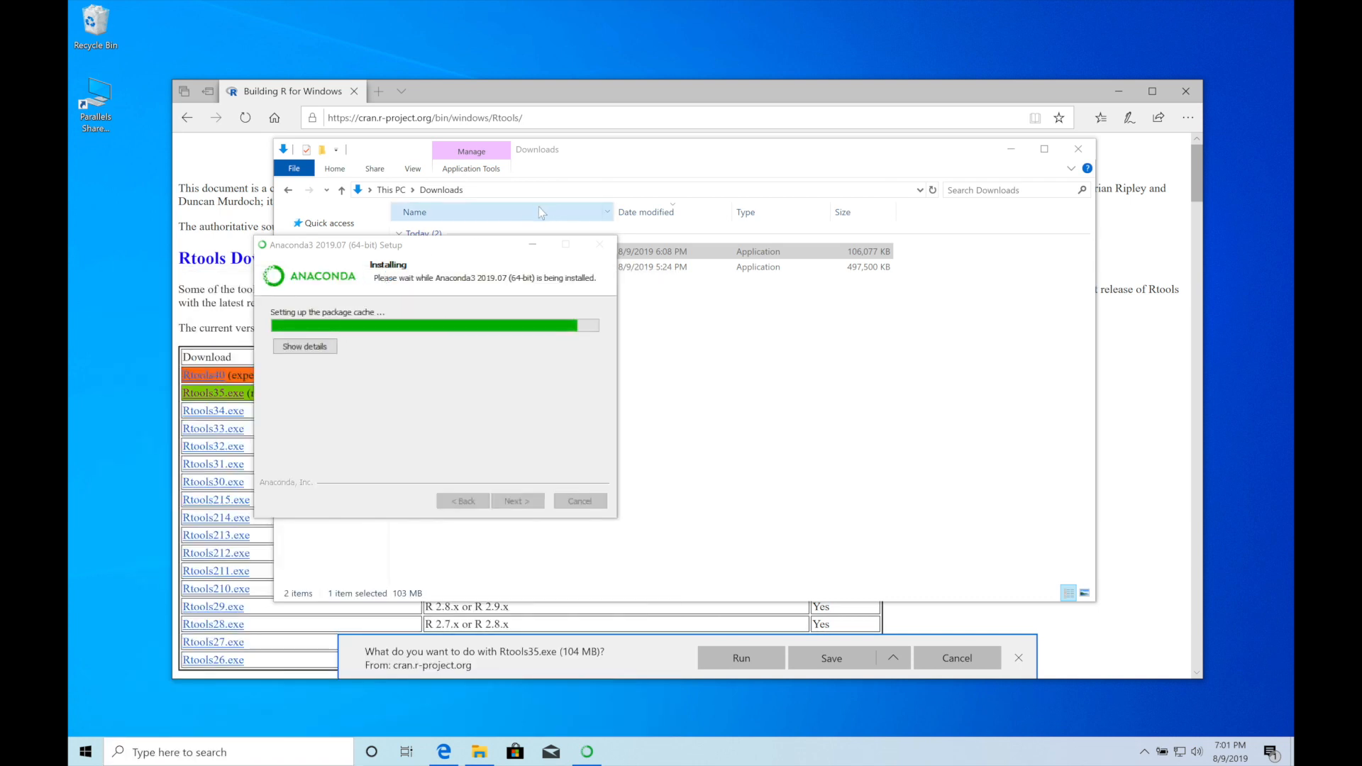
pyautogui.moveTo(573, 139)
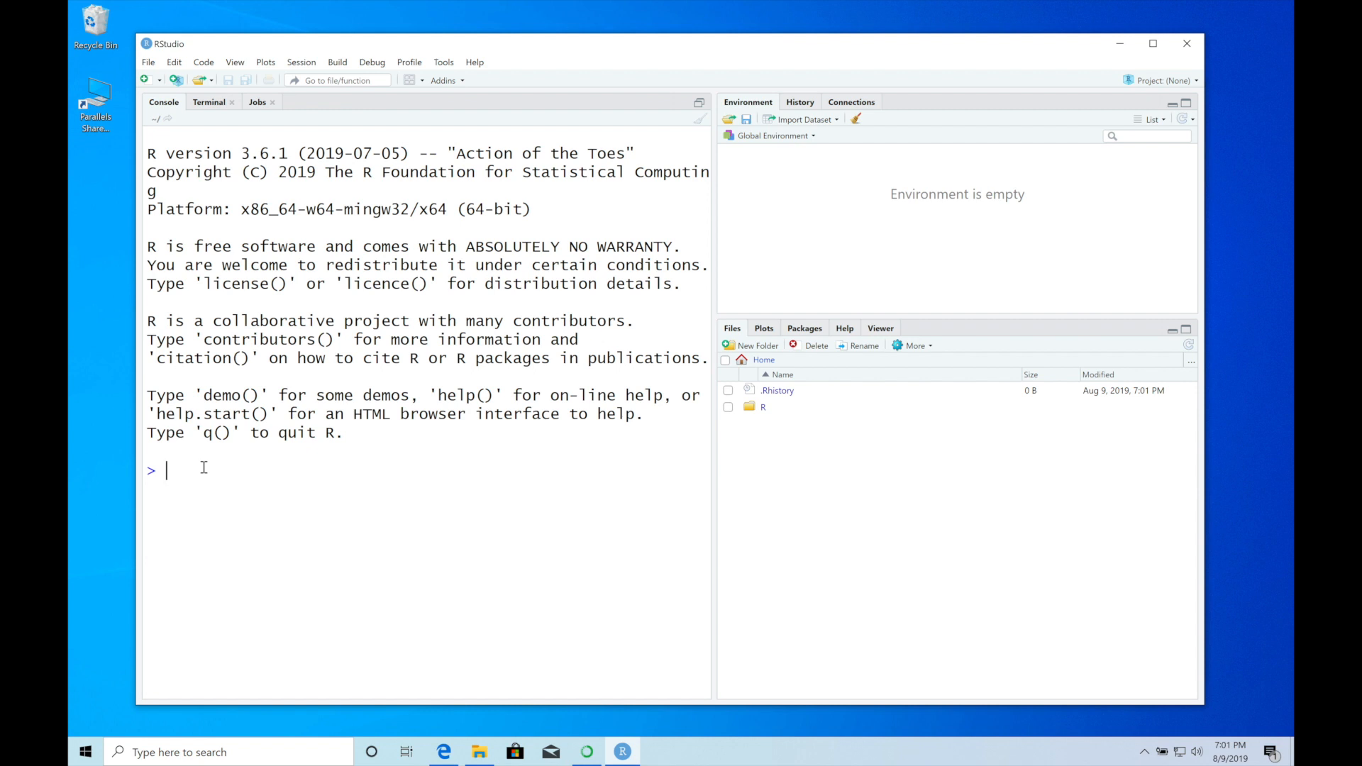
# Step: Run install.packages("remotes") in the RStudio console
pyautogui.write('install.packages(')
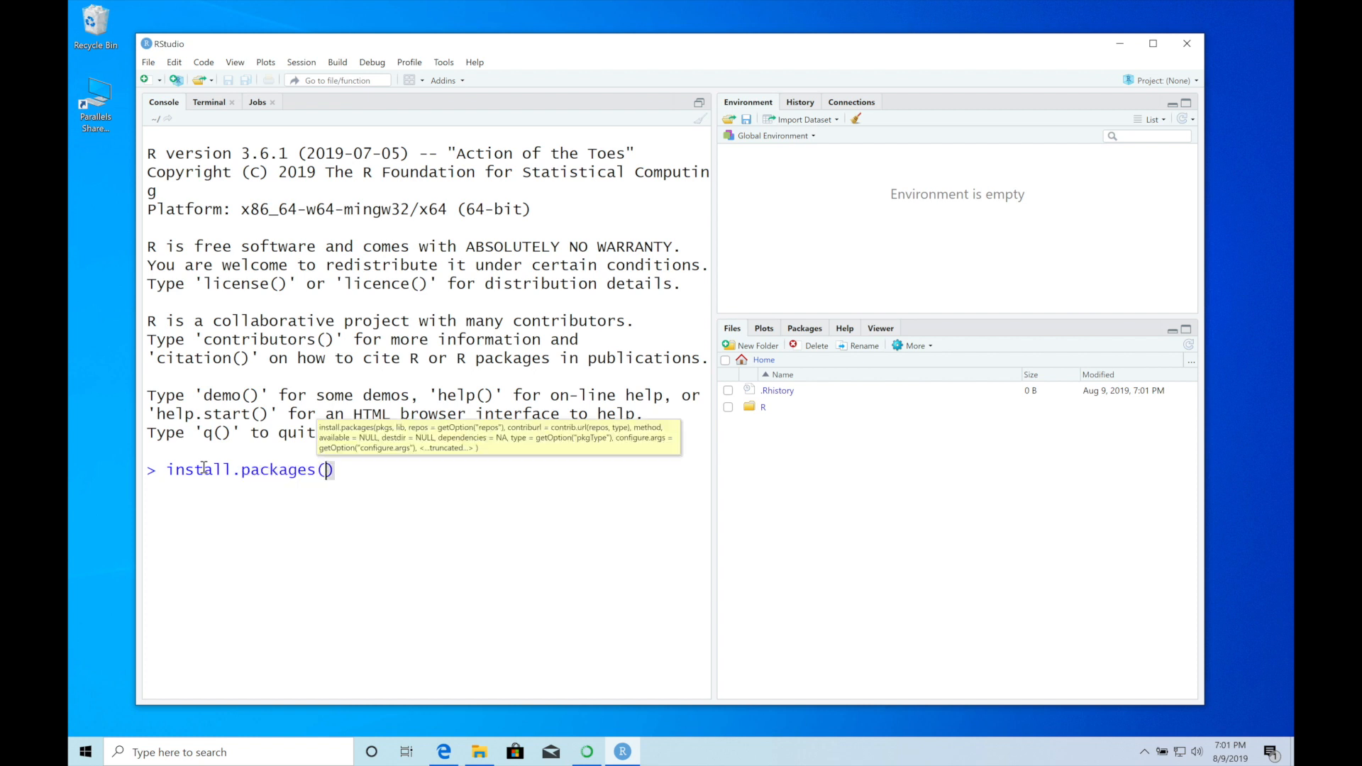
pyautogui.write('"r')
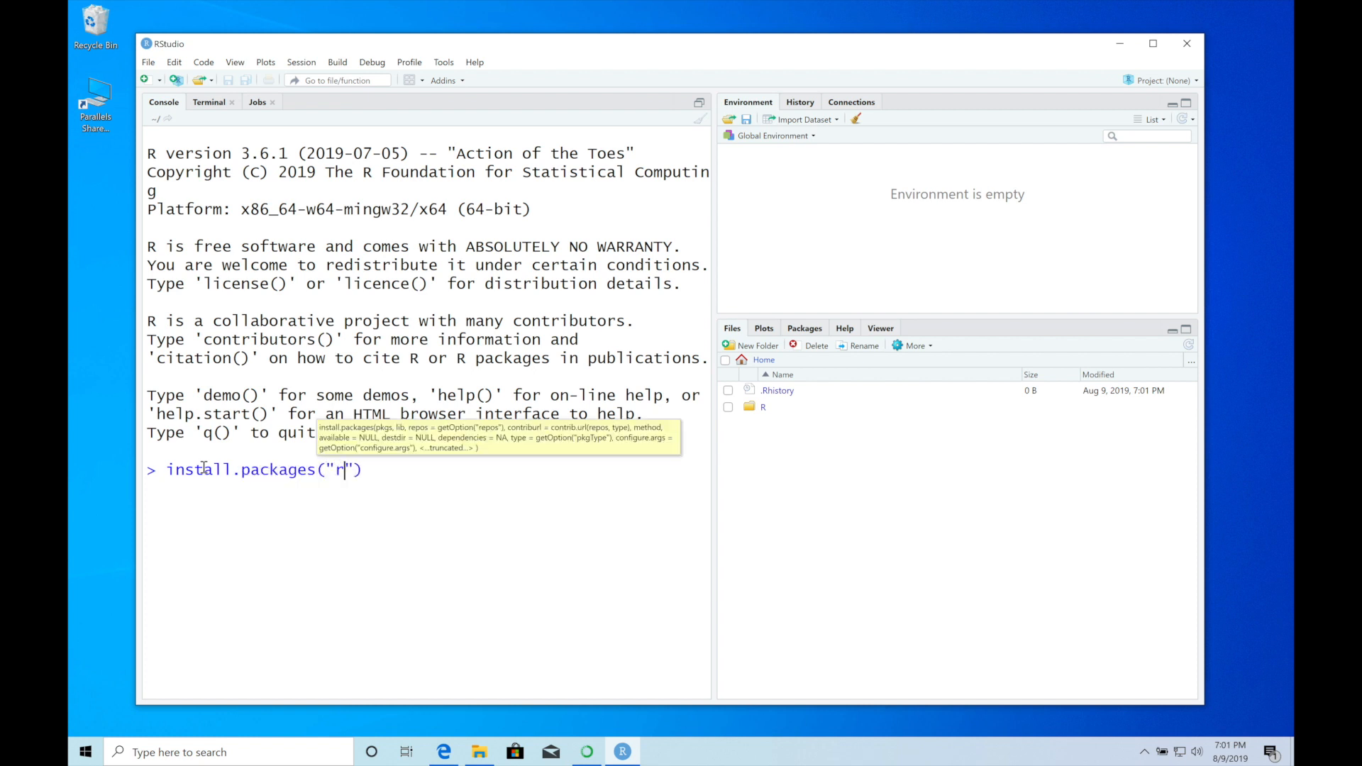
pyautogui.write('emotes')
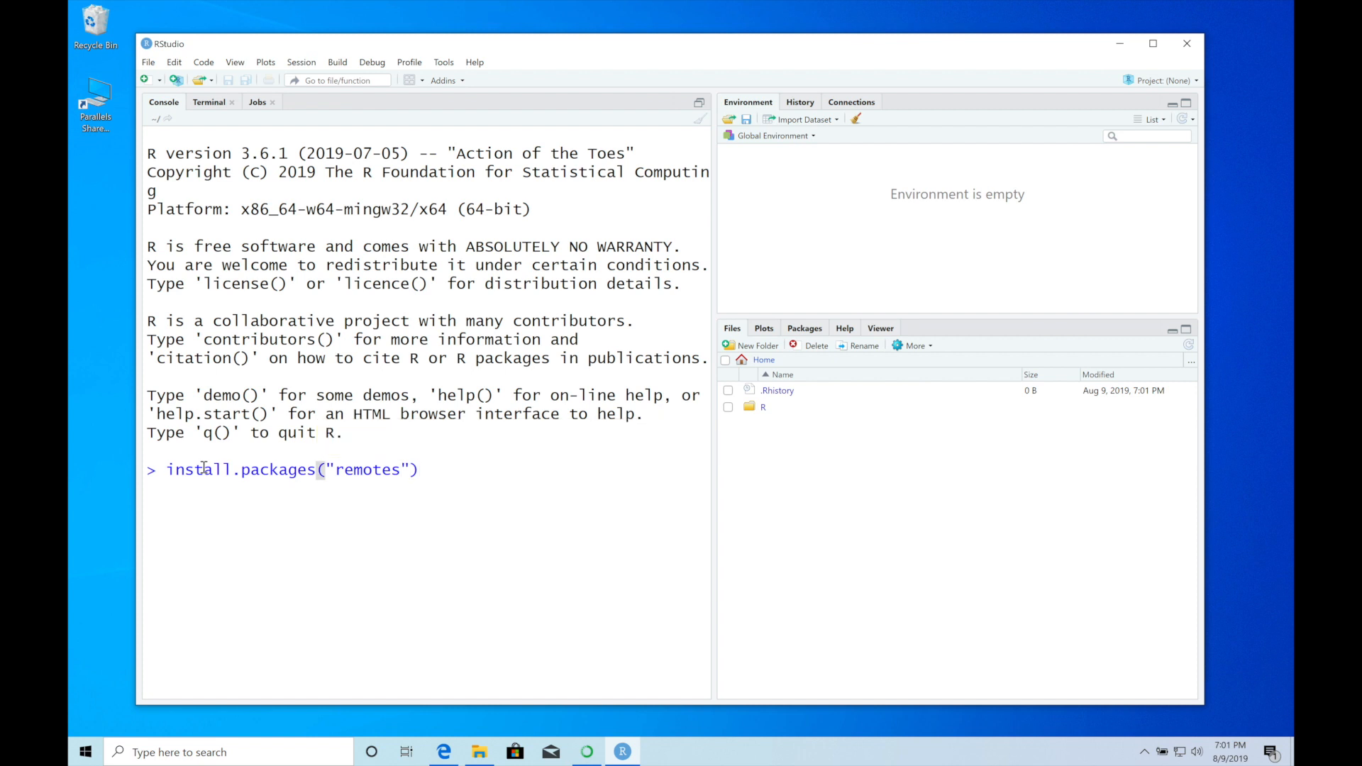
pyautogui.press('Return')
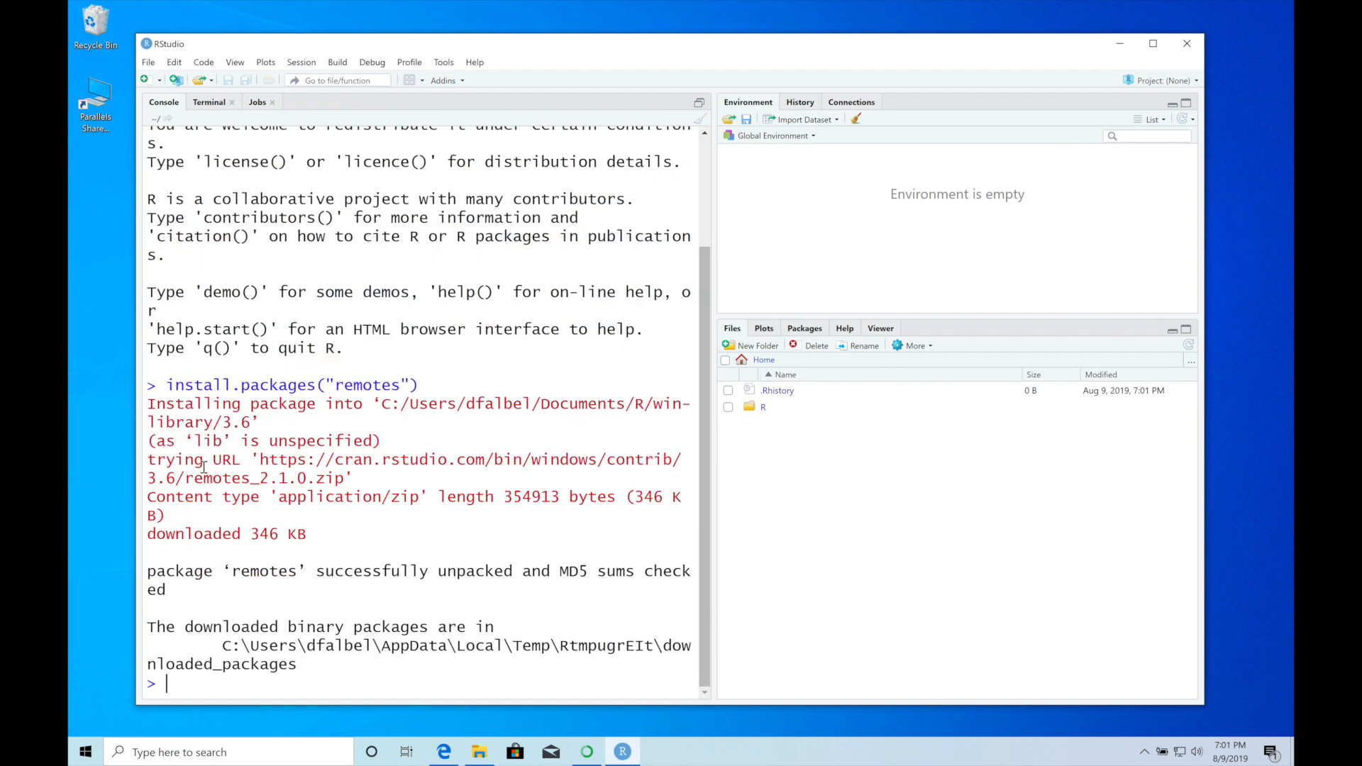
# Step: Run remotes::install_github("rstudio/tensorflow") in the console
pyautogui.write('remotes')
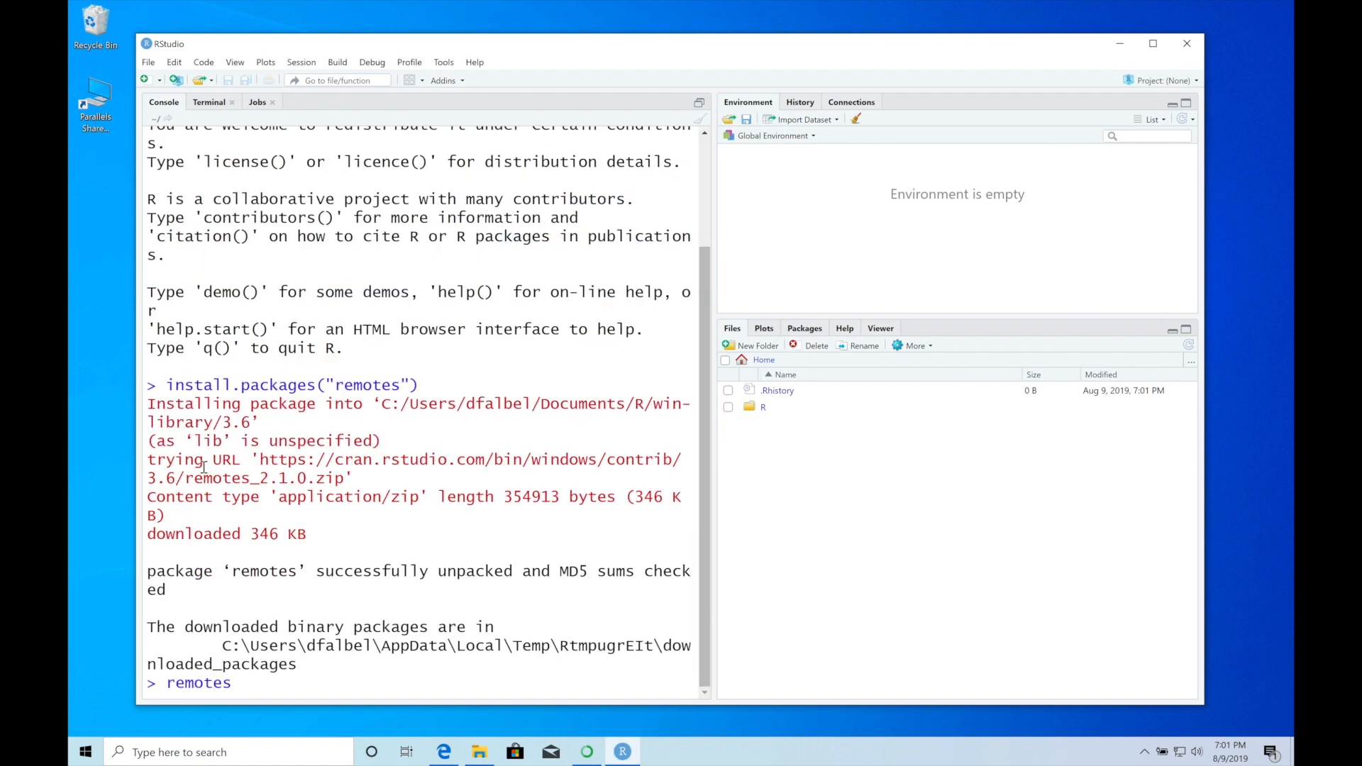
pyautogui.write('::install_github("')
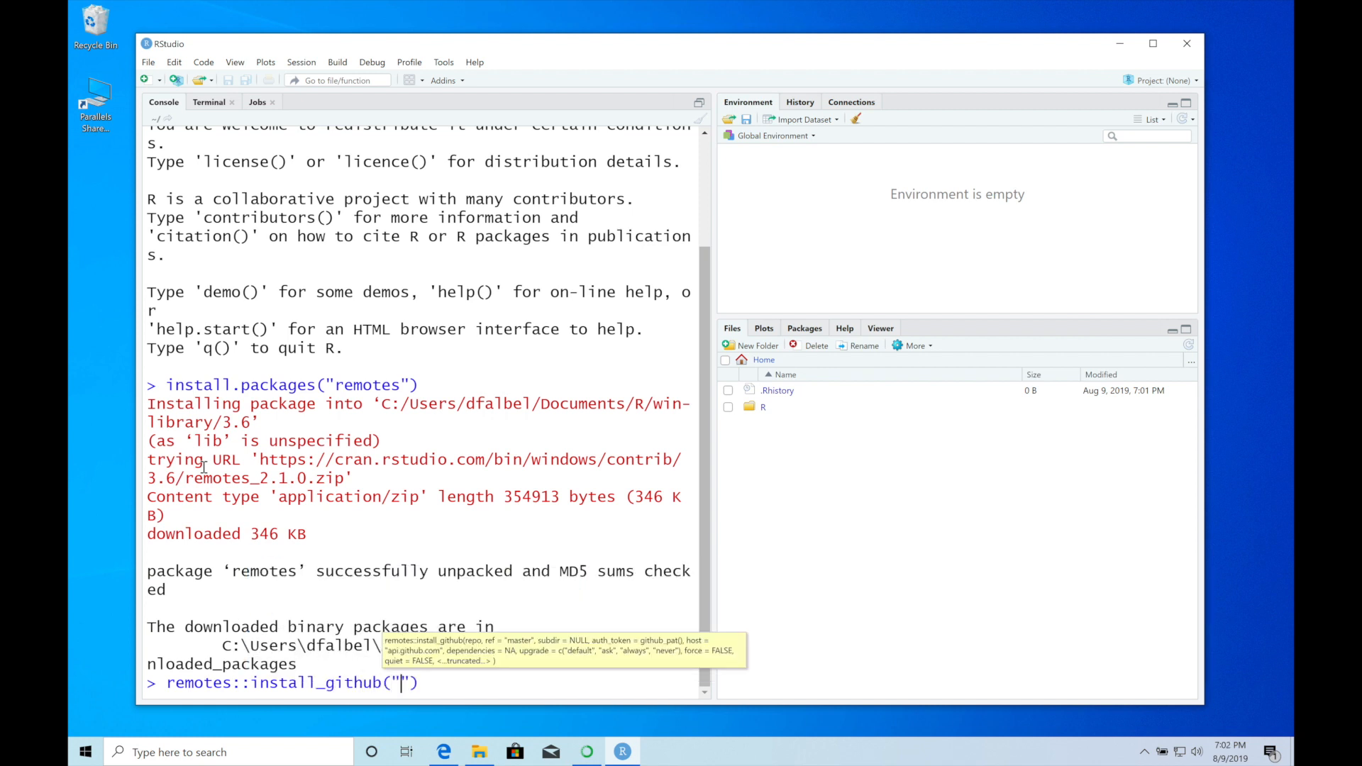
pyautogui.write('rstudio/')
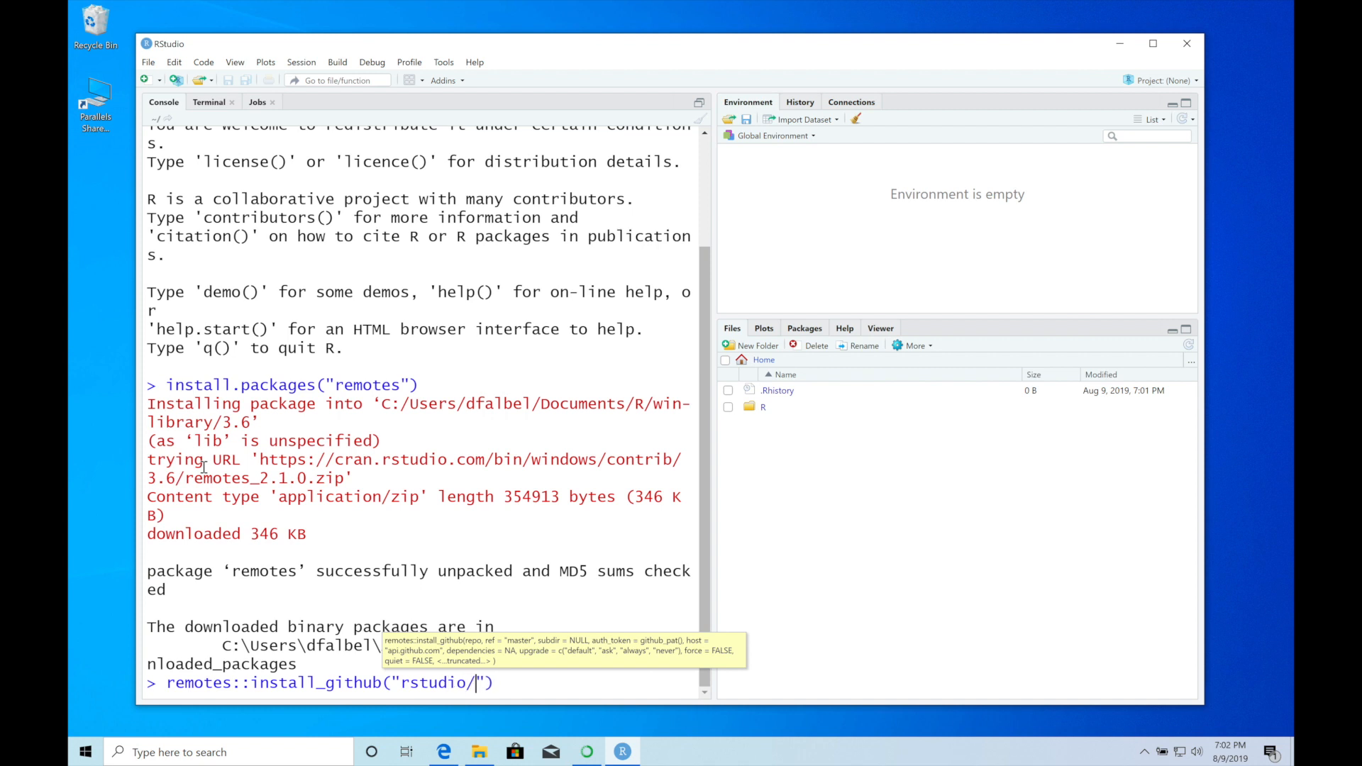
pyautogui.write('tensorflow")')
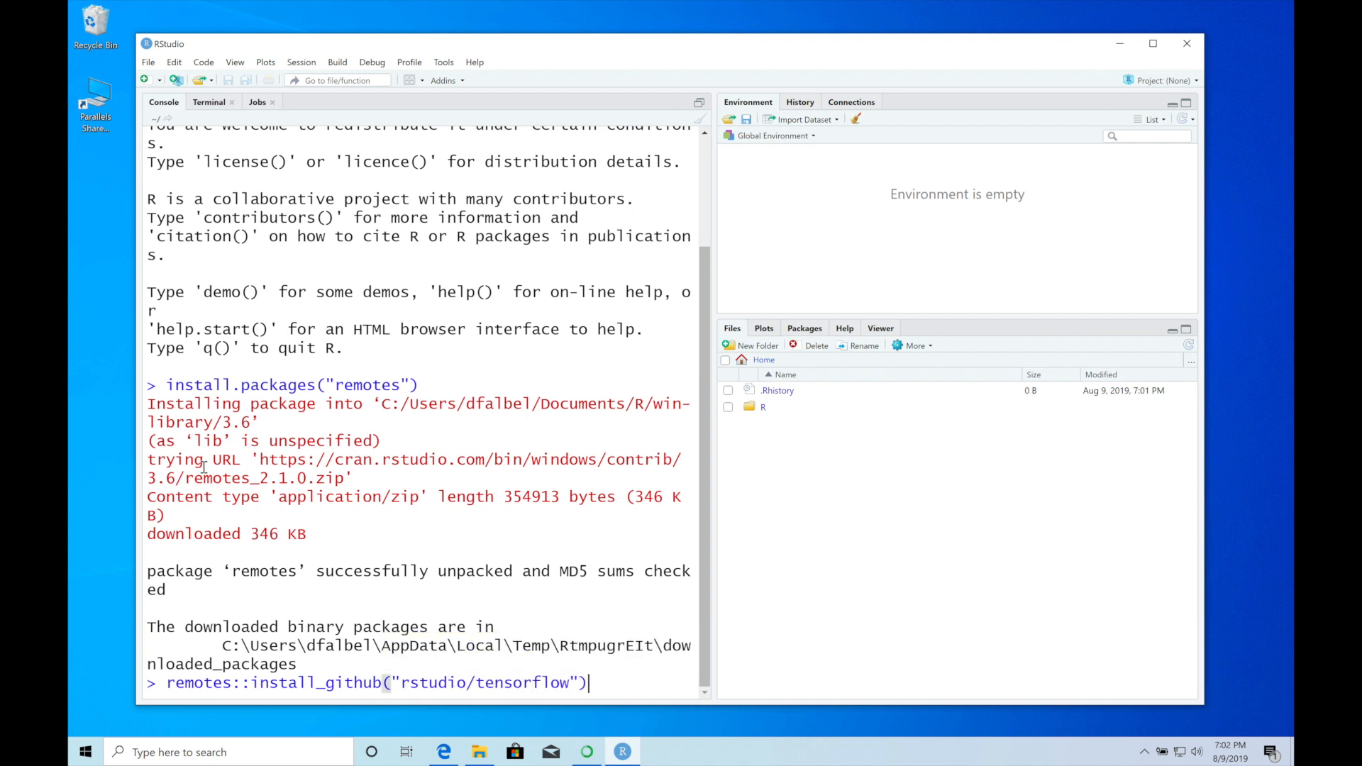
pyautogui.press('Return')
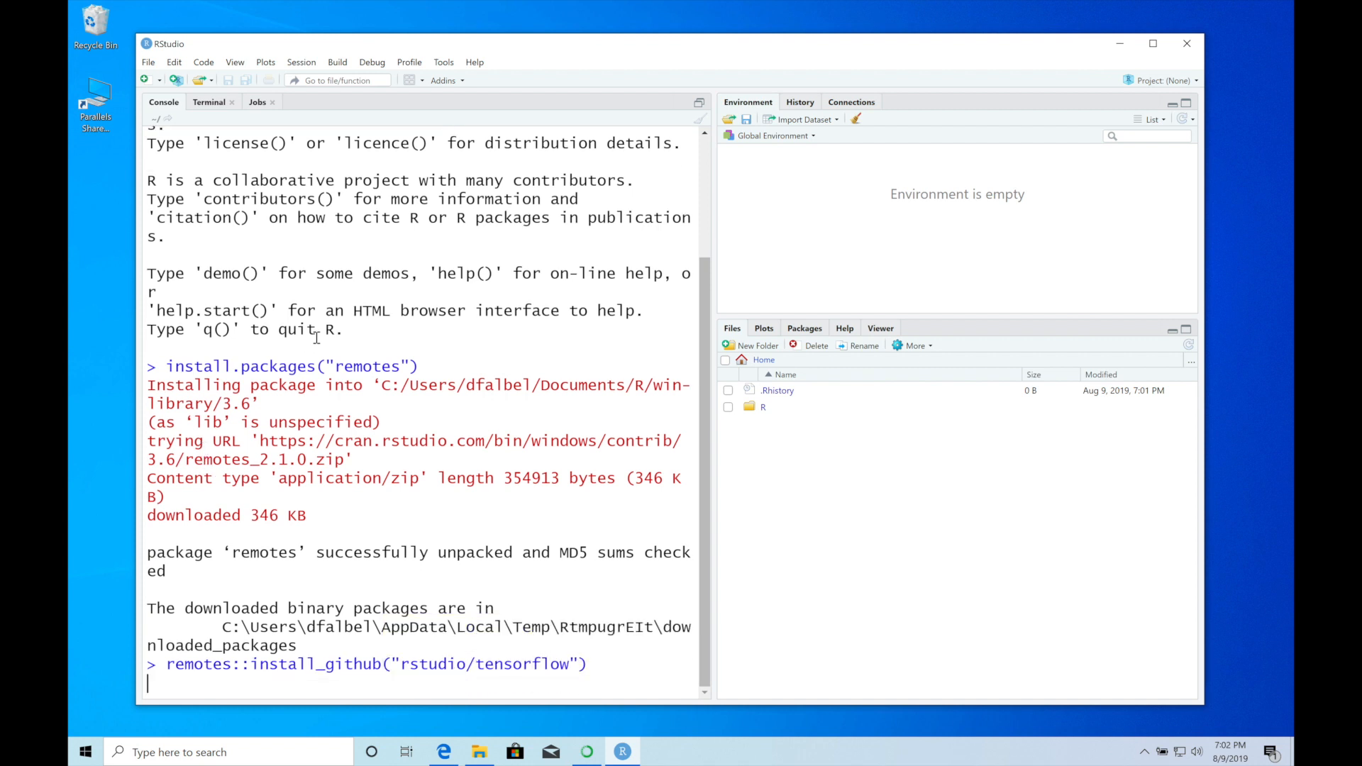
pyautogui.press('Return')
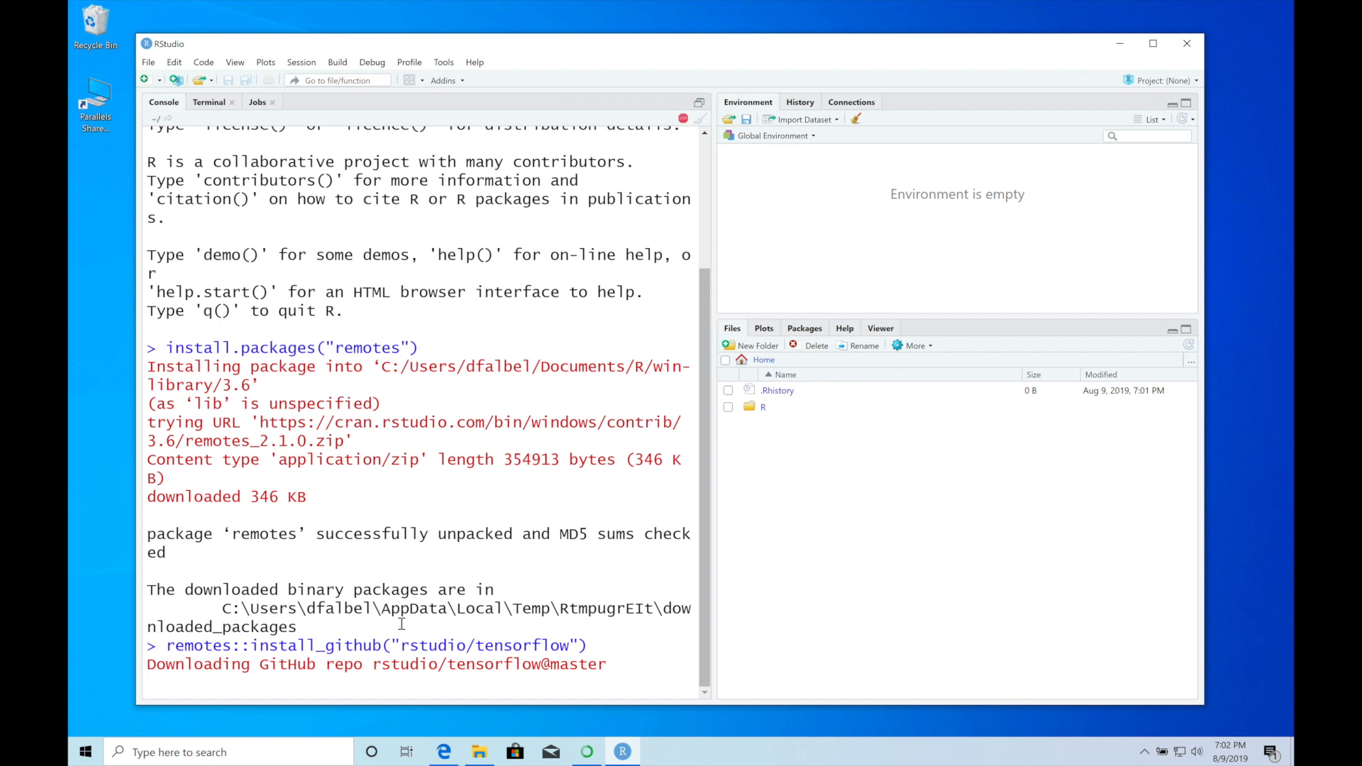
pyautogui.moveTo(536, 536)
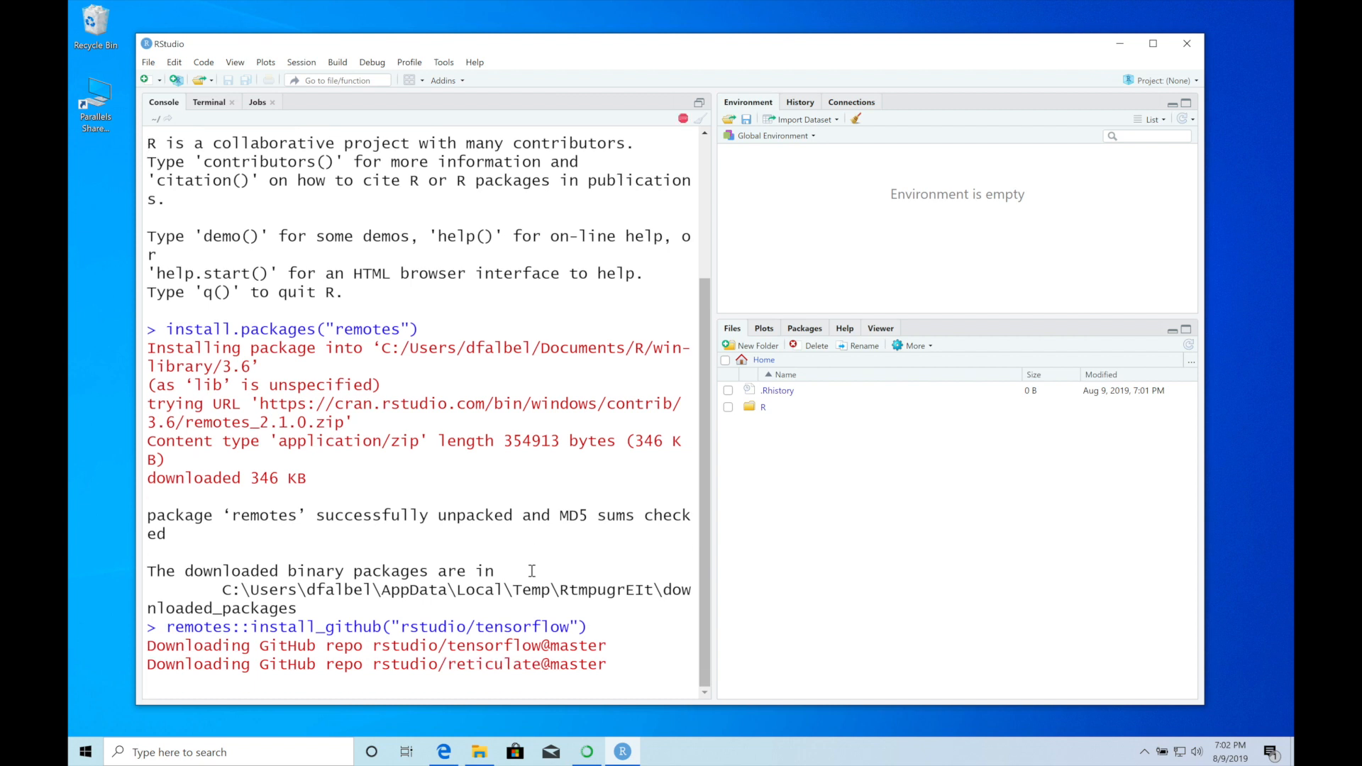
pyautogui.moveTo(586, 744)
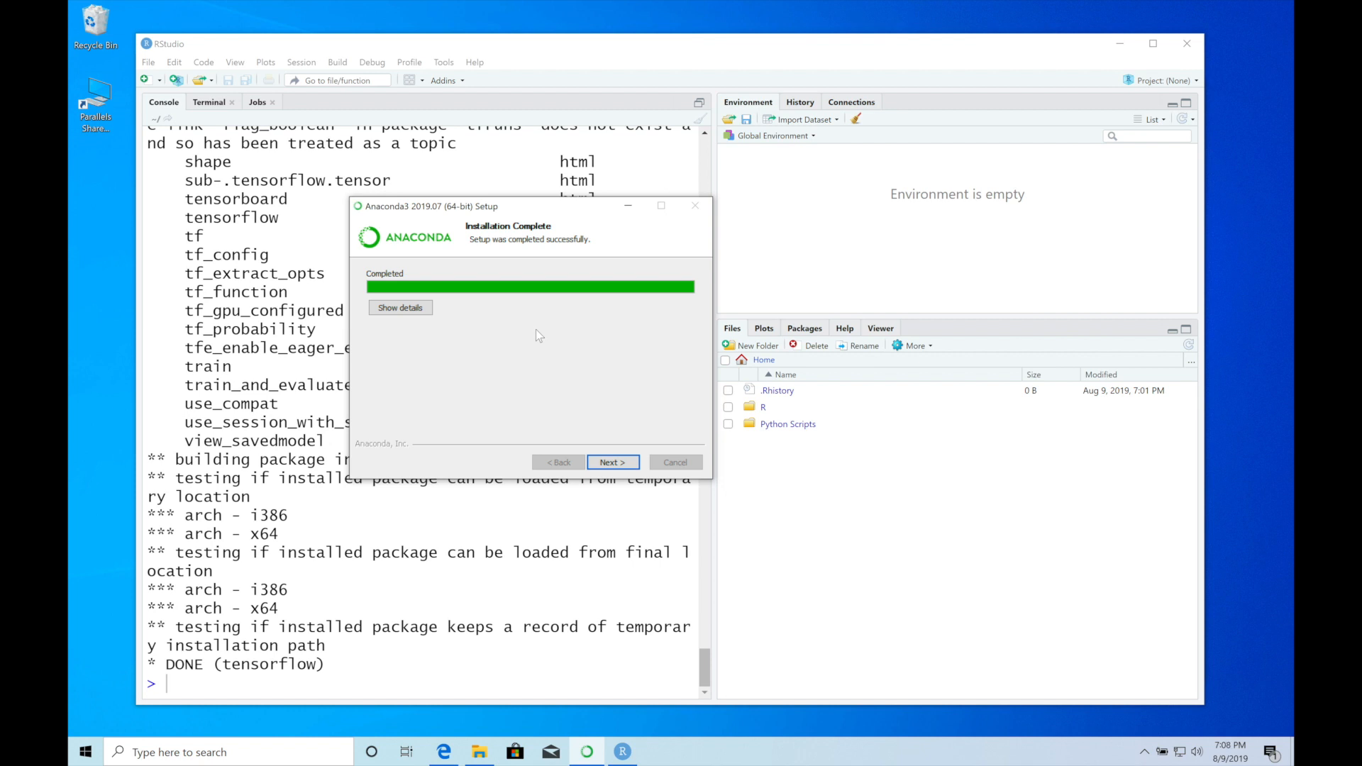
pyautogui.moveTo(487, 369)
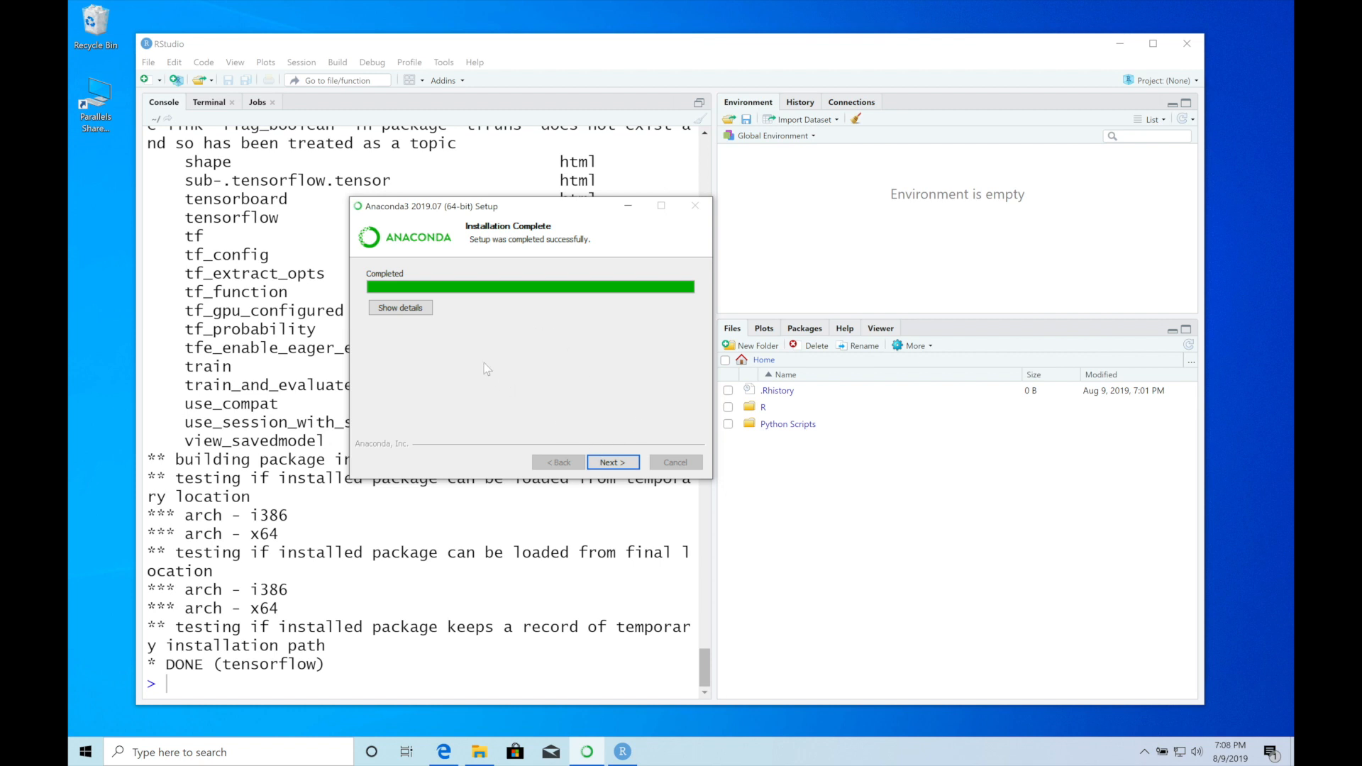
pyautogui.moveTo(613, 449)
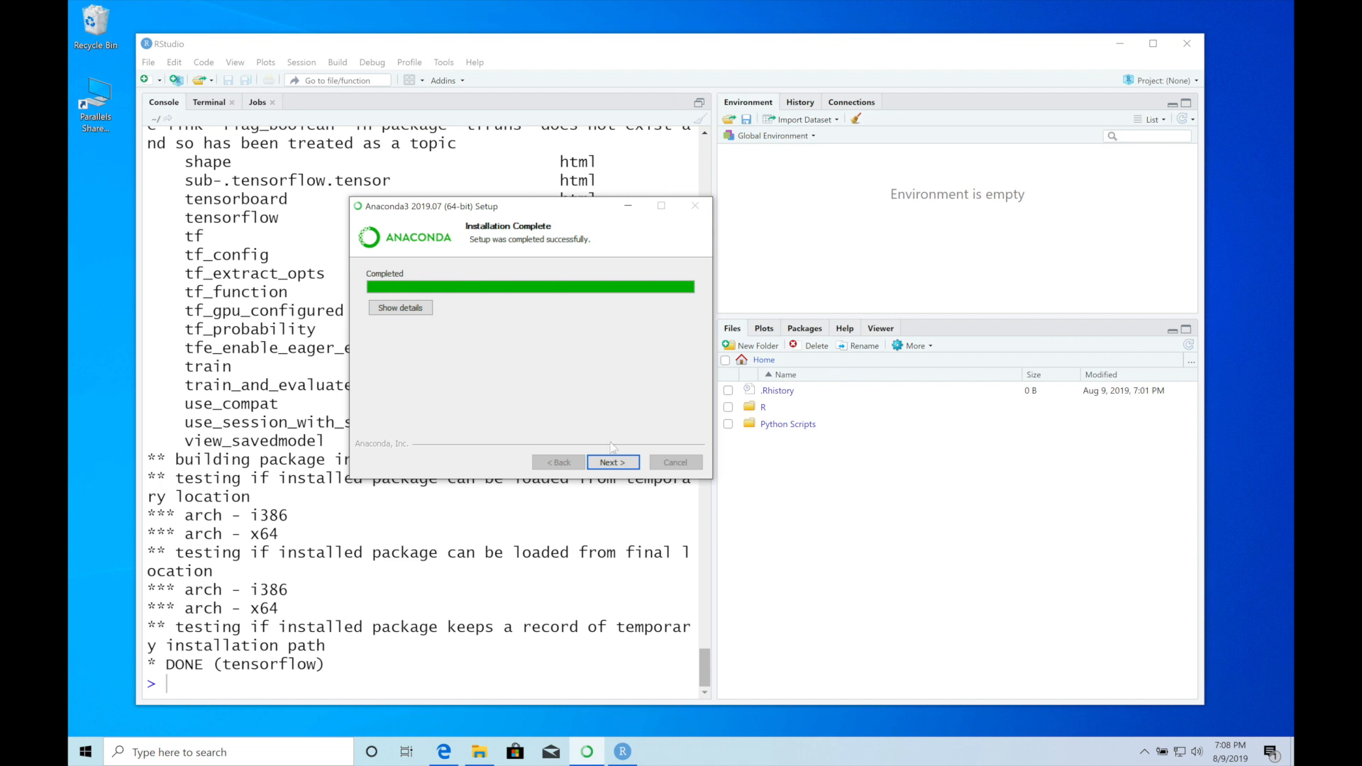
# Step: Proceed past the Anaconda Installation Complete page to dismiss the setup window
pyautogui.click(613, 463)
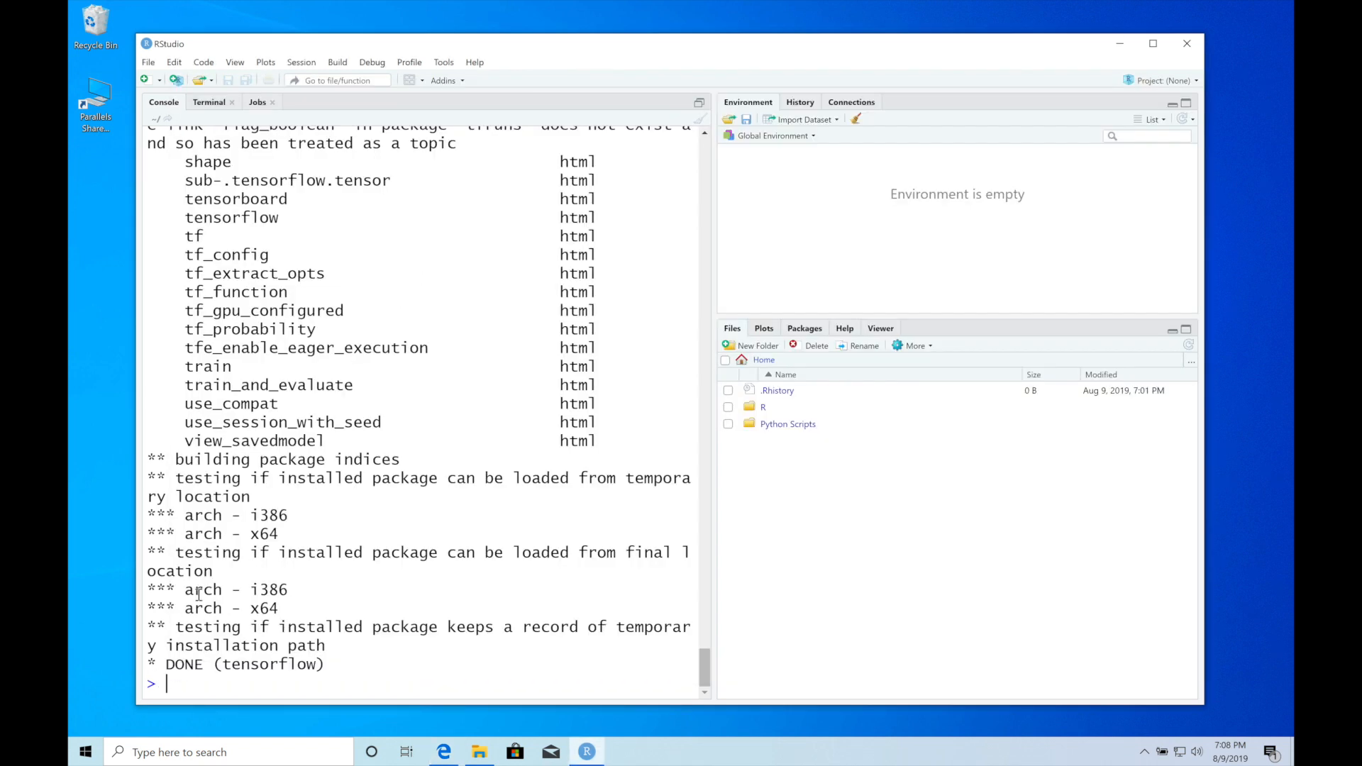
# Step: Run library(tensorflow) in the console to load the package
pyautogui.write('library(')
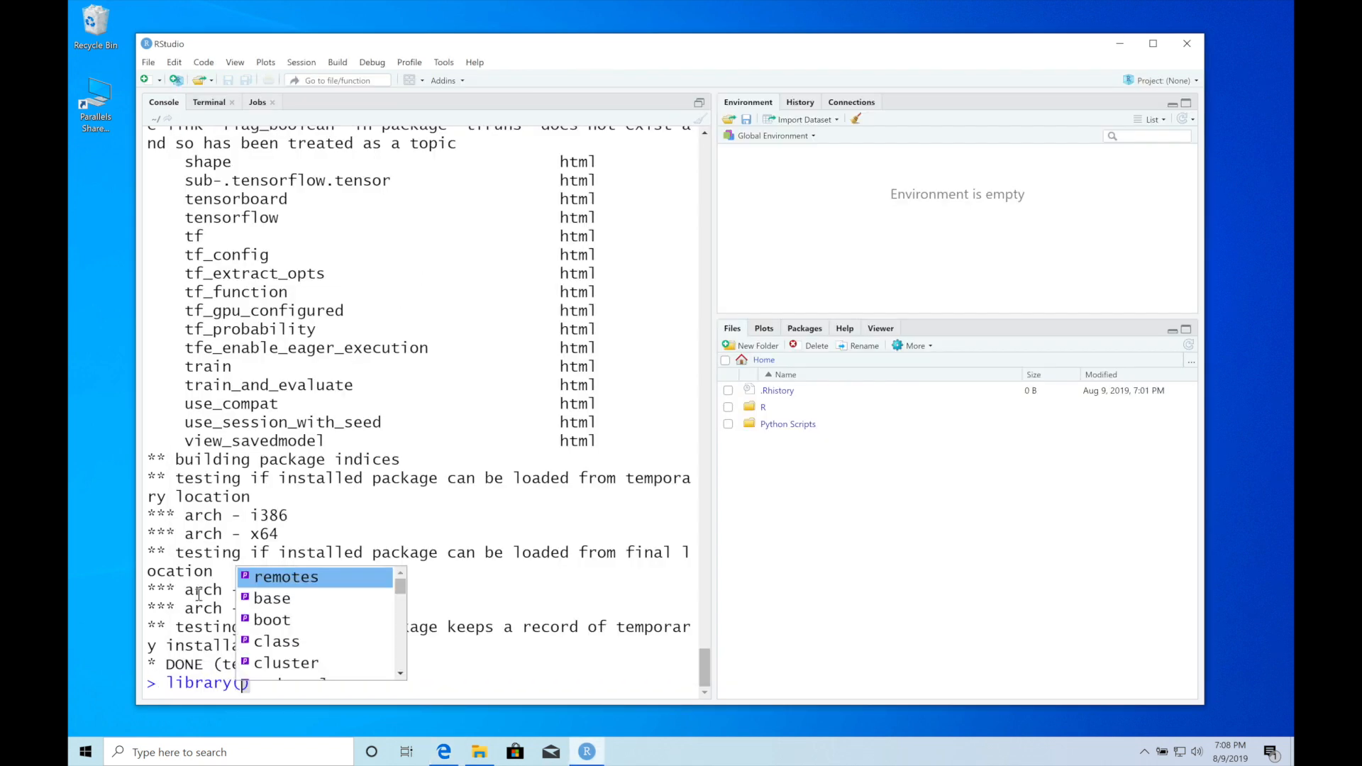
pyautogui.write('tensorflow')
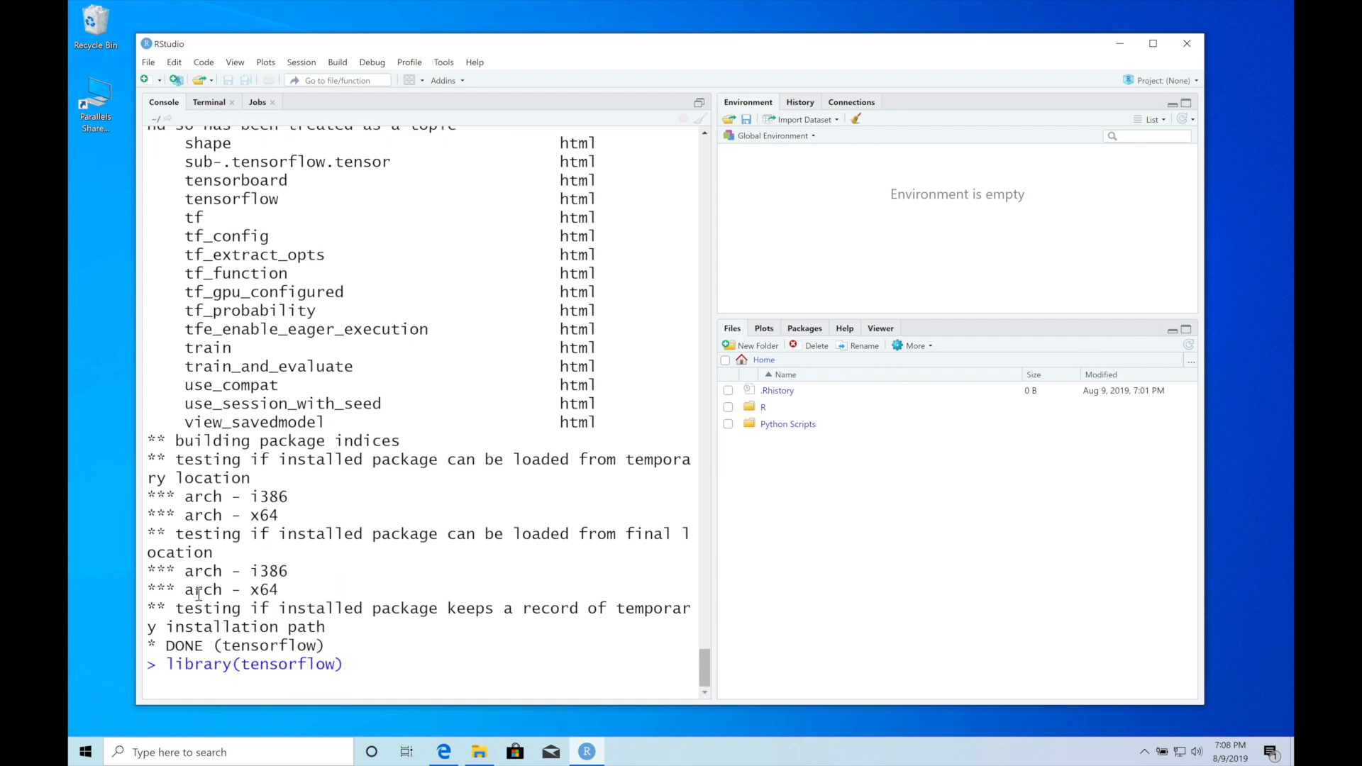
pyautogui.press('Return')
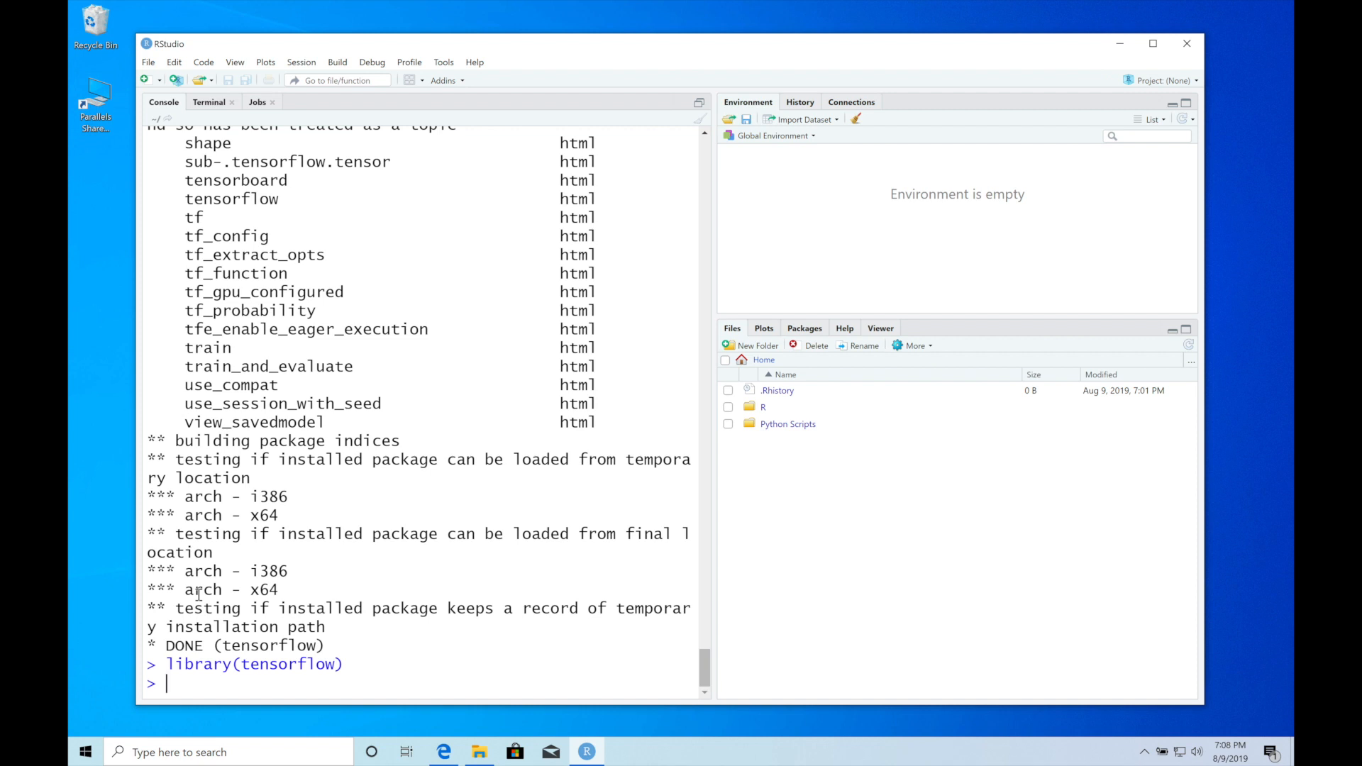
# Step: Run install_tensorflow(version = "2.0.0b1") in the console
pyautogui.write('in')
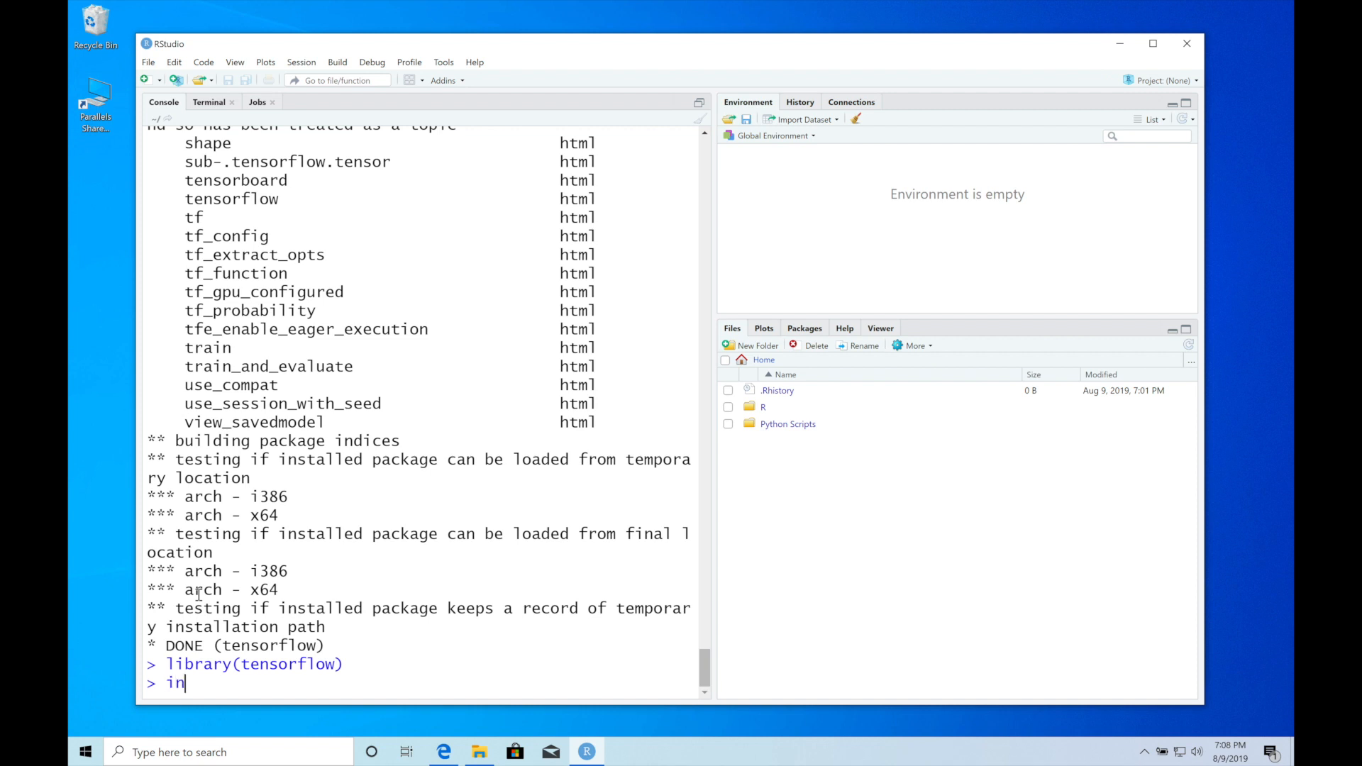
pyautogui.press('Backspace')
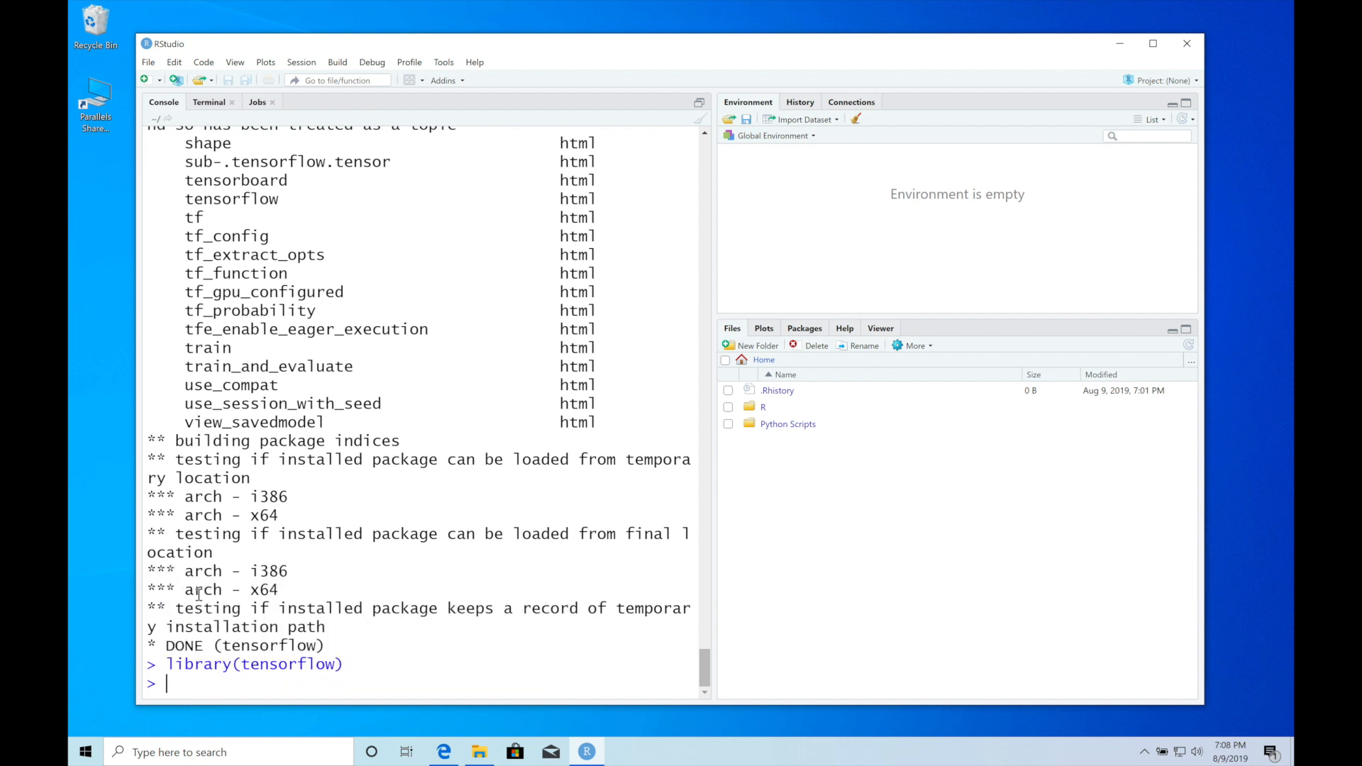
pyautogui.write('install_tensorflow(')
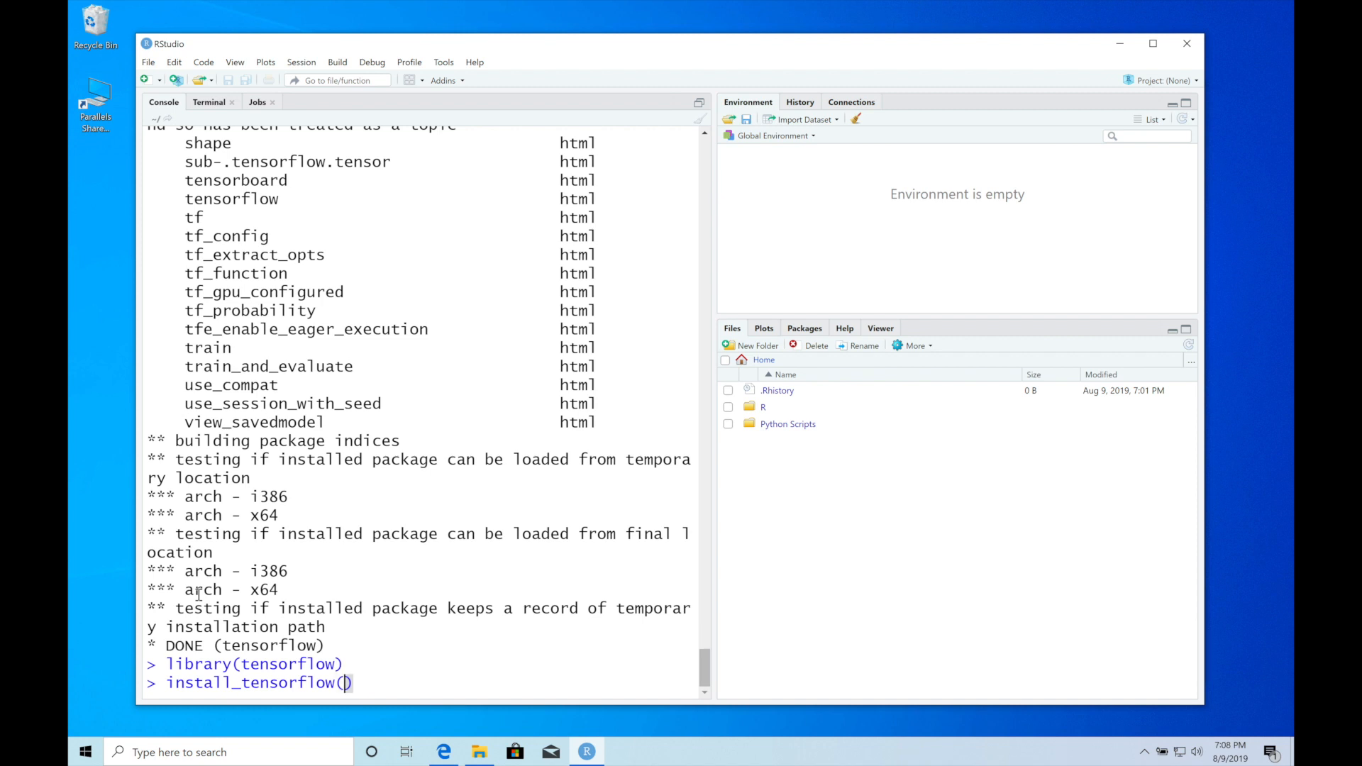
pyautogui.write('version =')
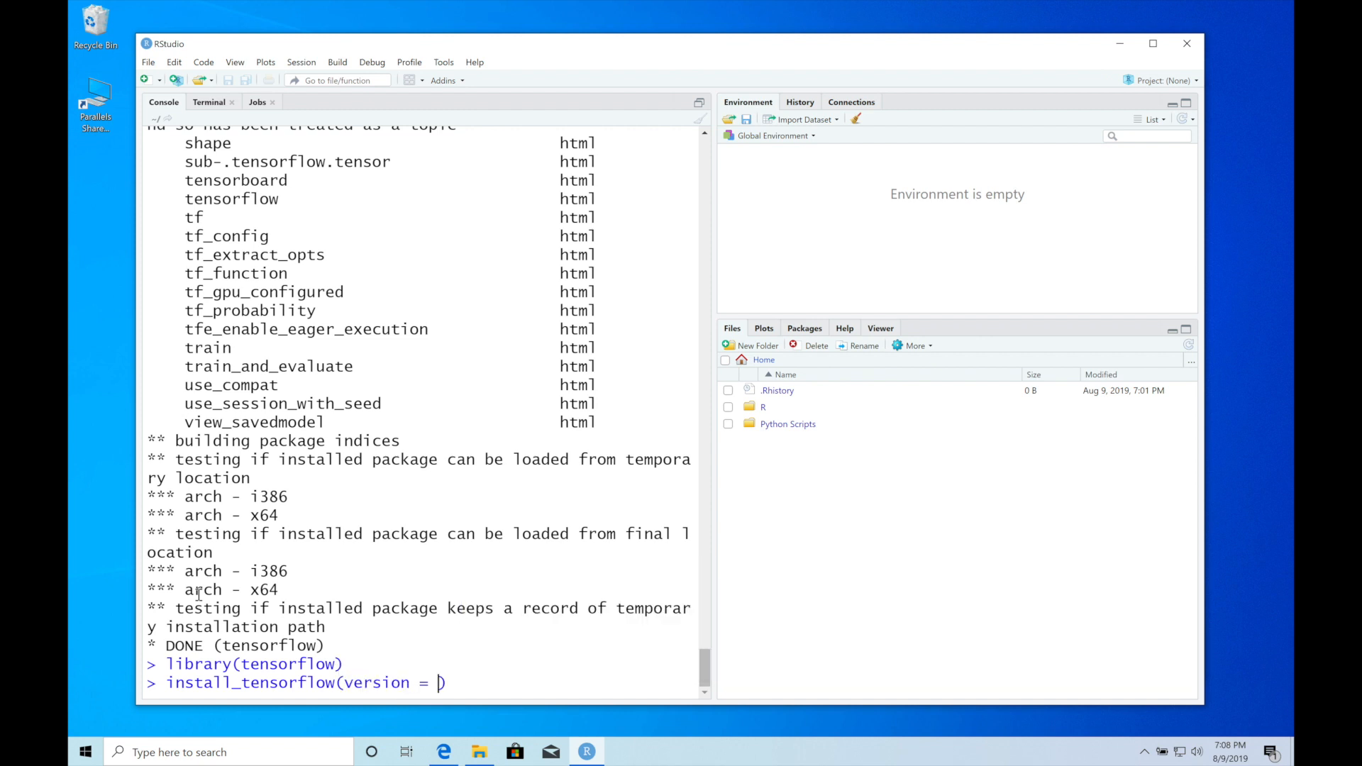
pyautogui.write('"2."')
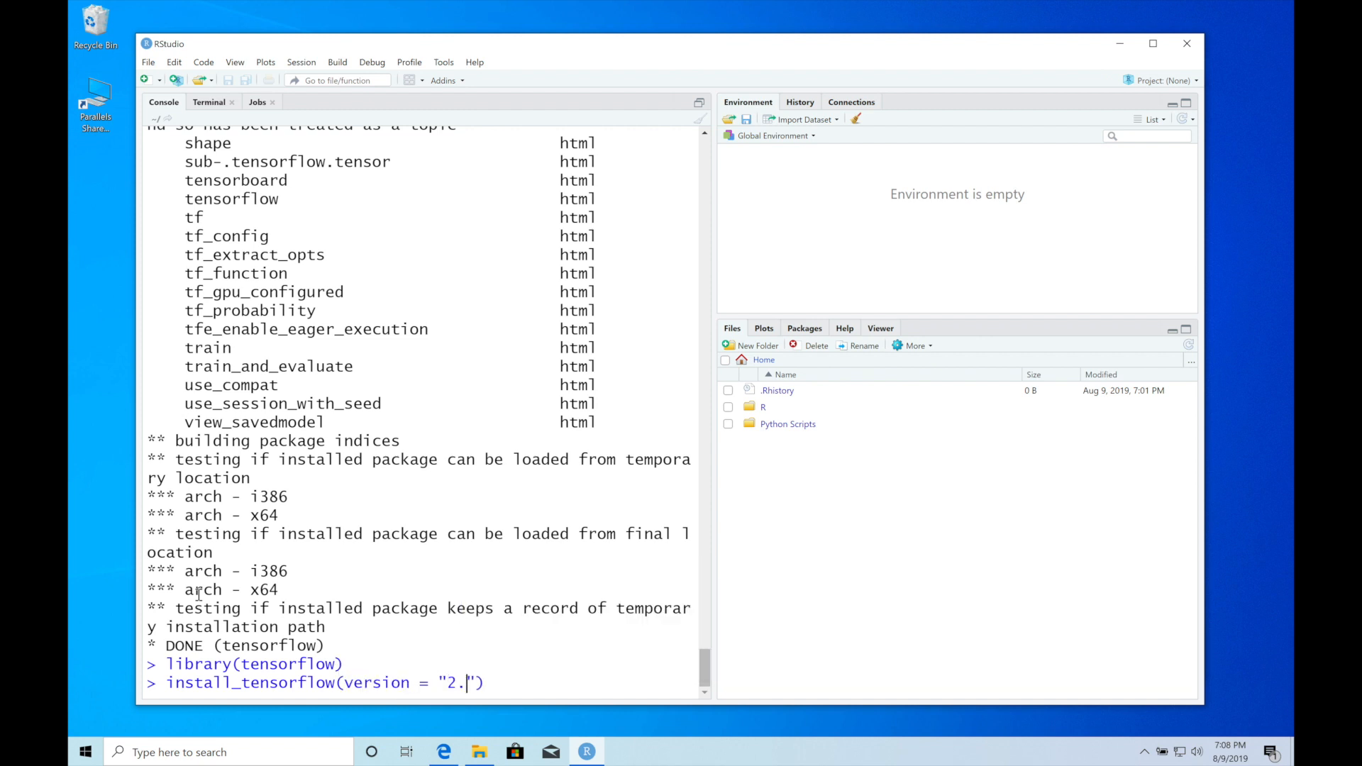
pyautogui.write('0.0b1')
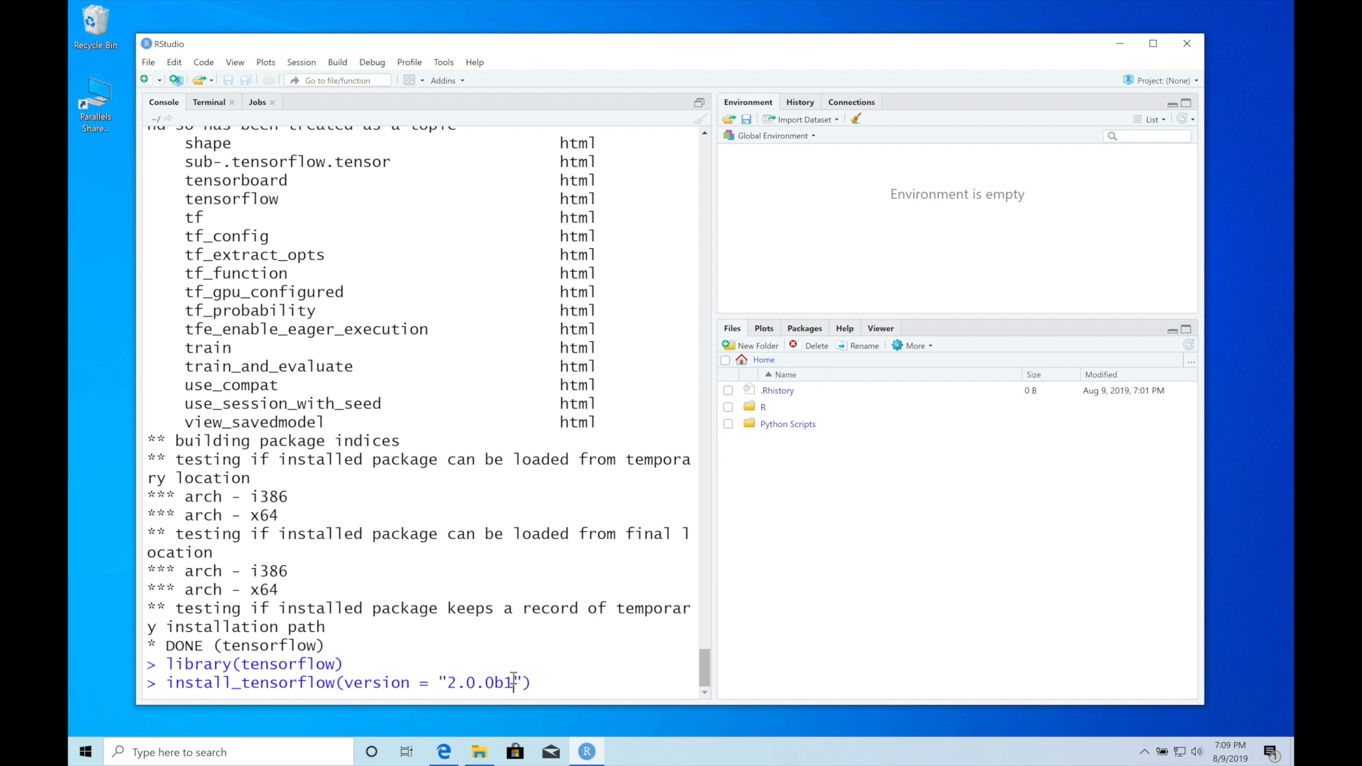
pyautogui.press('Backspace')
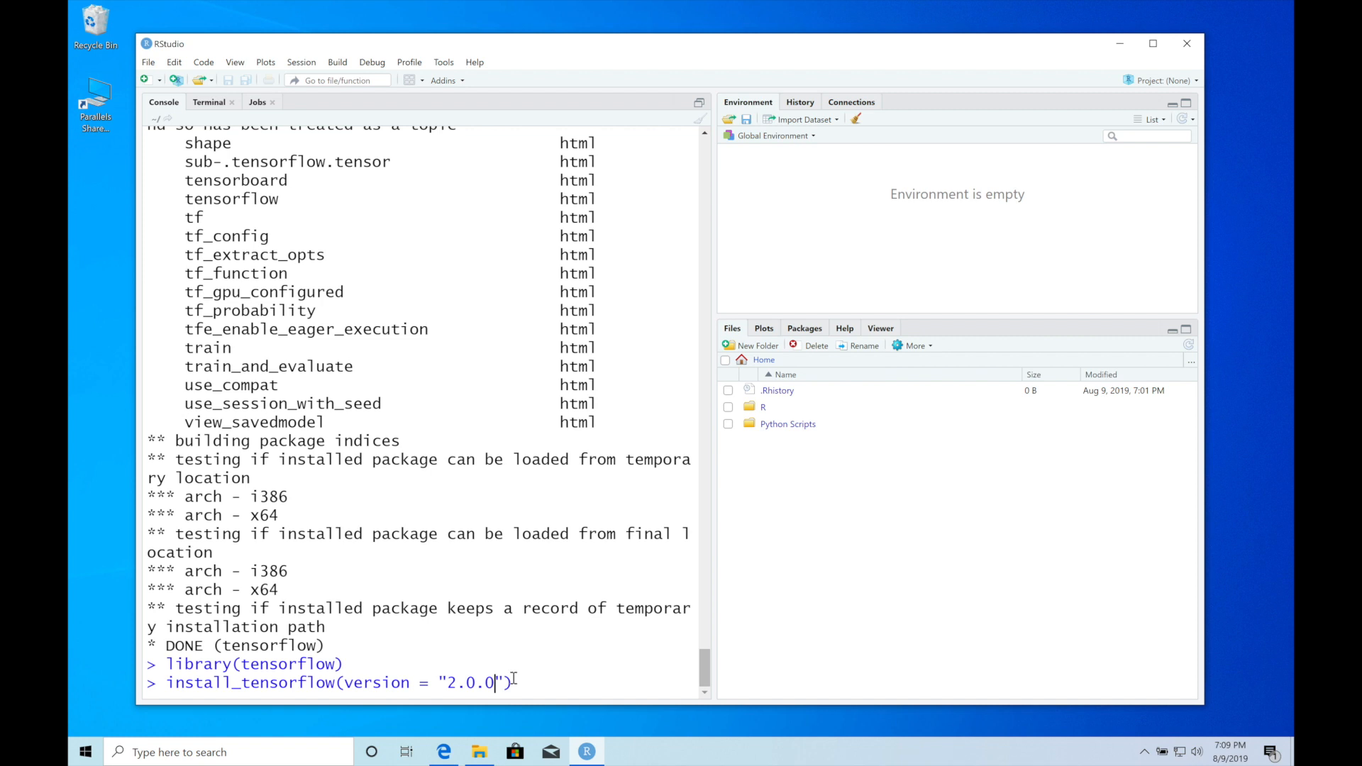
pyautogui.write('b1')
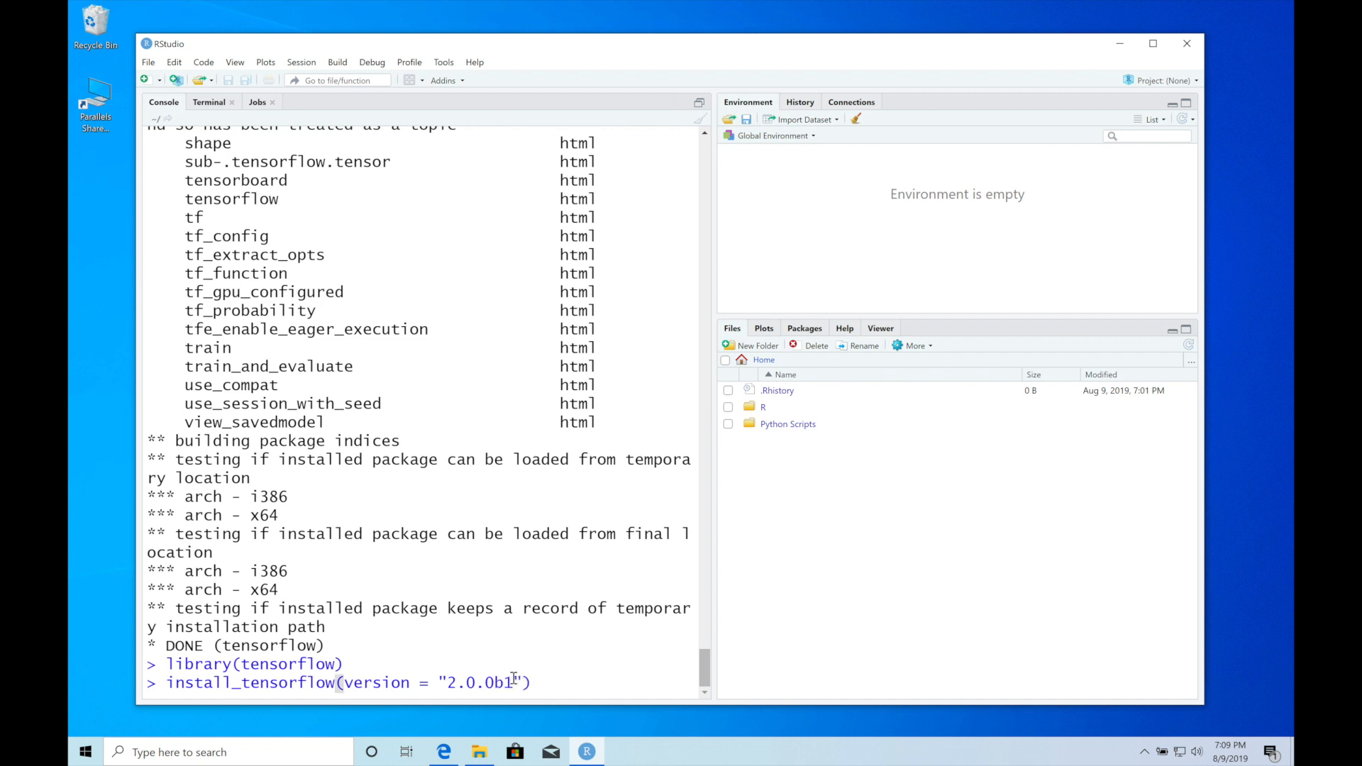
pyautogui.press('Return')
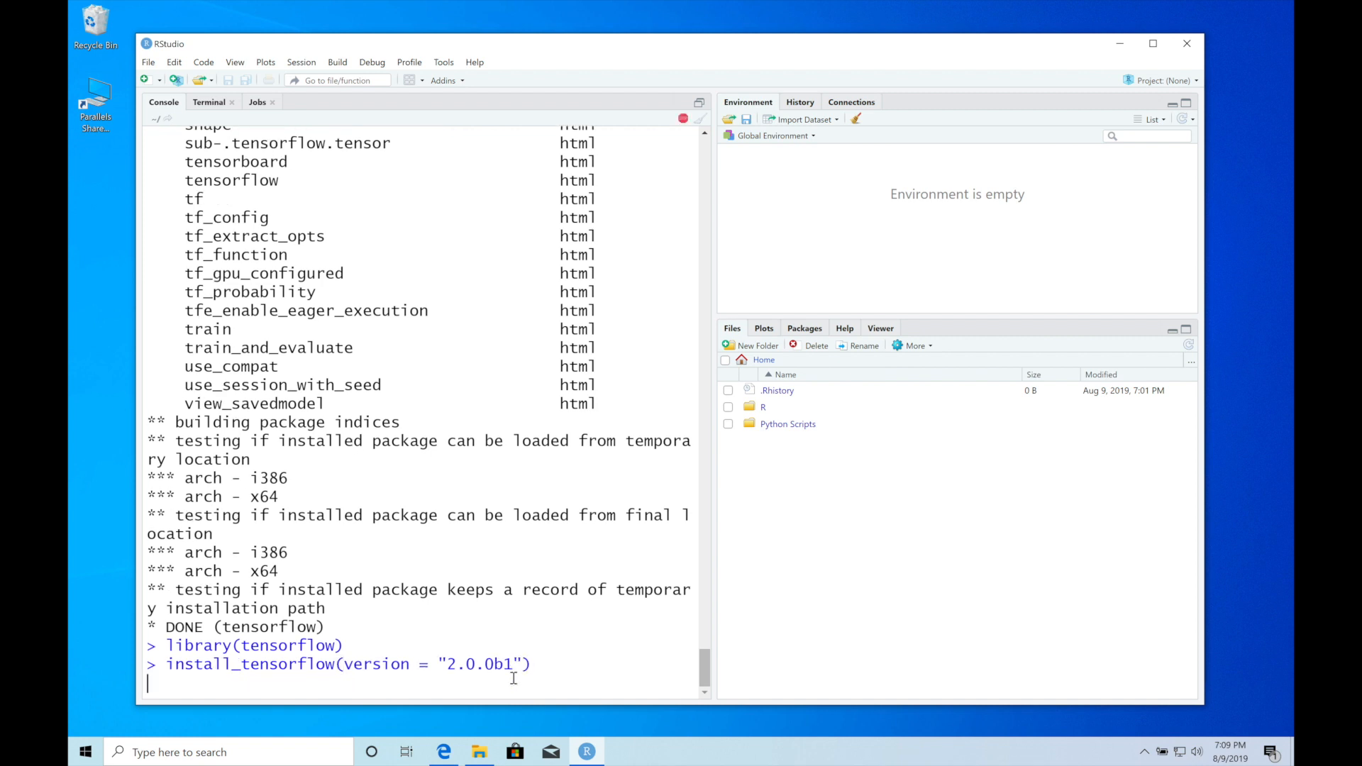
pyautogui.moveTo(460, 560)
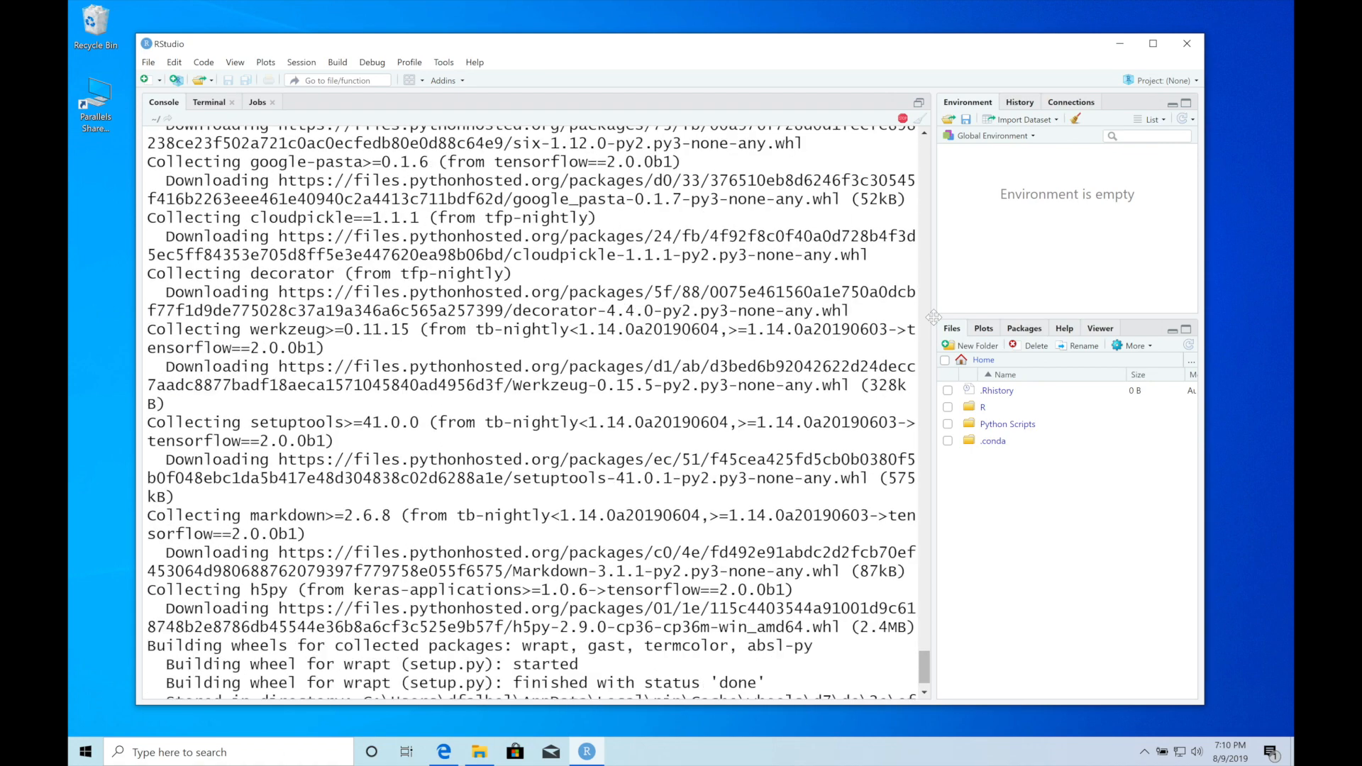
# Step: Scroll the console while install_tensorflow downloads packages and reports installation complete
pyautogui.scroll(-3)
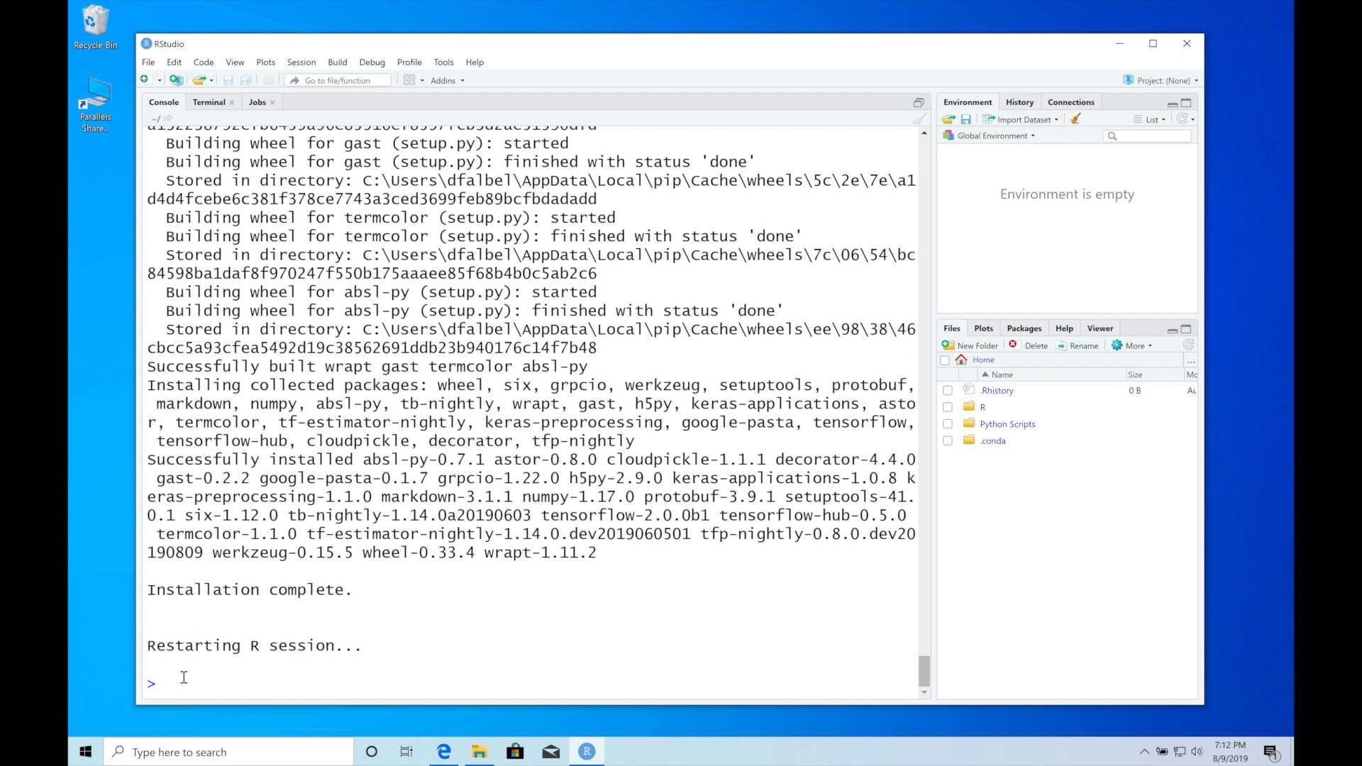
# Step: Run library(tensorflow) and tf_config() showing TensorFlow v2.0.0-beta1 with Python 3.6
pyautogui.write('library')
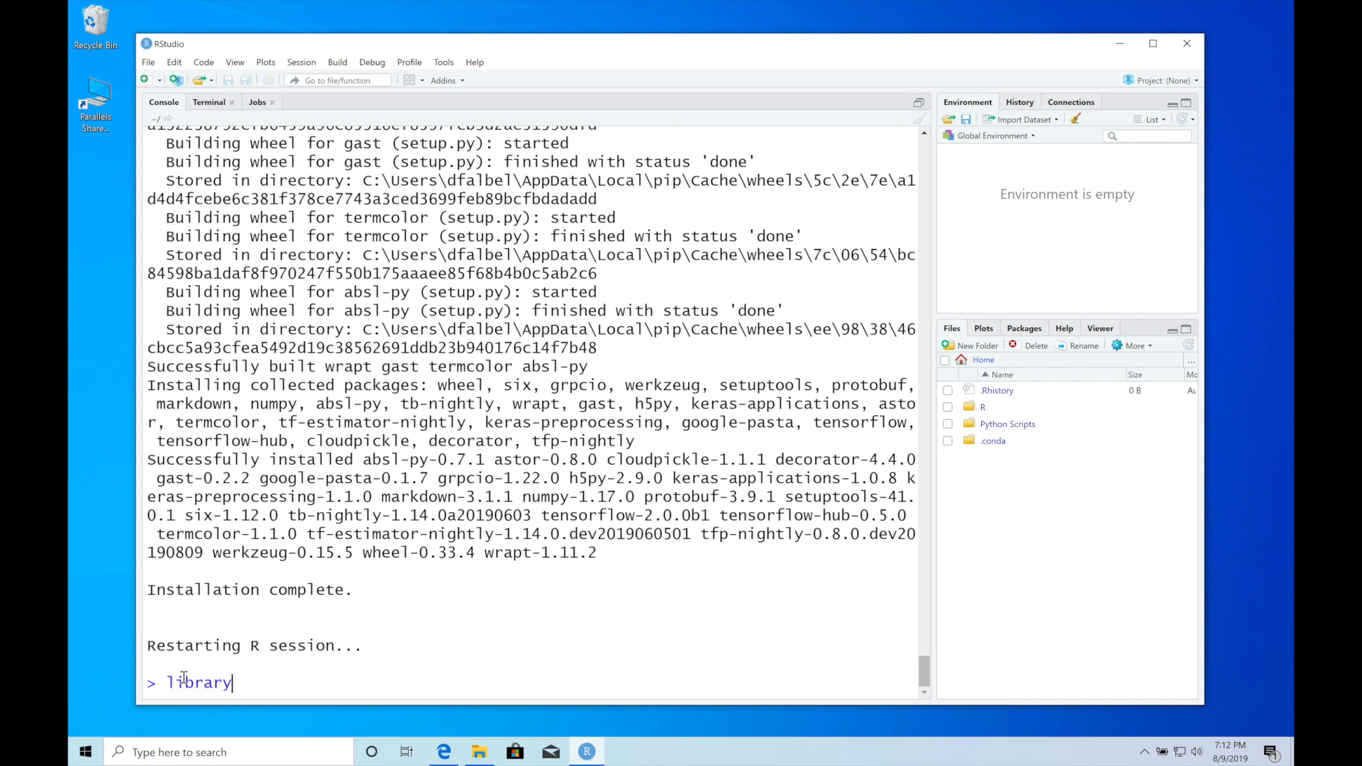
pyautogui.write('(tensorflow)')
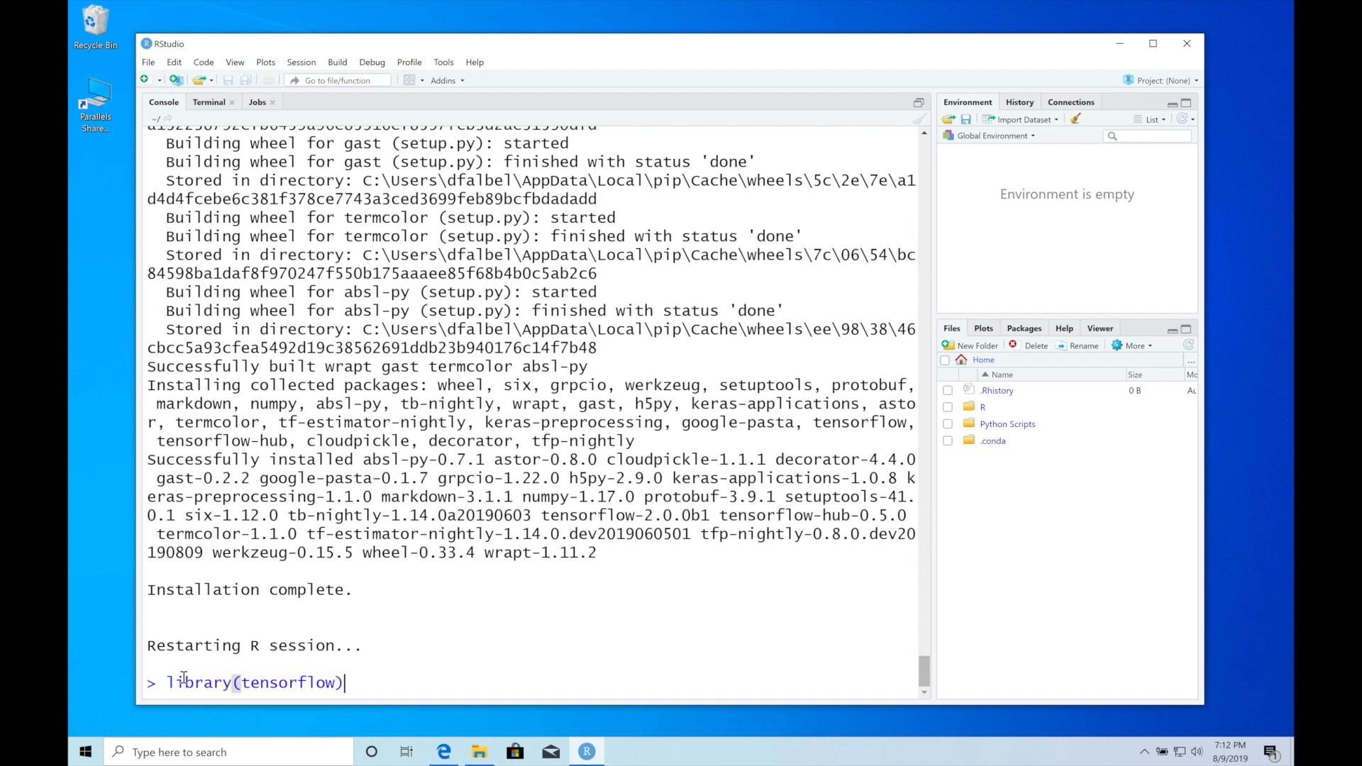
pyautogui.press('Return')
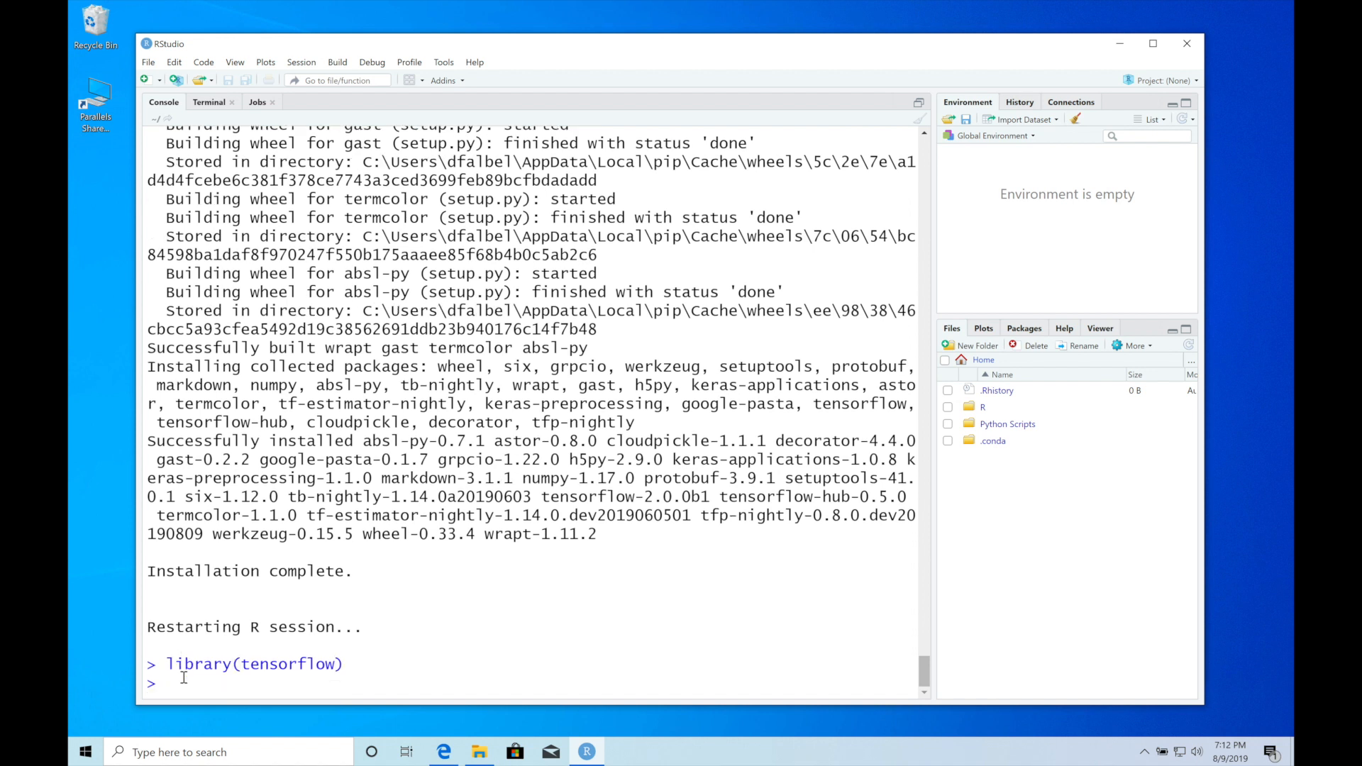
pyautogui.write('tf_config(')
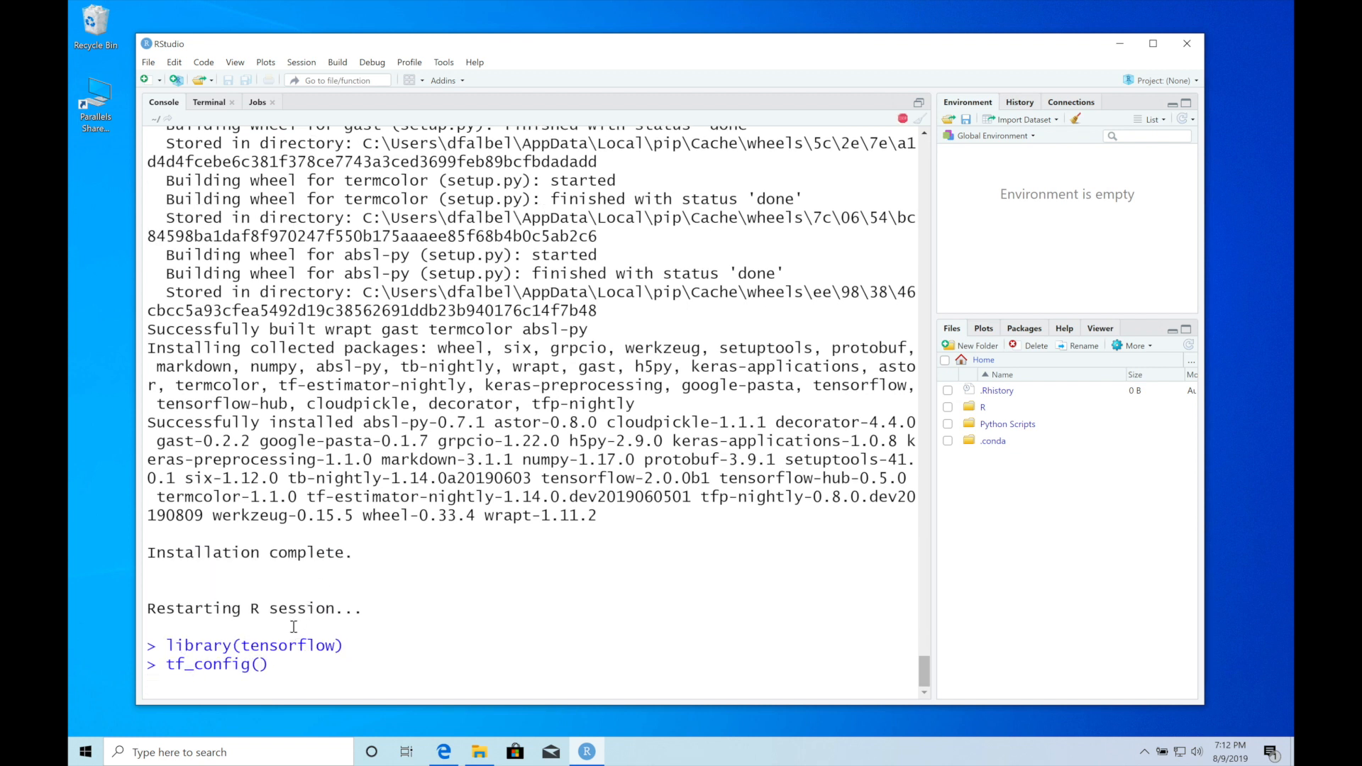
pyautogui.moveTo(278, 664)
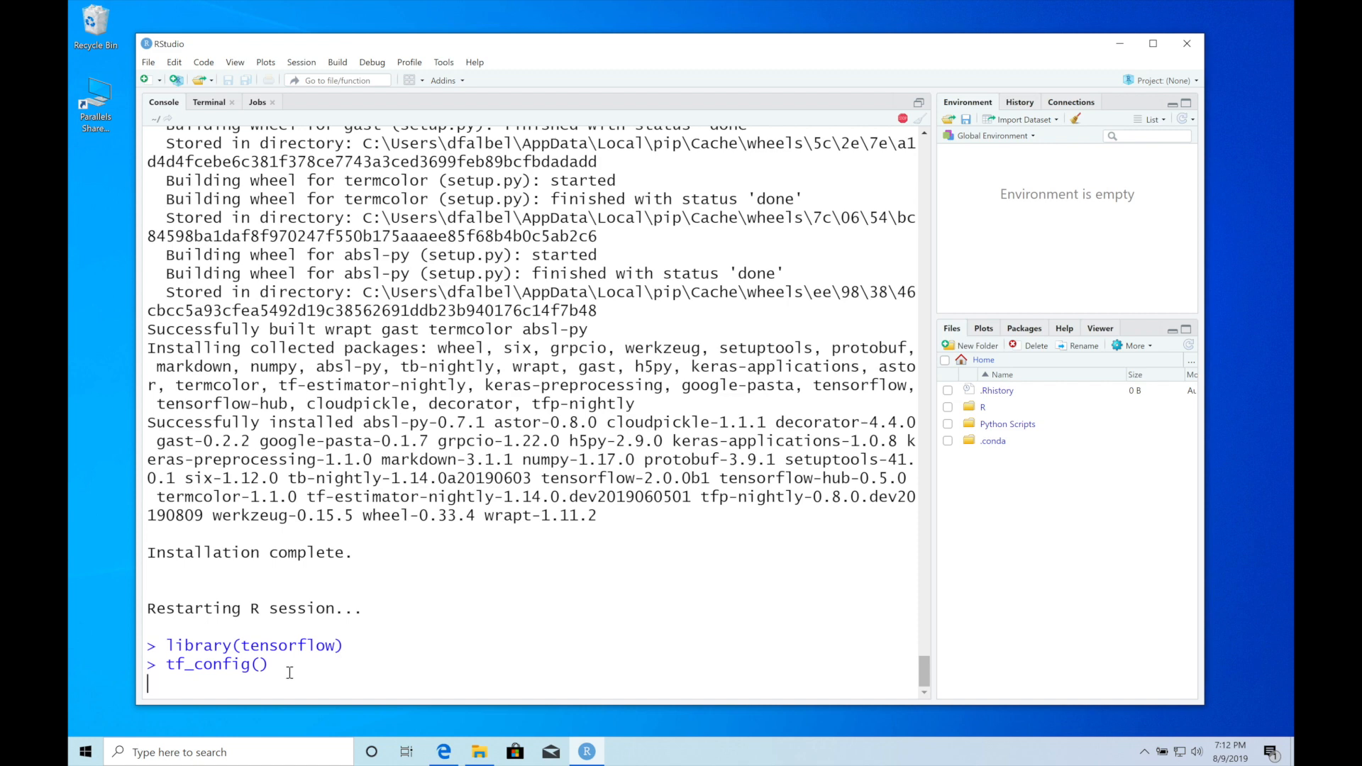
pyautogui.press('Return')
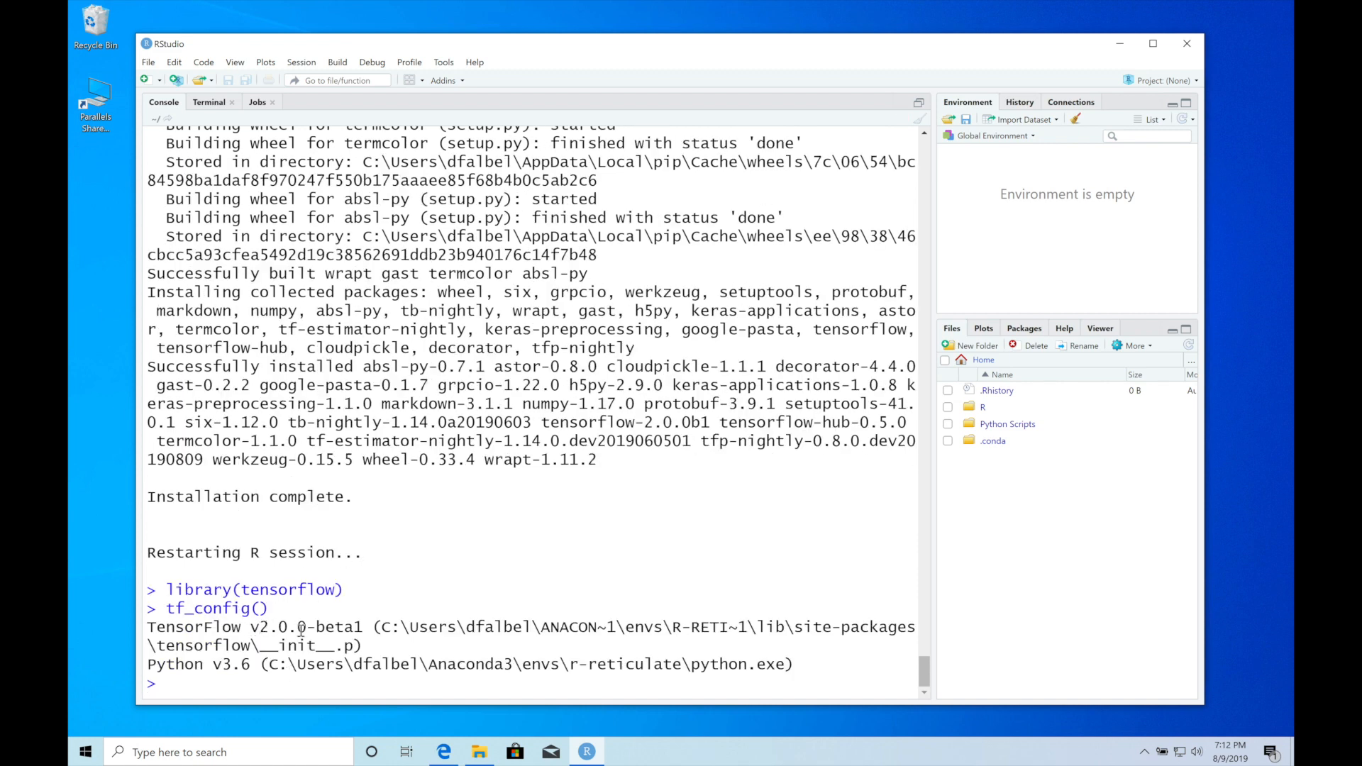
pyautogui.moveTo(190, 710)
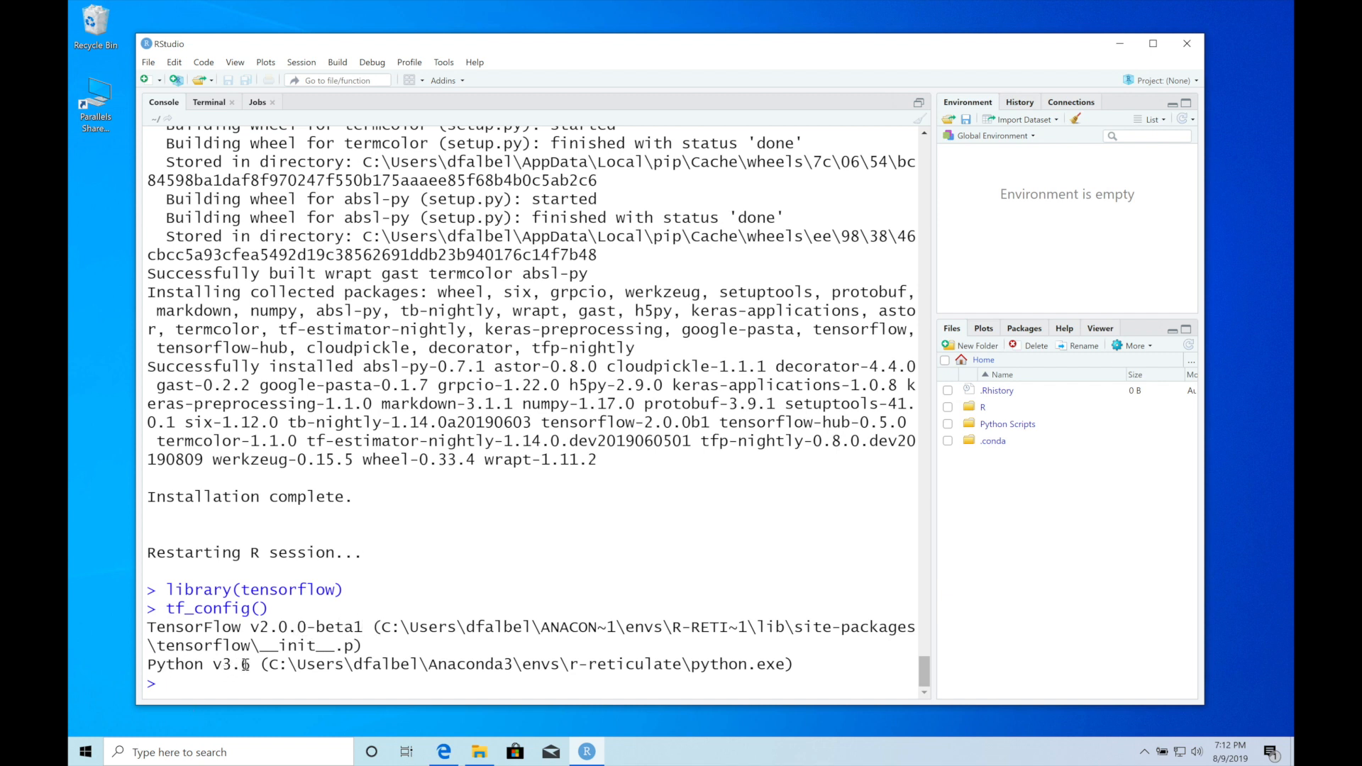
# Step: Run tf$abs(-1) in the console, returning tf.Tensor(1.0, shape=(), dtype=float32)
pyautogui.write('tf')
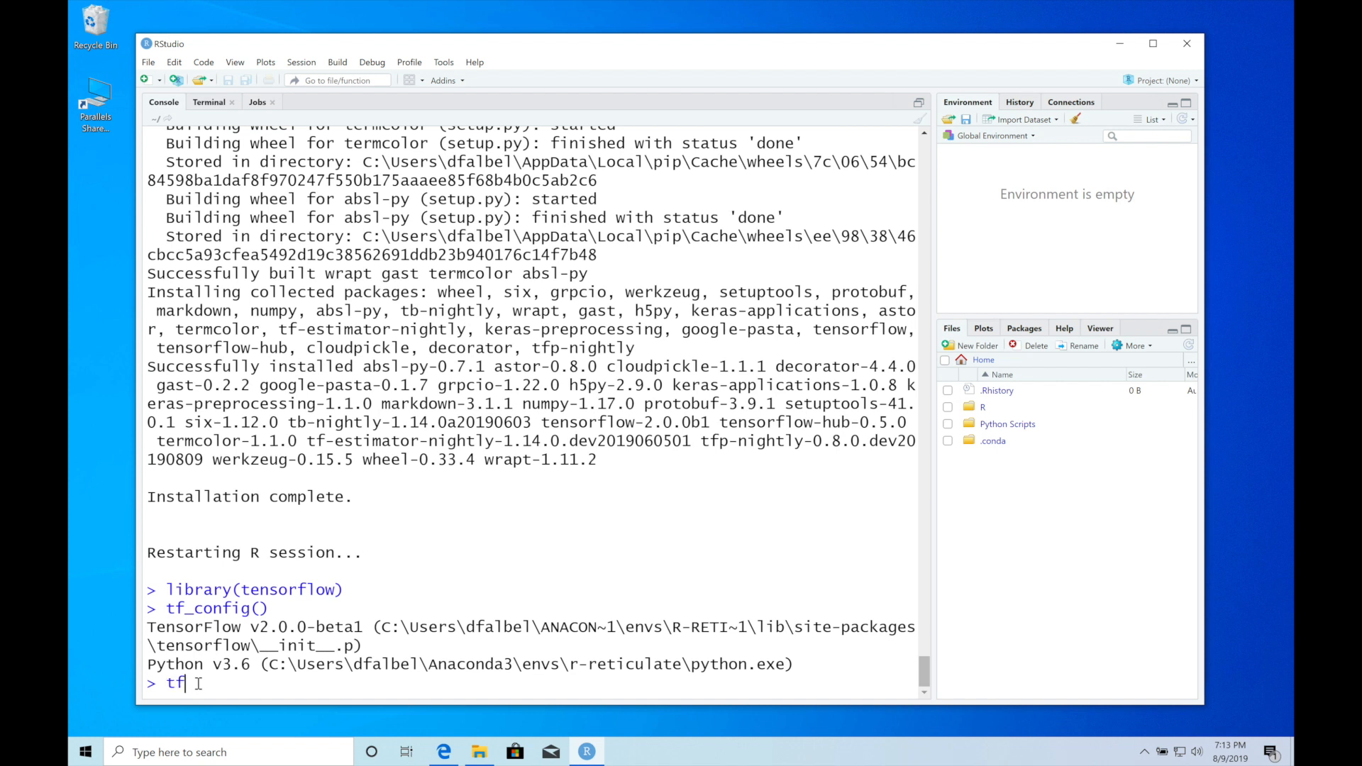
pyautogui.write('$abs')
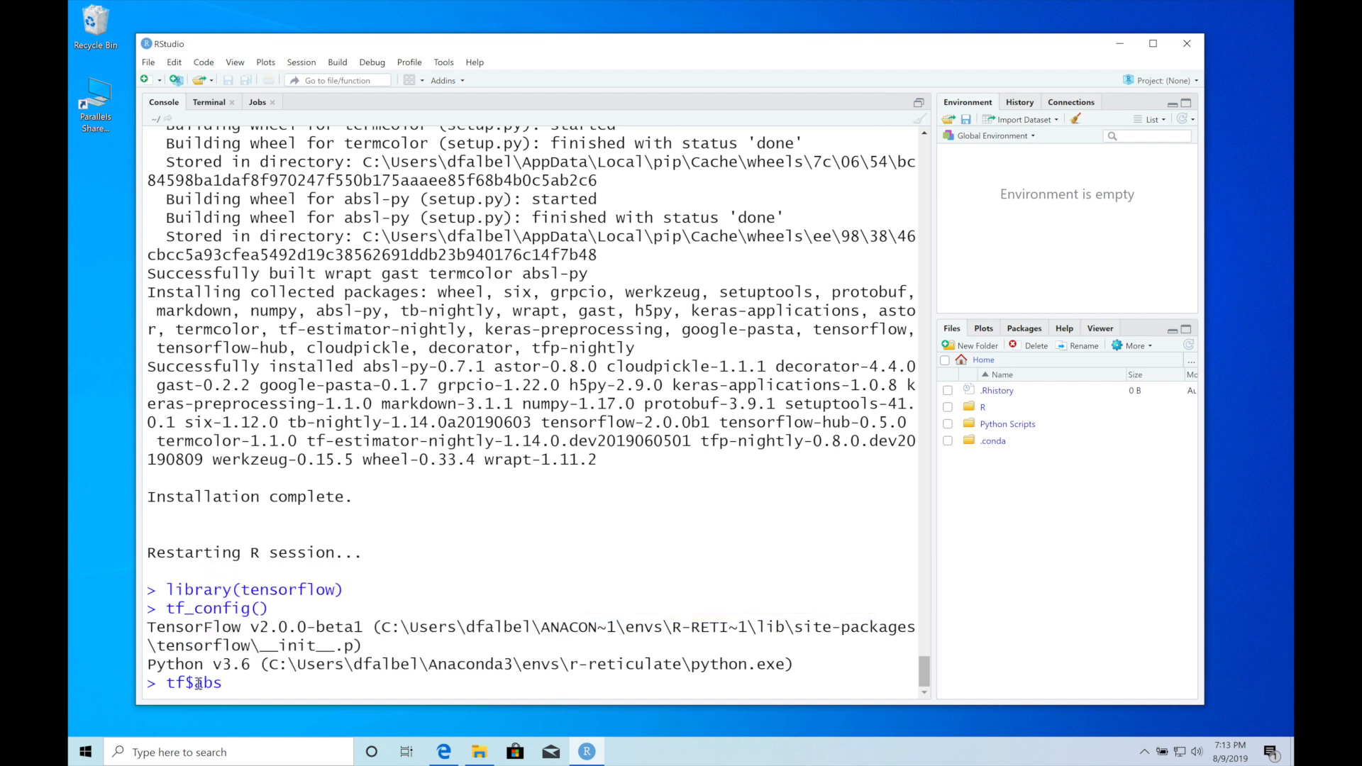
pyautogui.write('(-1)')
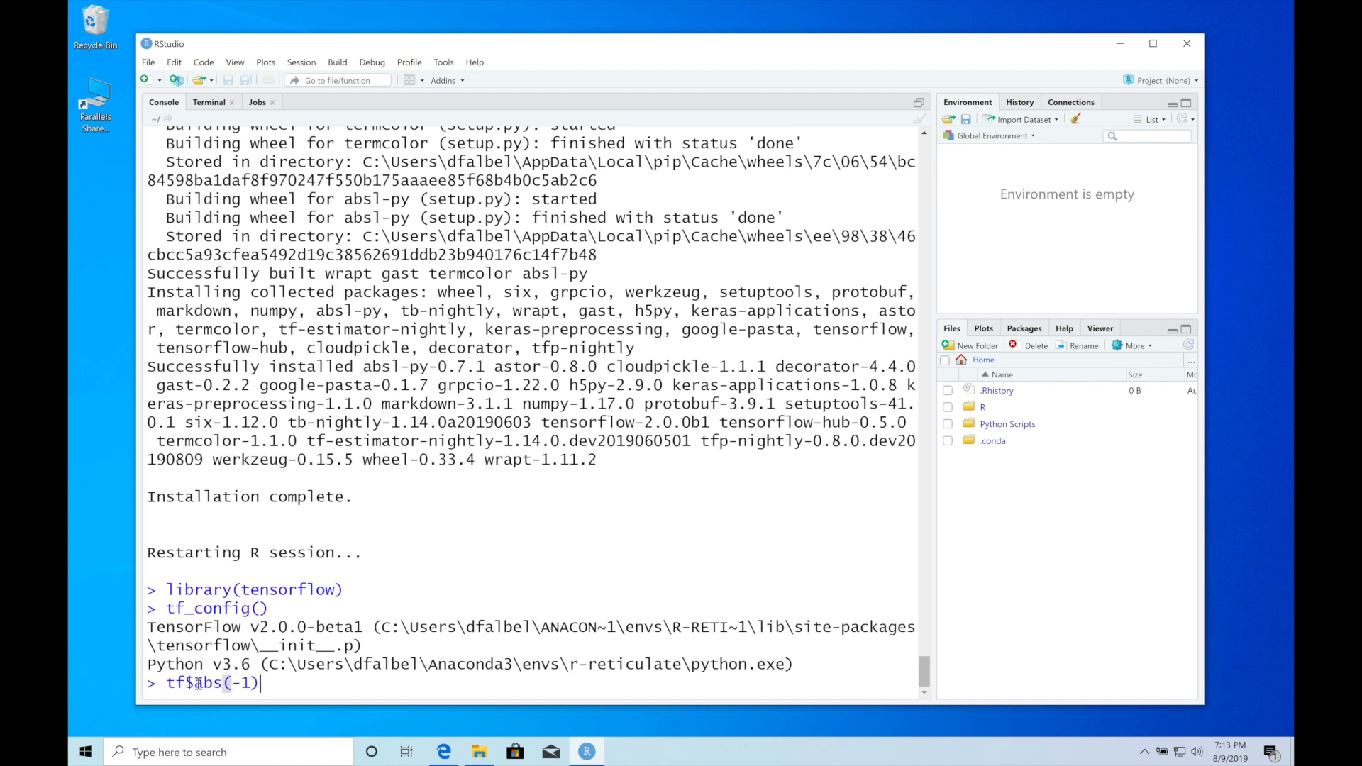
pyautogui.press('Return')
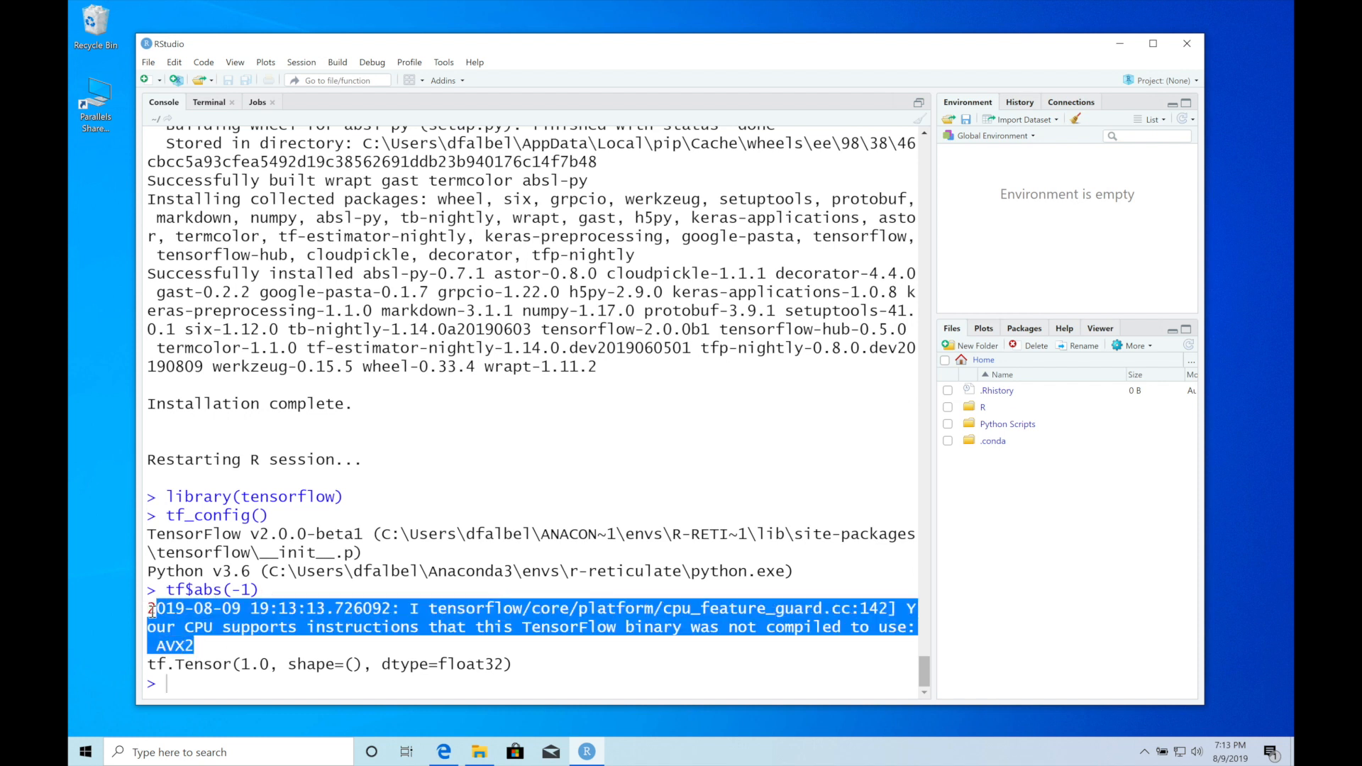
pyautogui.moveTo(460, 643)
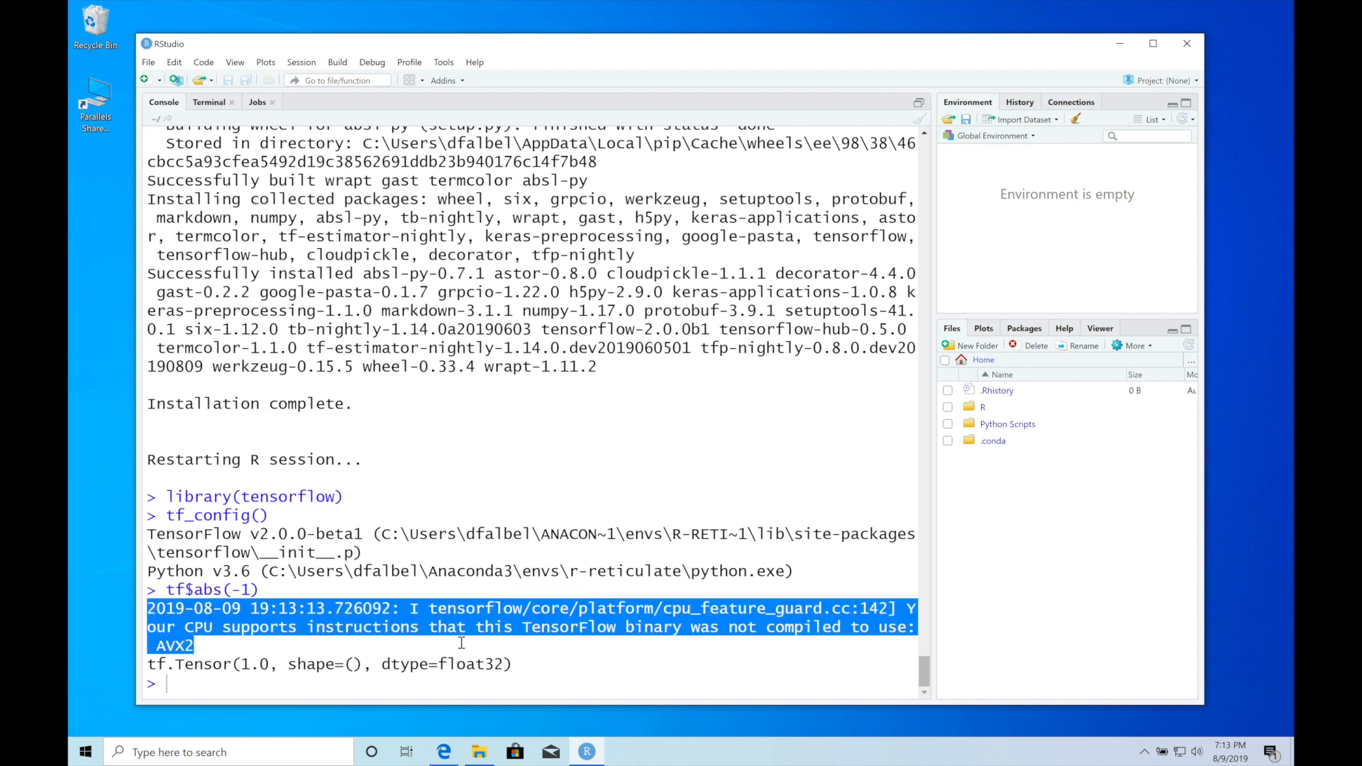
pyautogui.moveTo(303, 627)
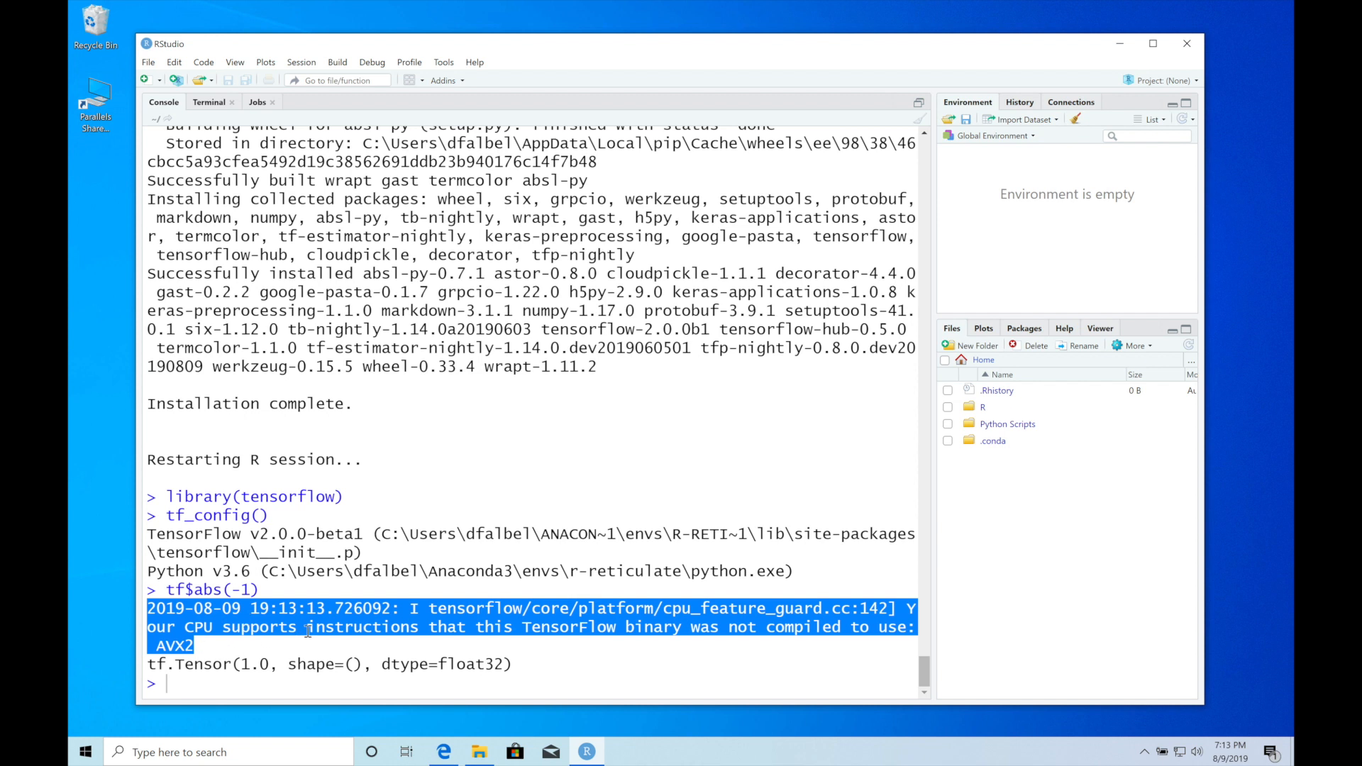
pyautogui.moveTo(203, 688)
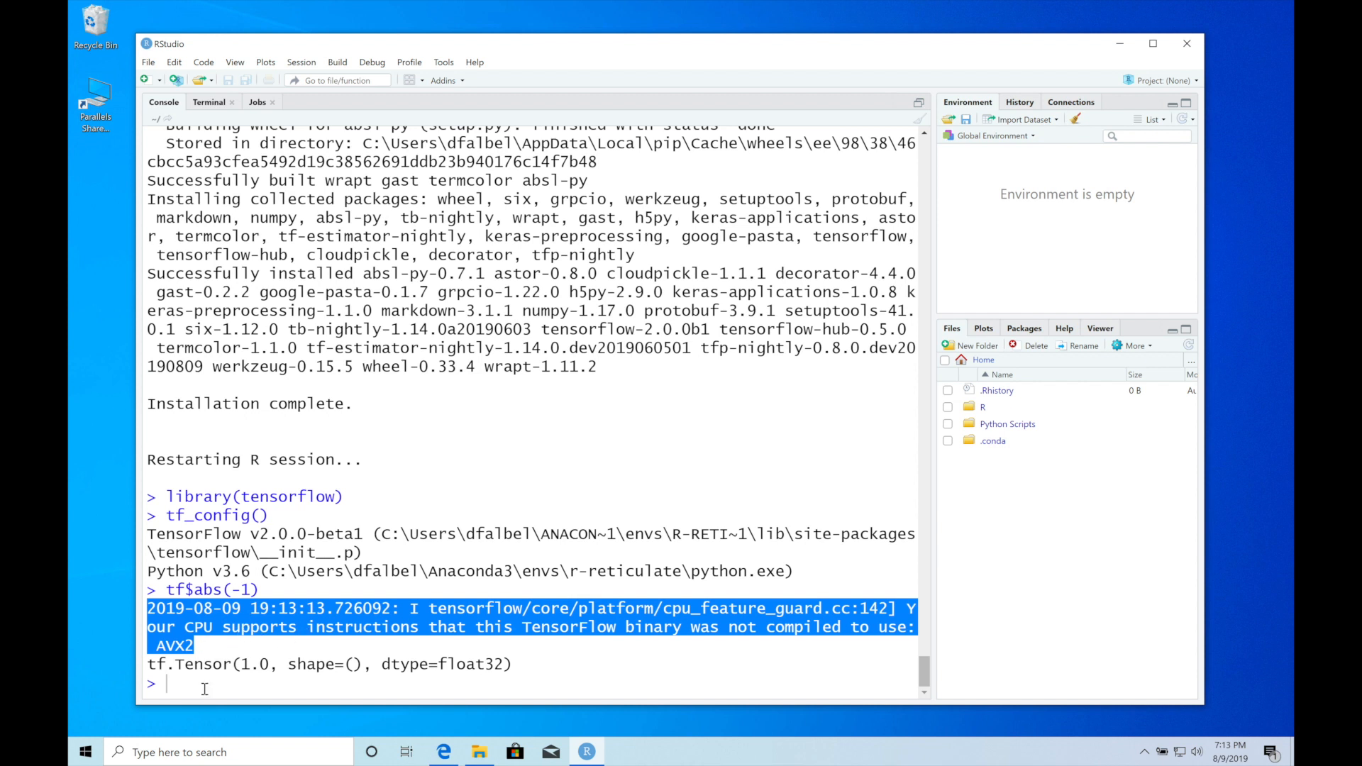
pyautogui.click(209, 684)
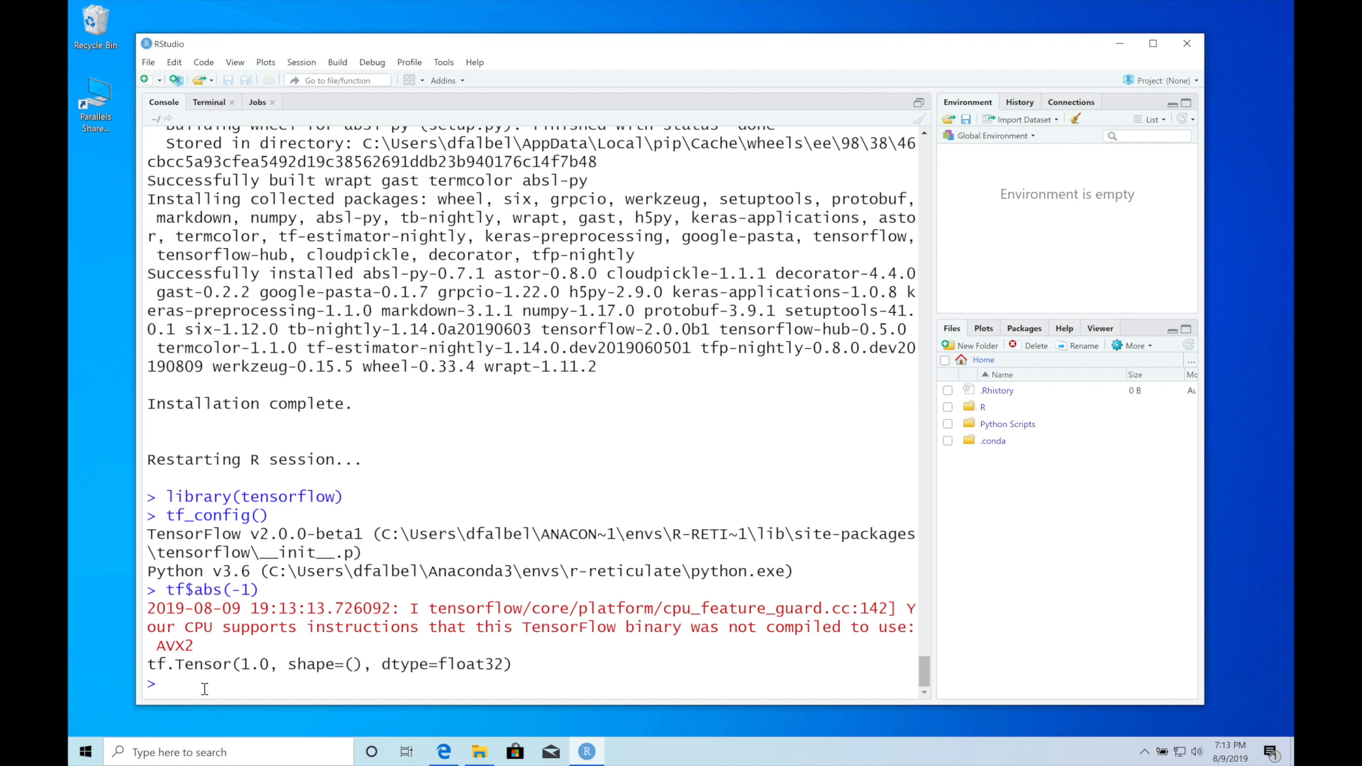
pyautogui.moveTo(315, 546)
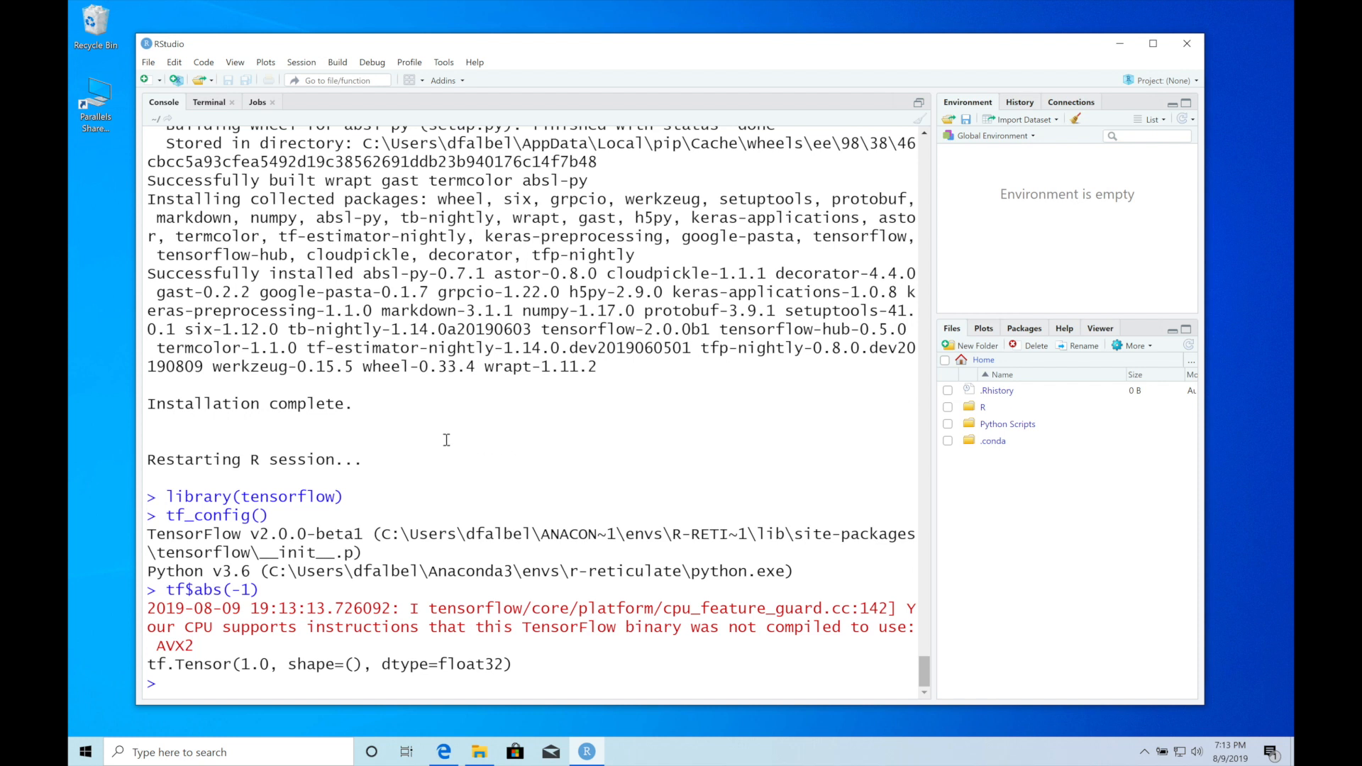
pyautogui.moveTo(543, 540)
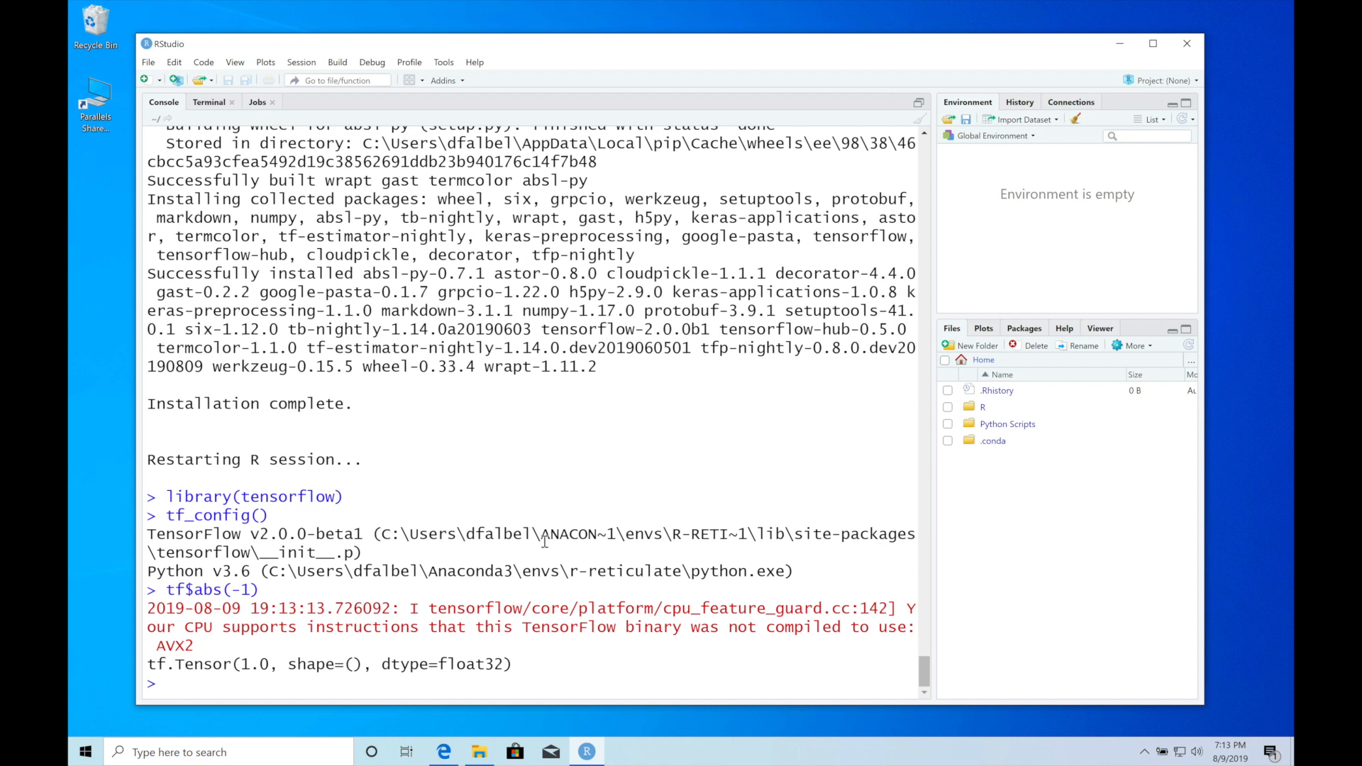
pyautogui.moveTo(477, 719)
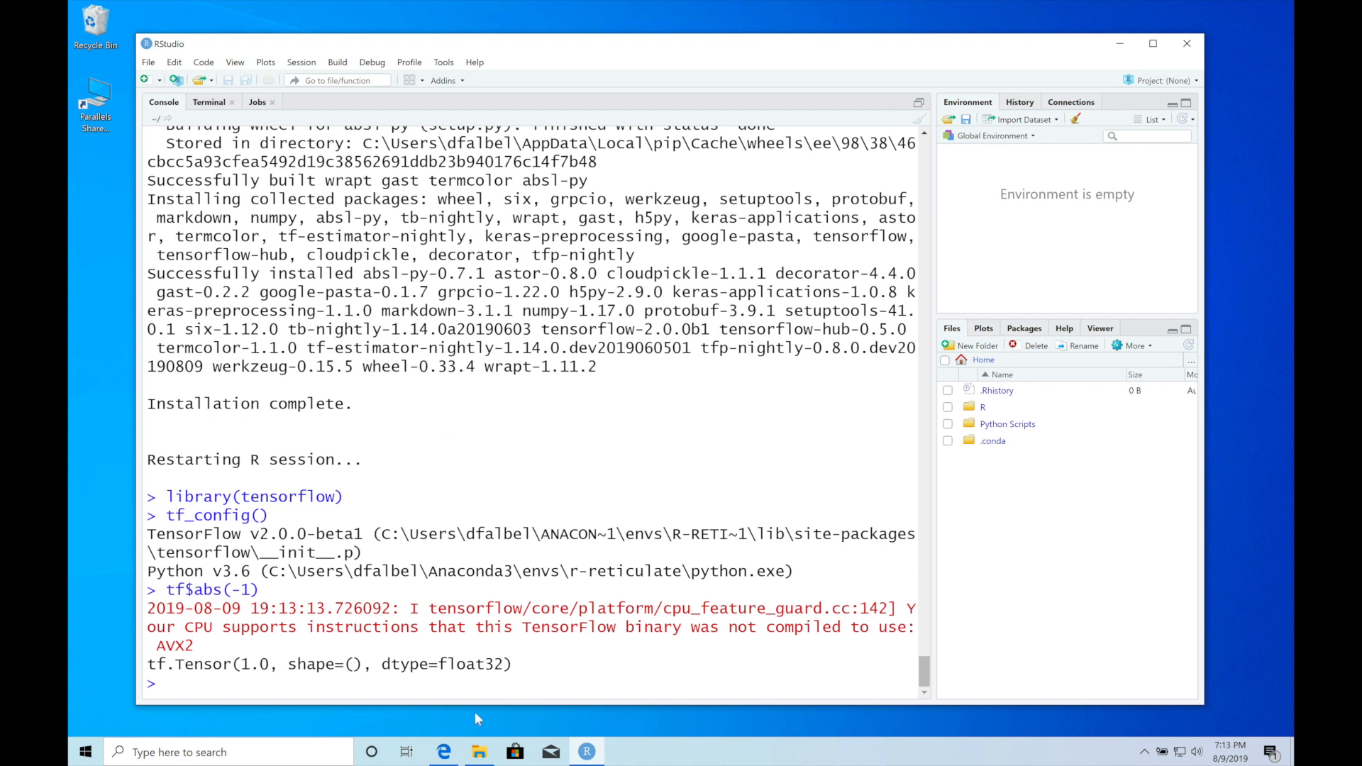